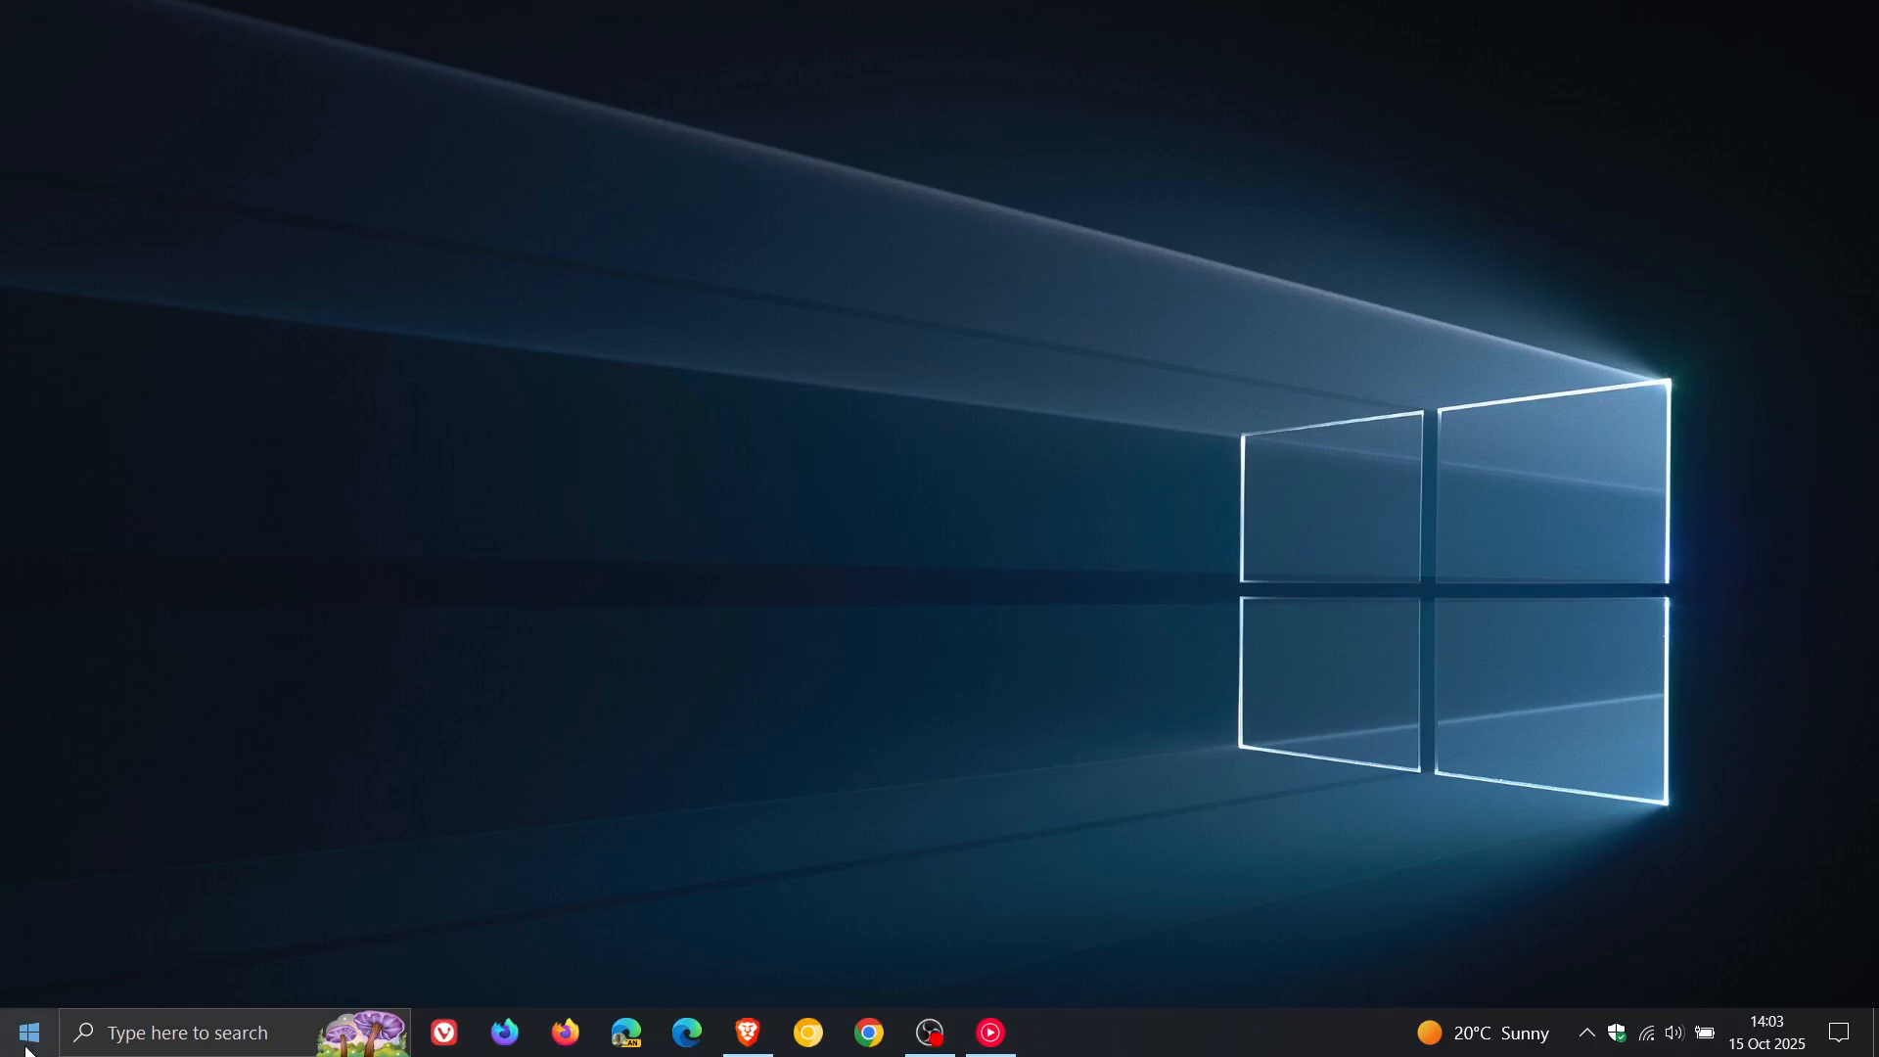
- Launch Windows Settings from the taskbar to its home page
left_click(1050, 1031)
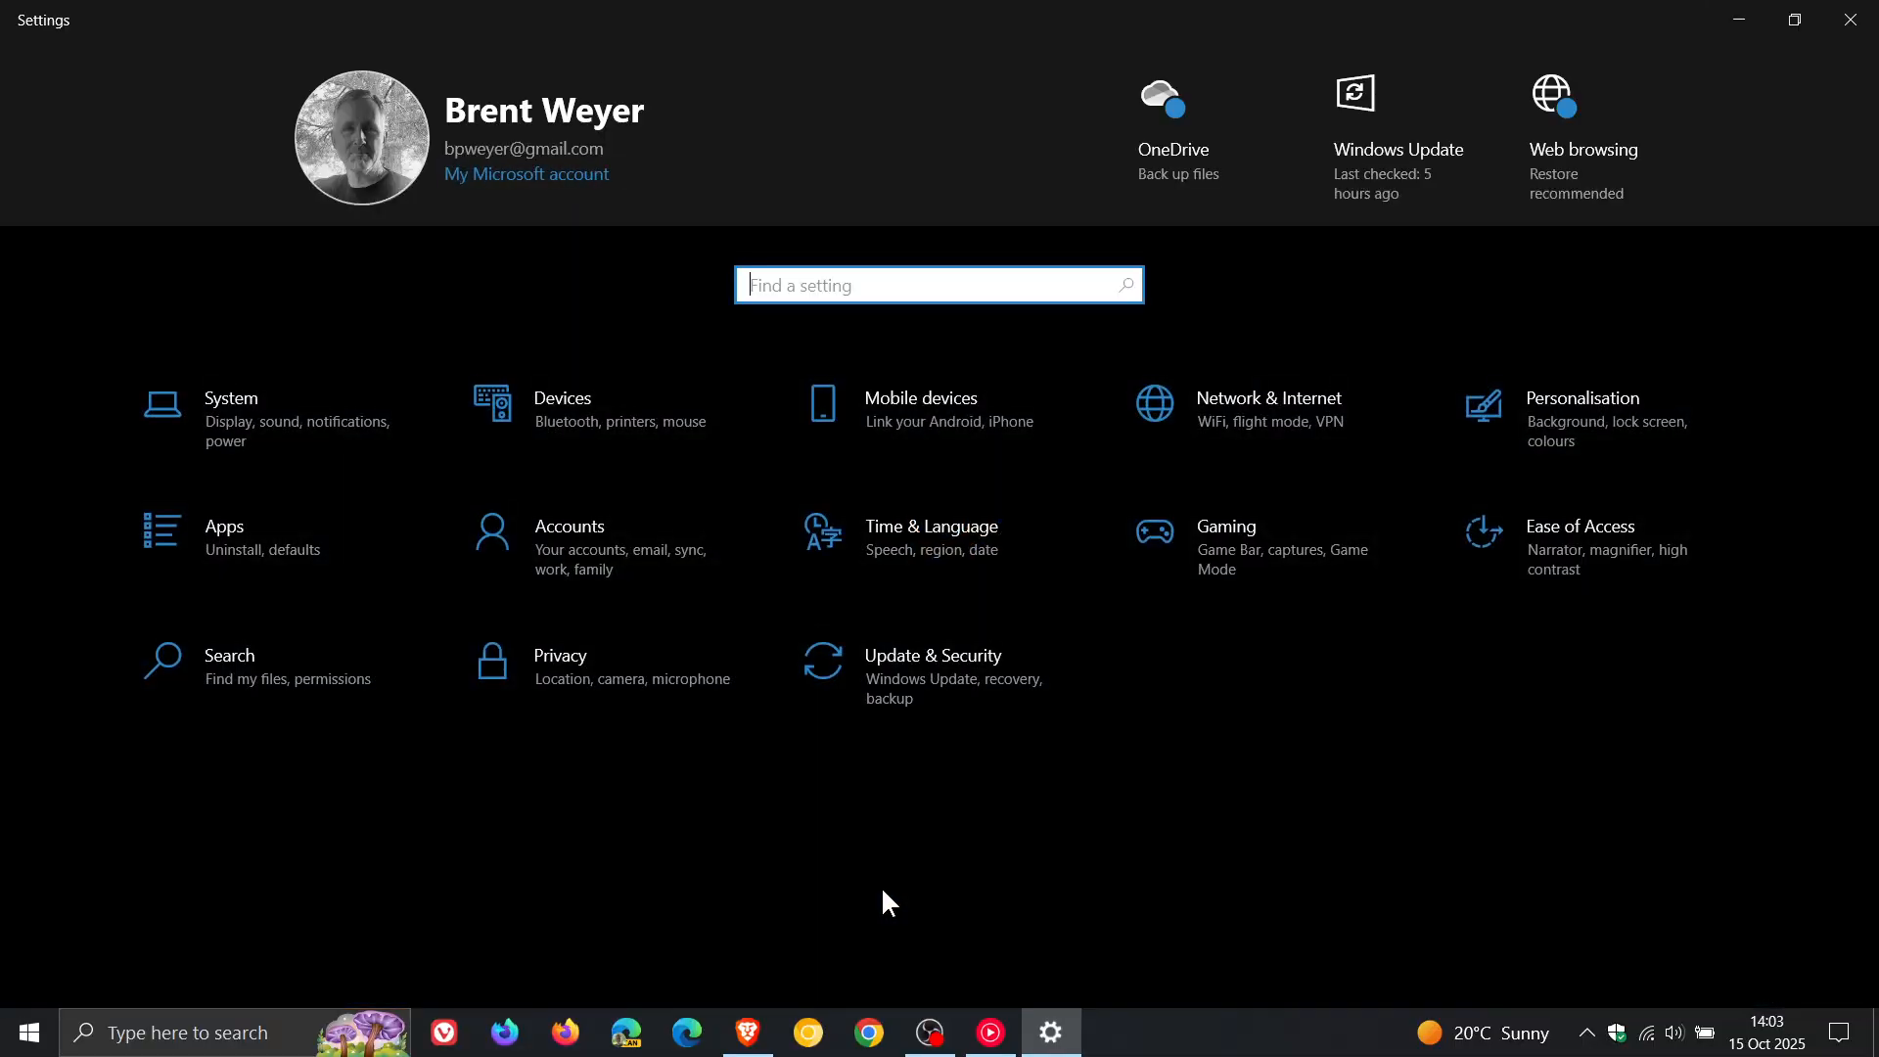
mouse_move(960, 675)
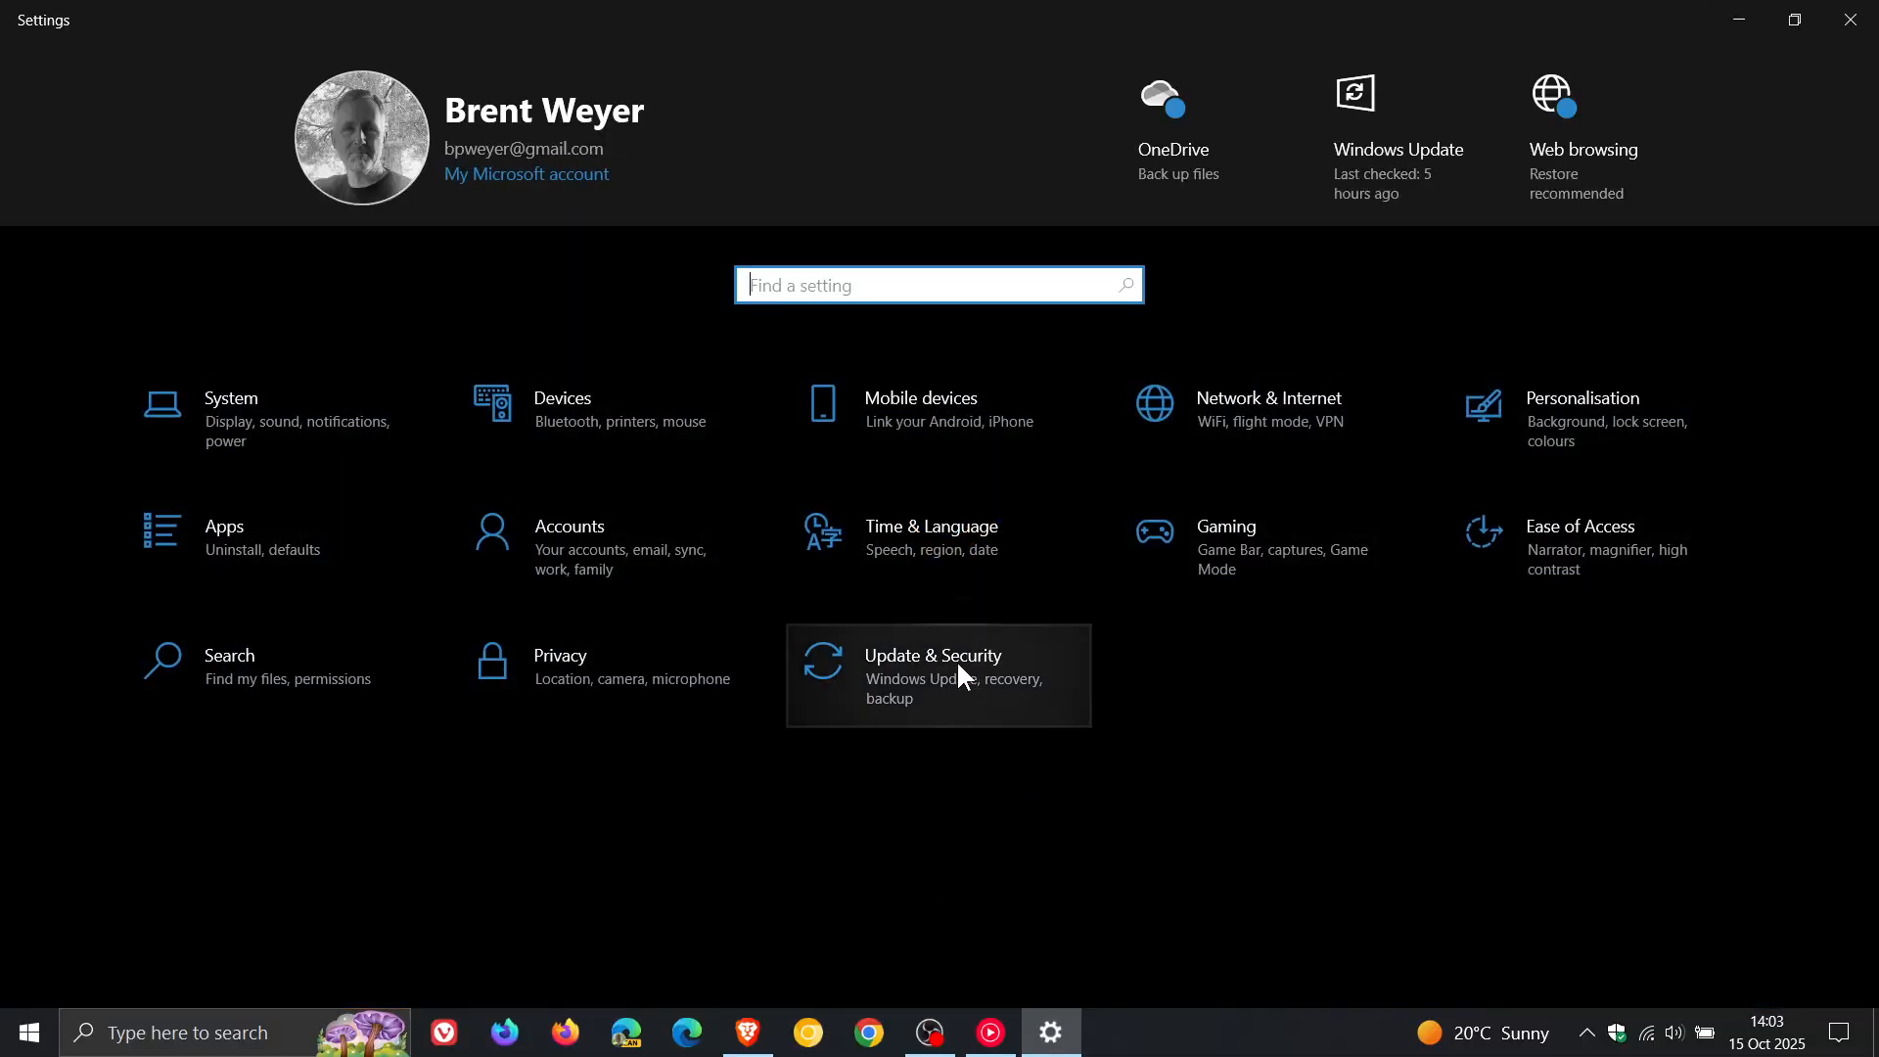
- Go to Update & Security, landing on the Windows Update page reporting the PC is up to date
left_click(936, 676)
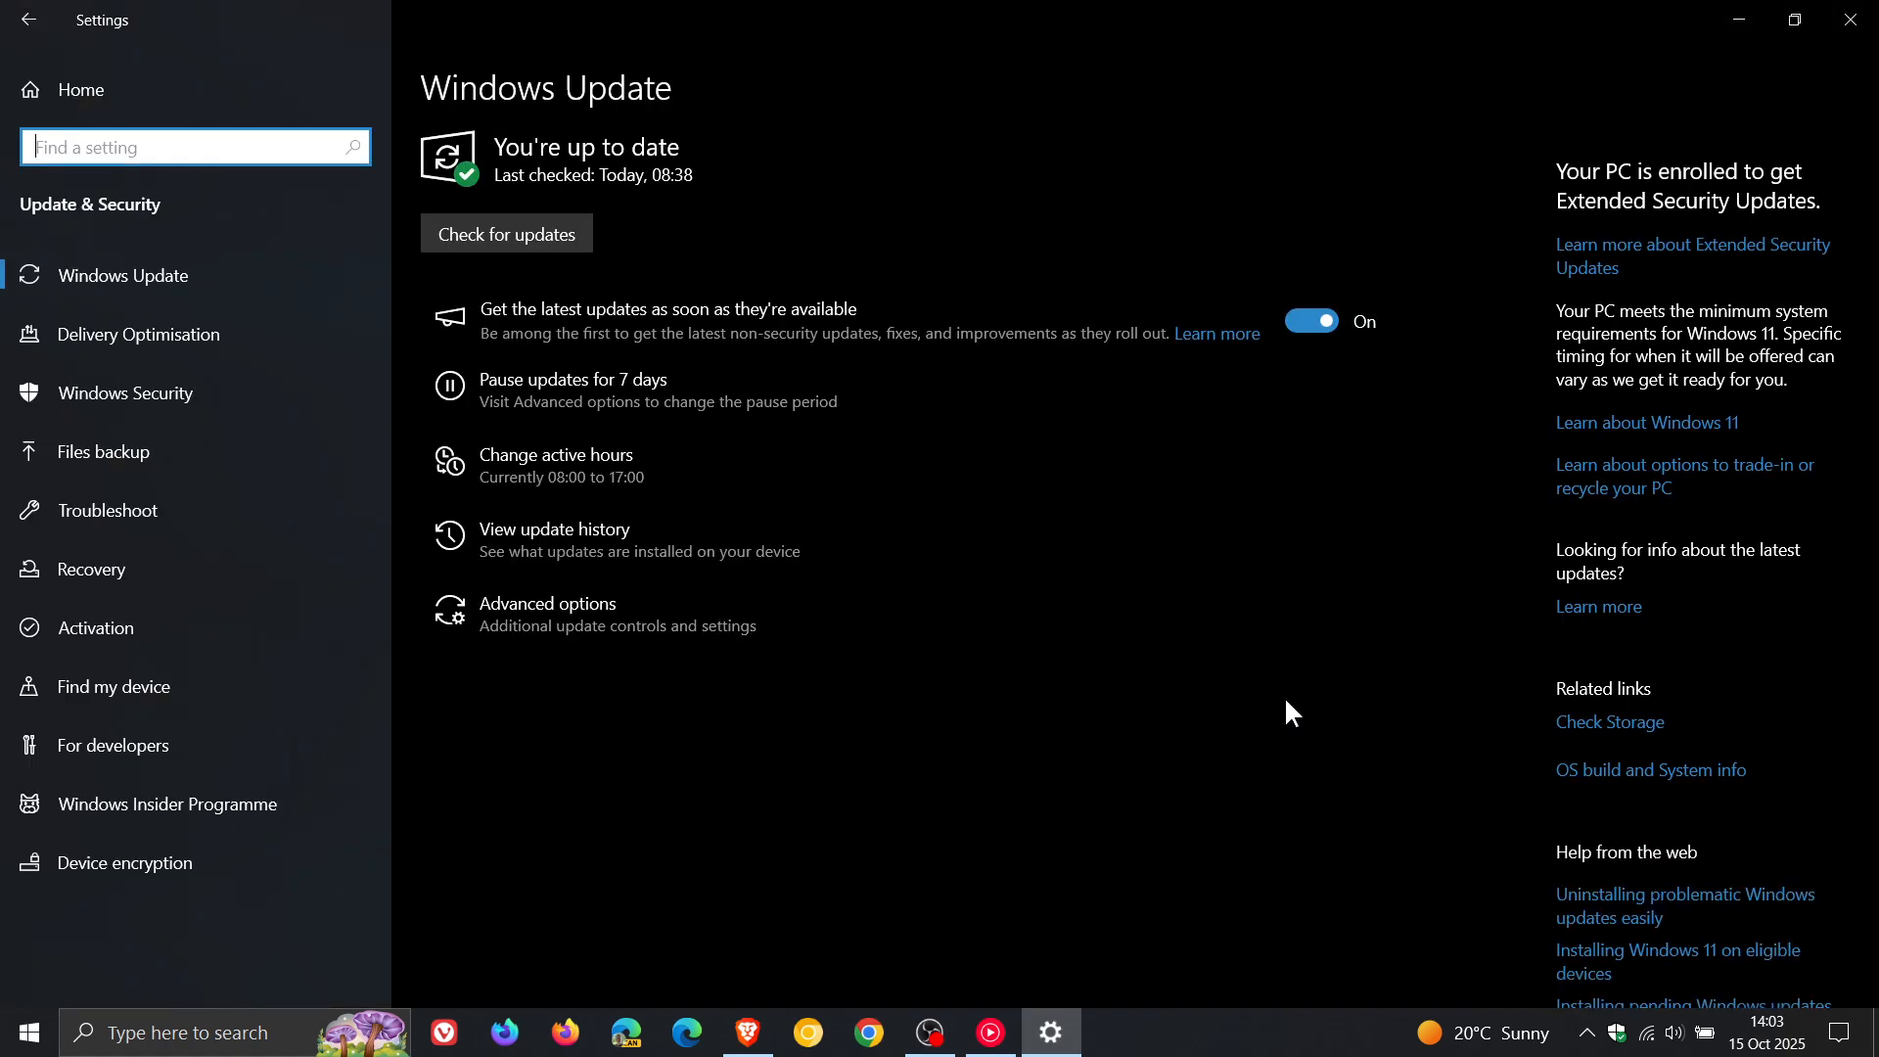
mouse_move(1543, 710)
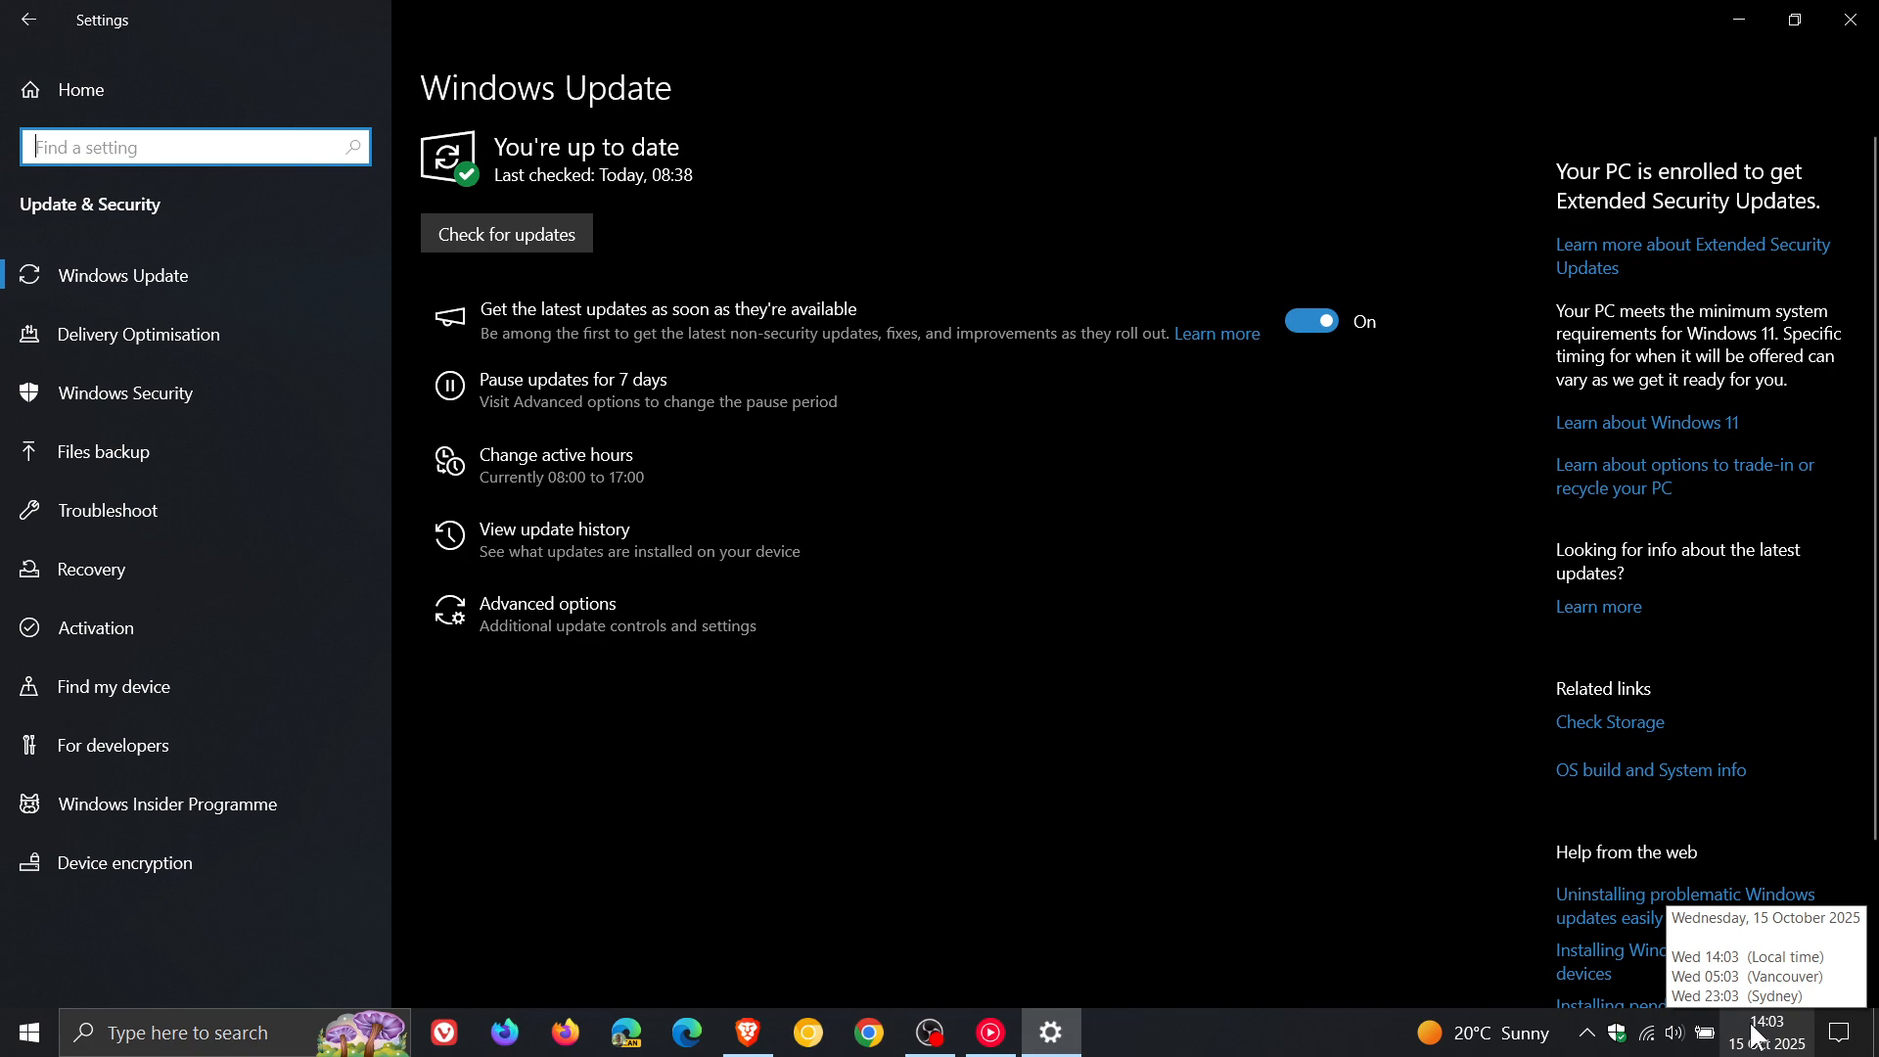
mouse_move(1255, 795)
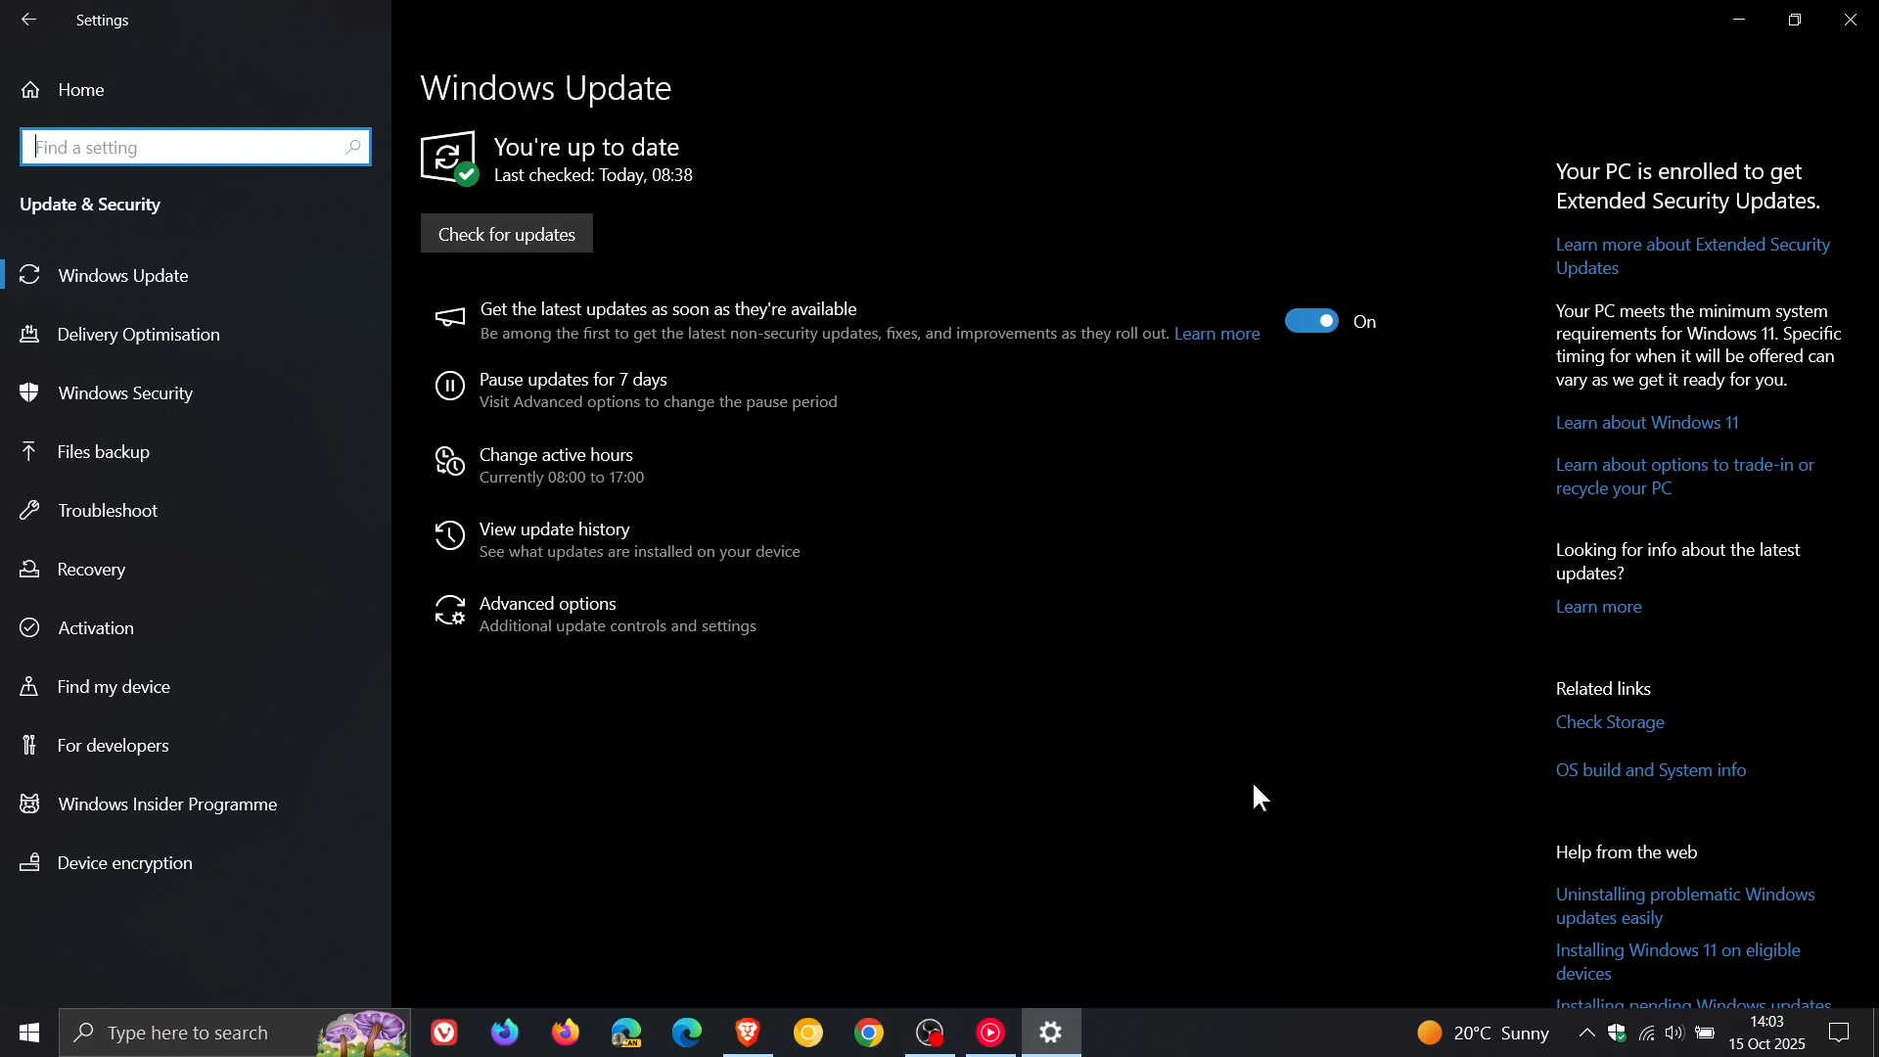
mouse_move(1157, 786)
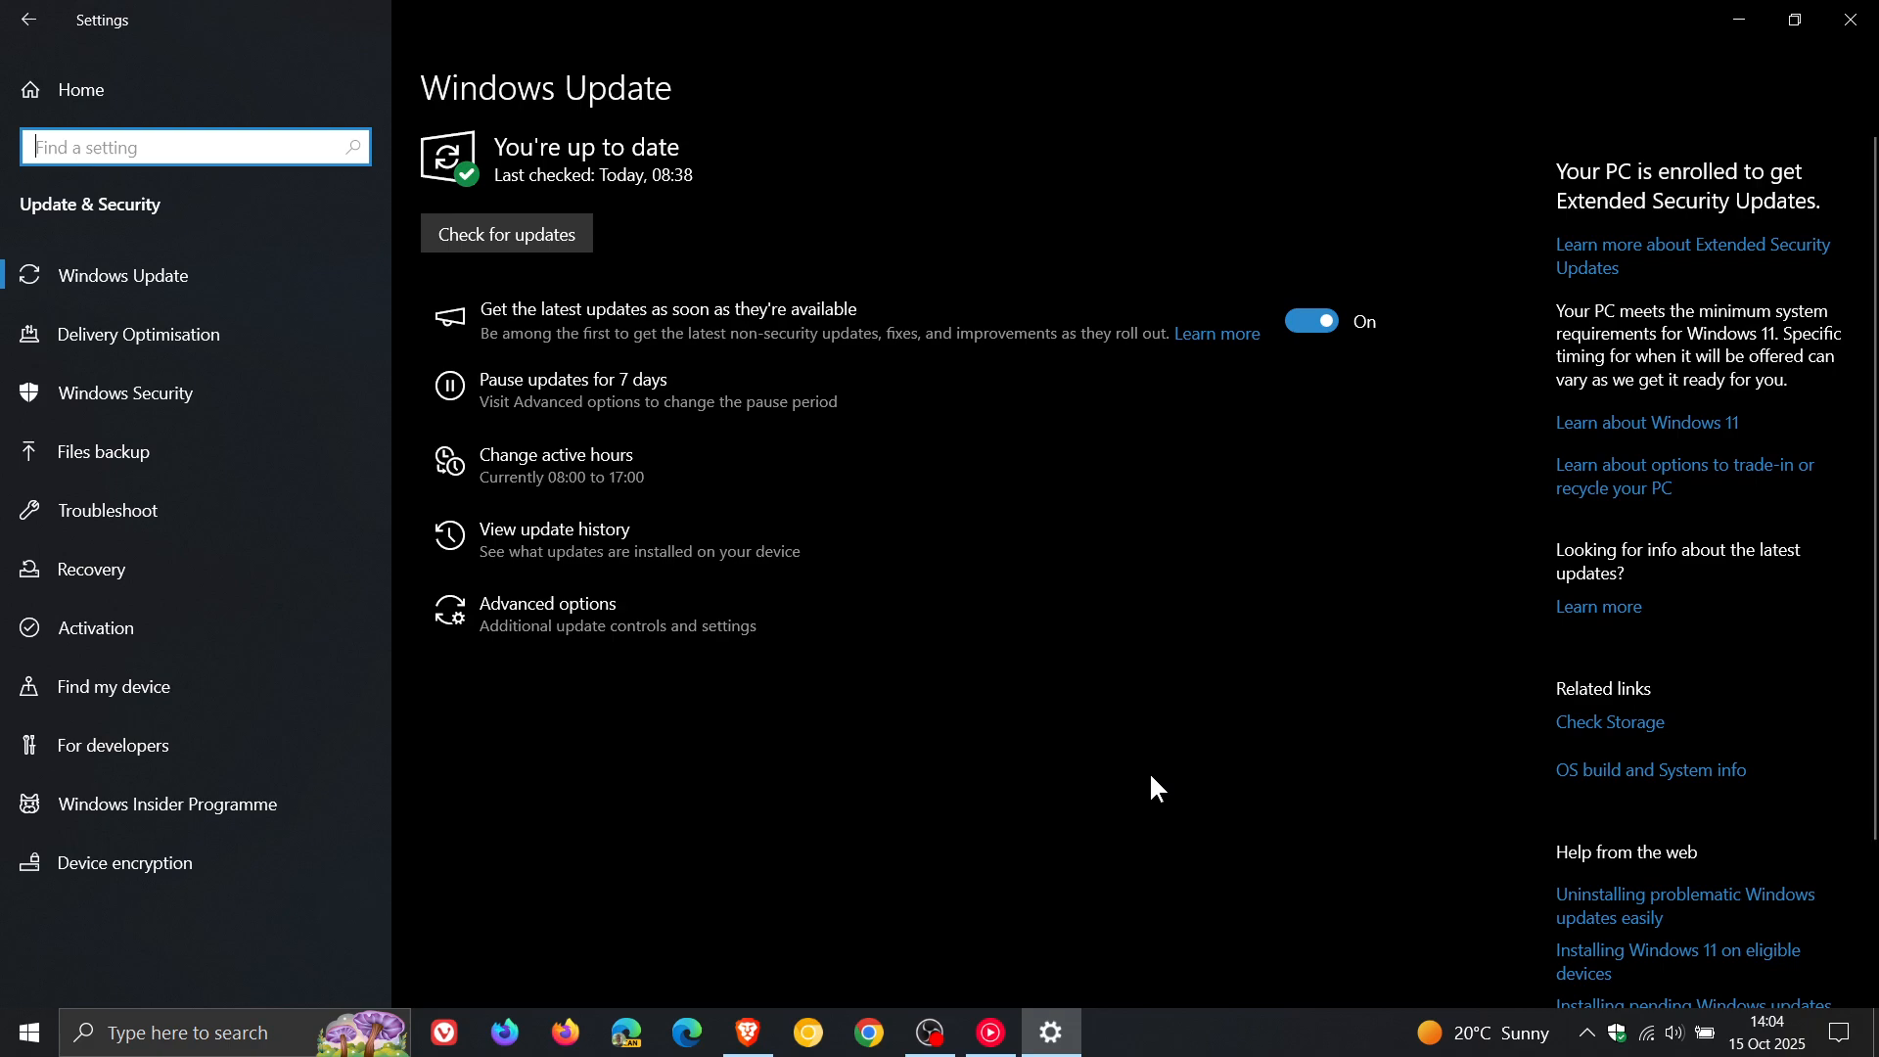
mouse_move(1061, 812)
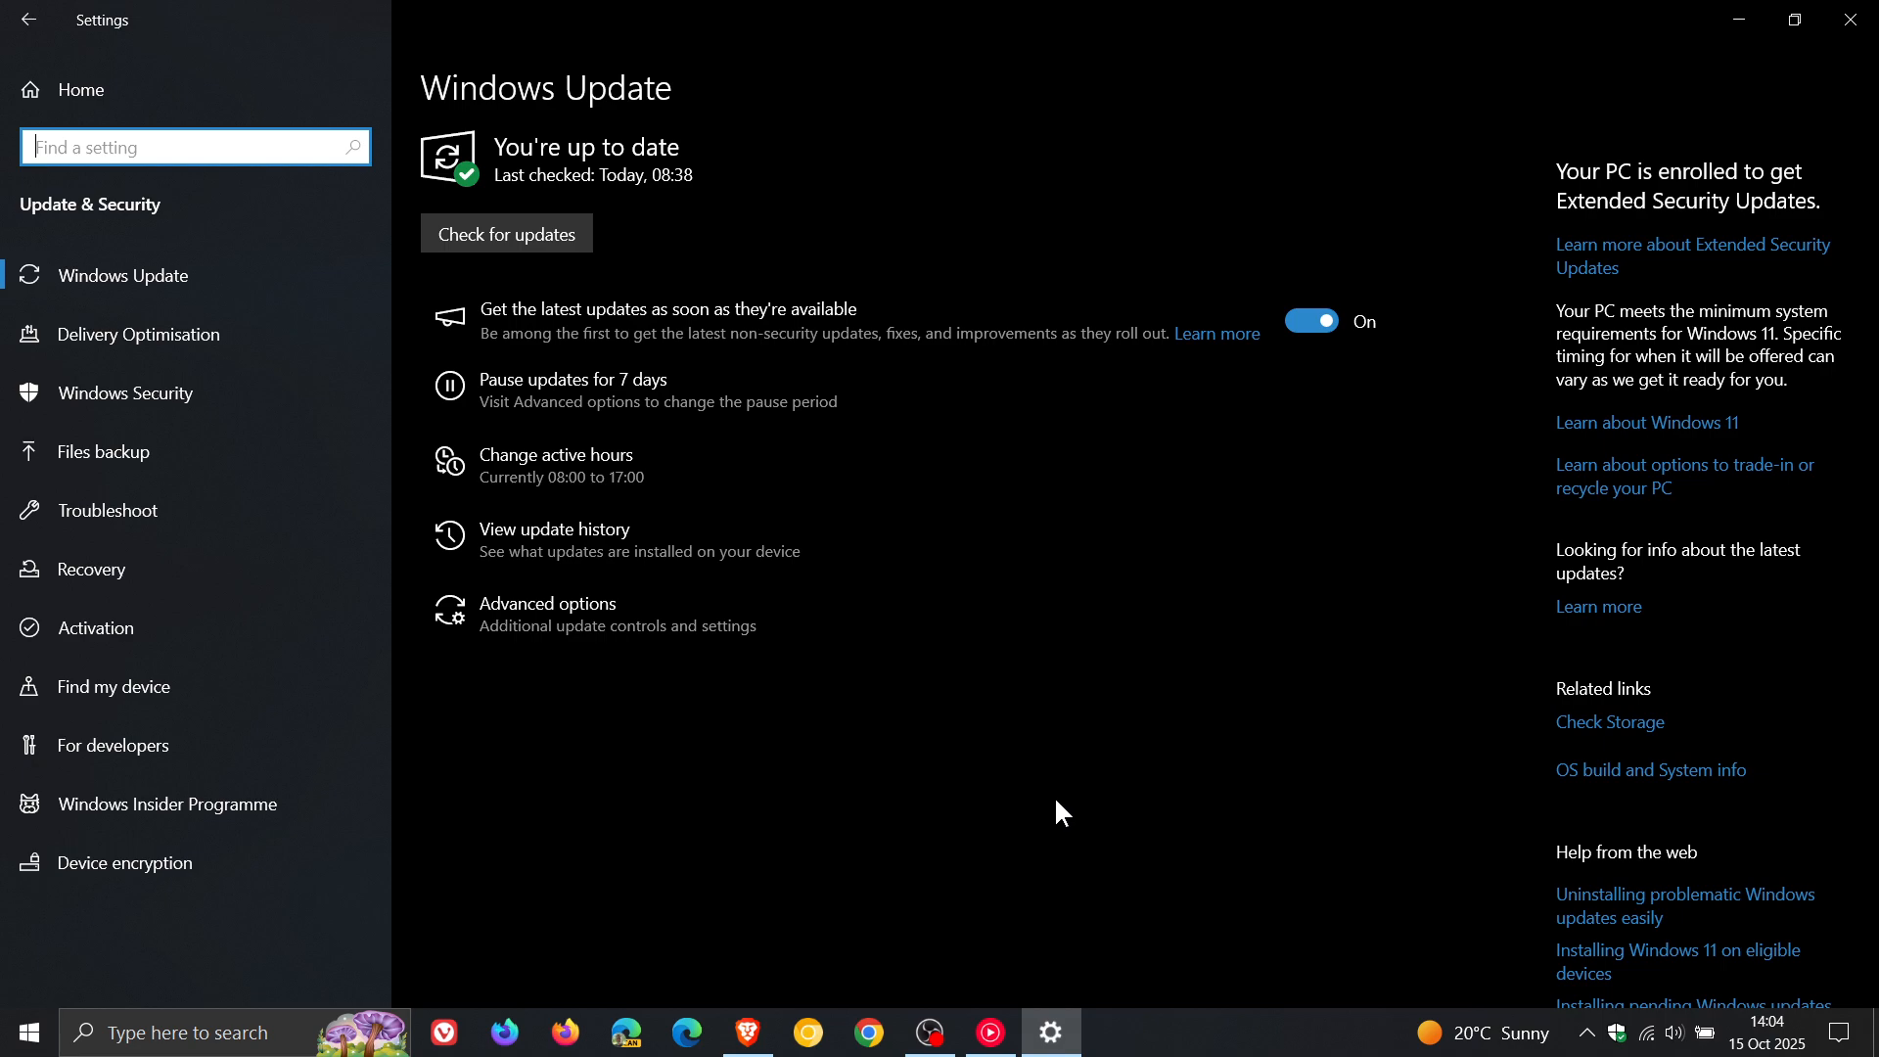
mouse_move(1373, 468)
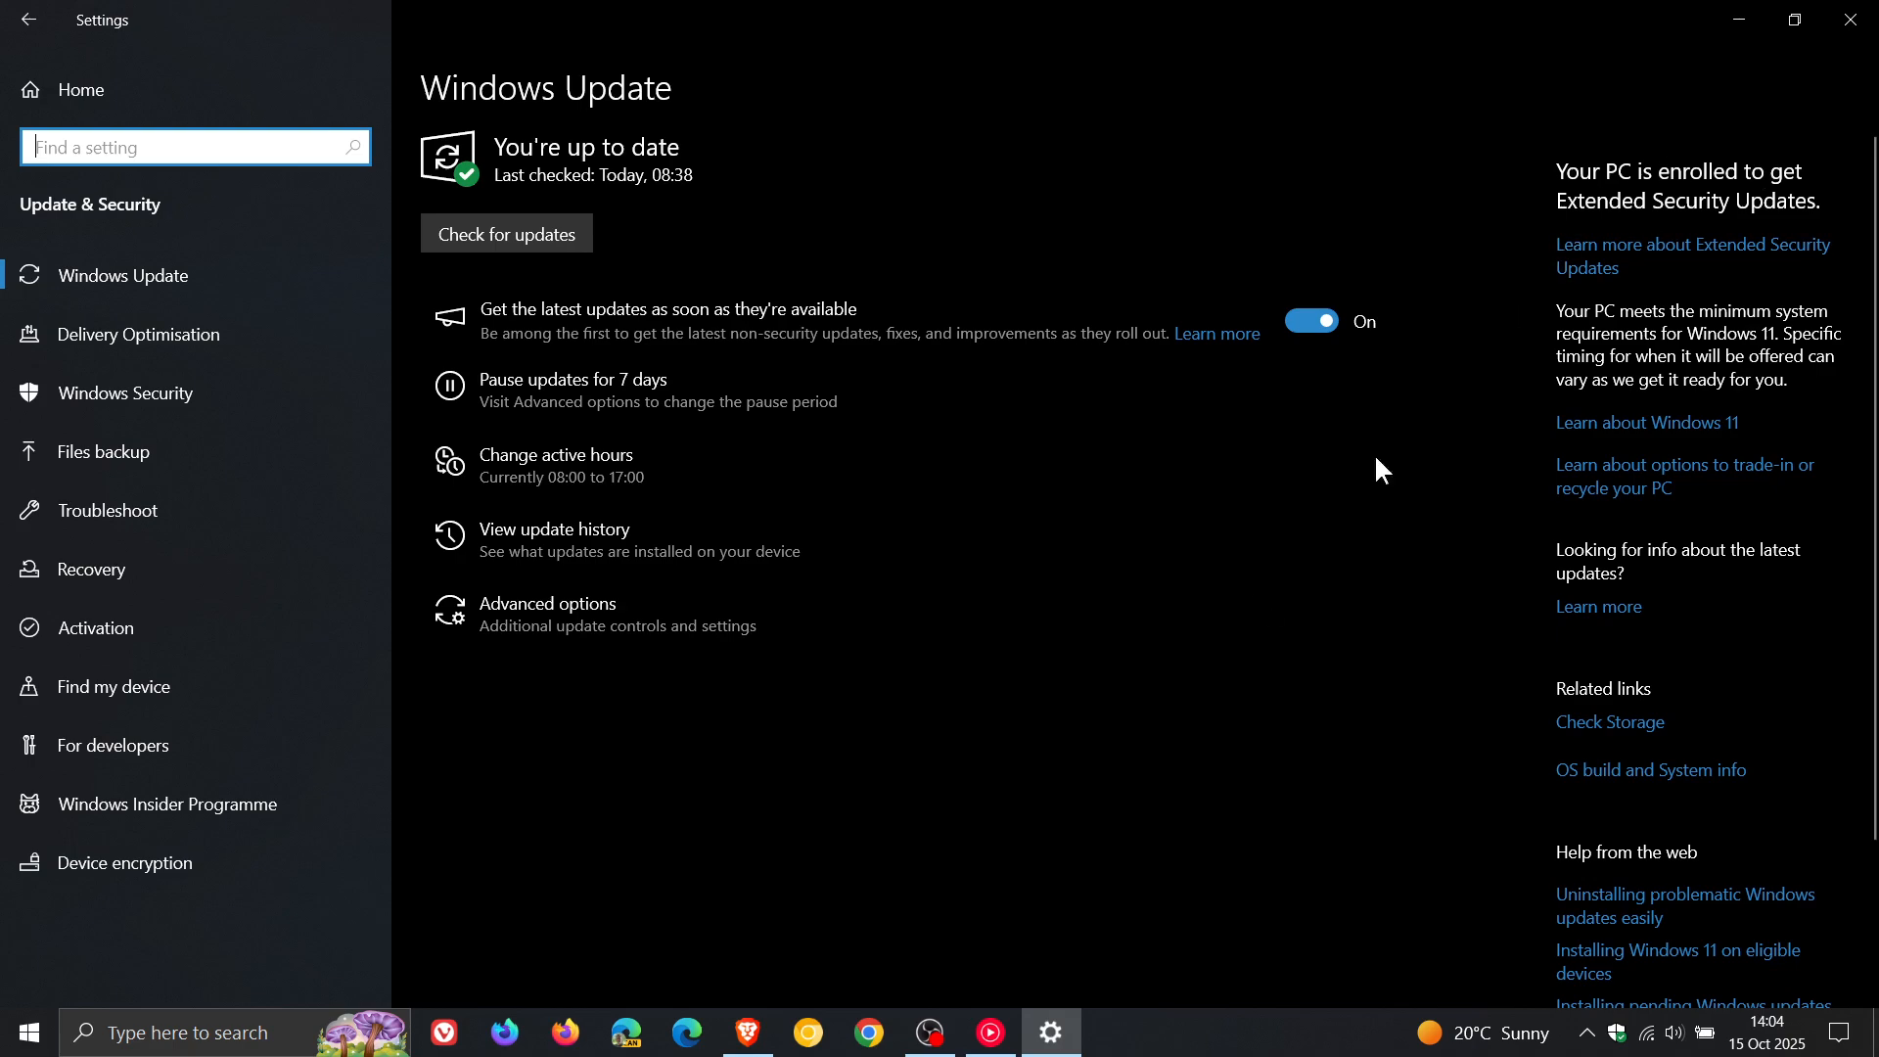
mouse_move(1137, 817)
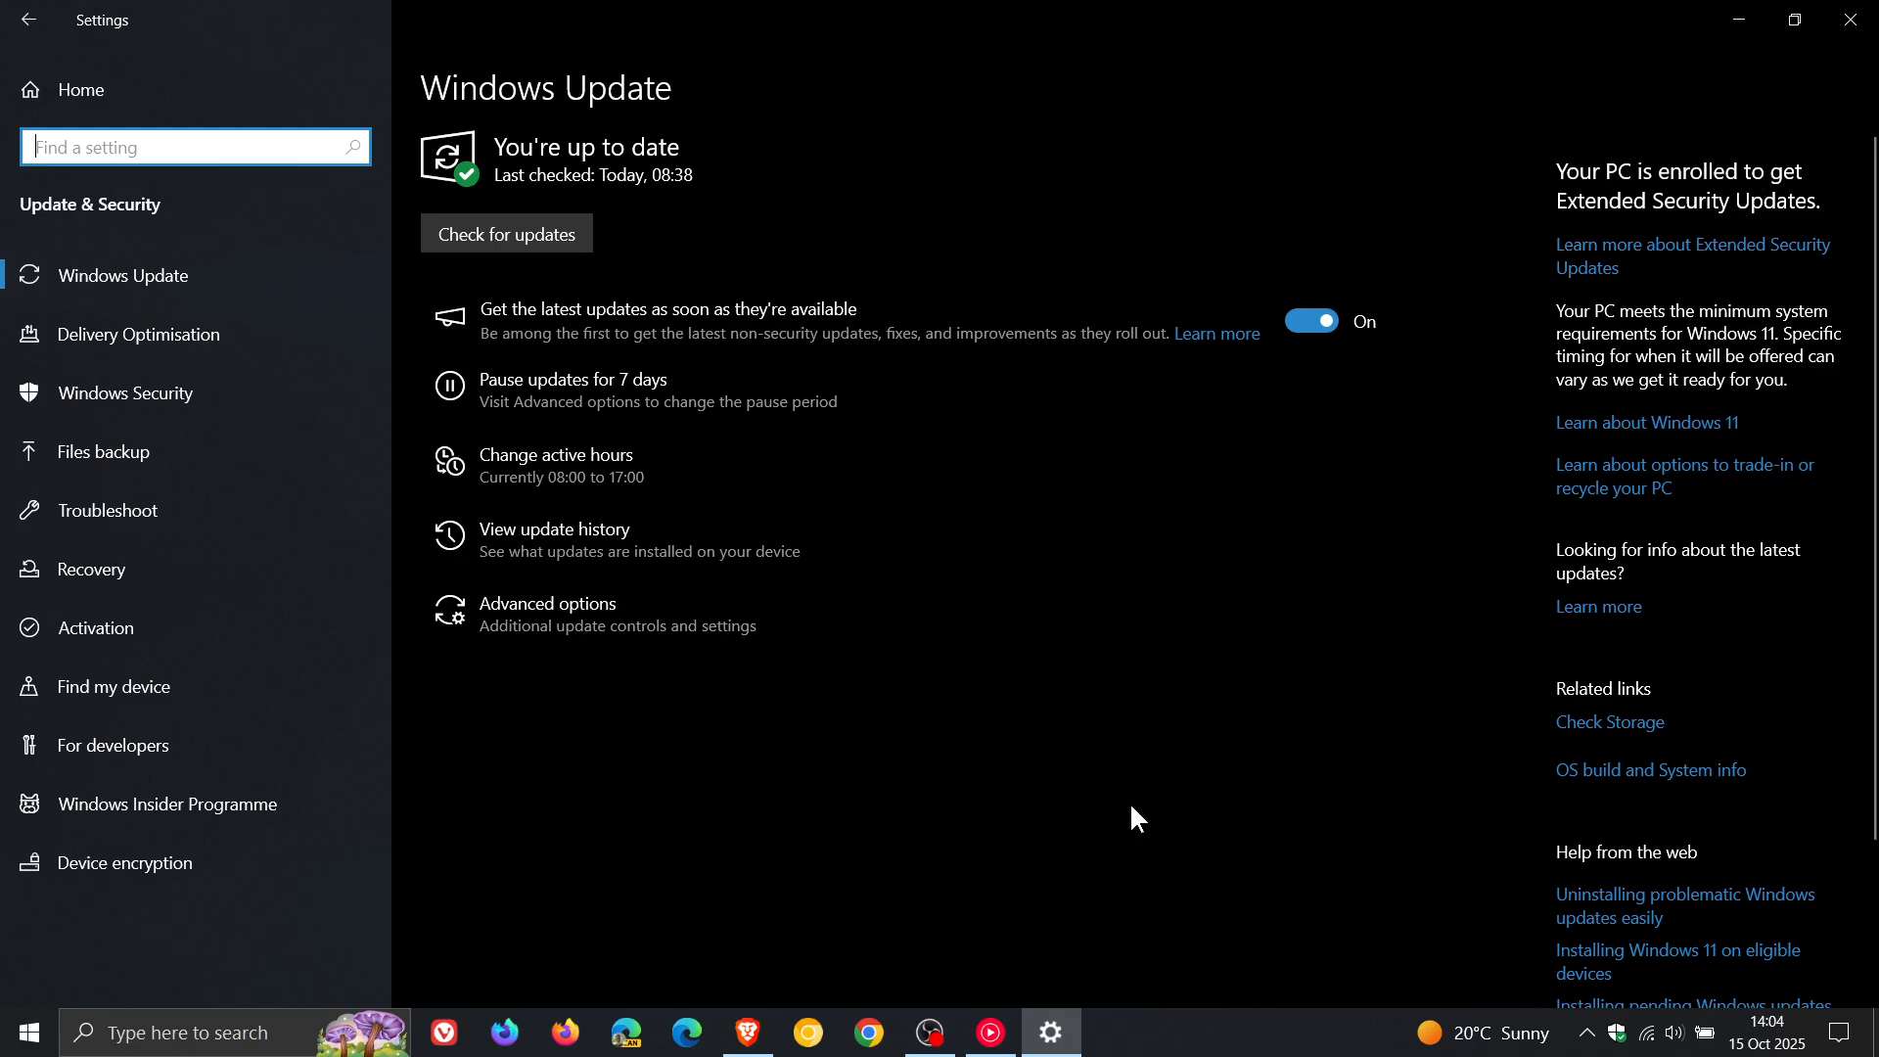
mouse_move(1106, 788)
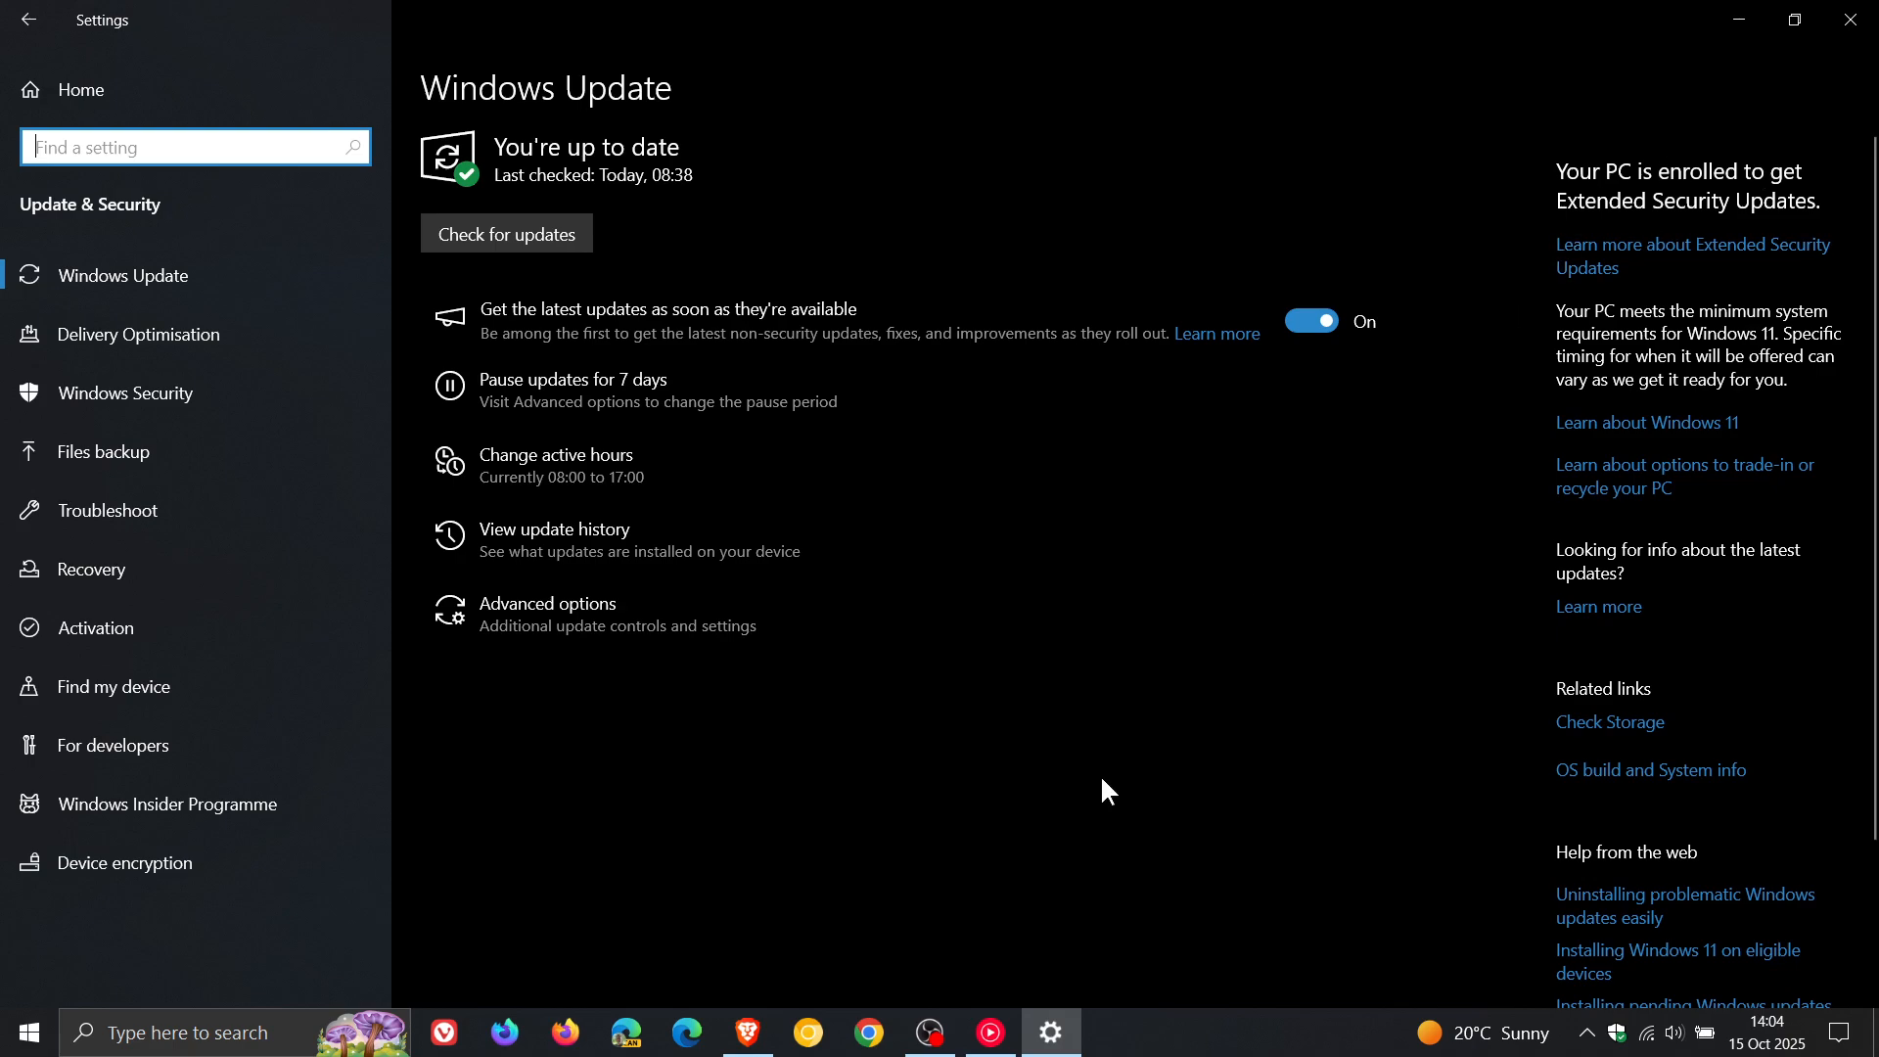
mouse_move(962, 685)
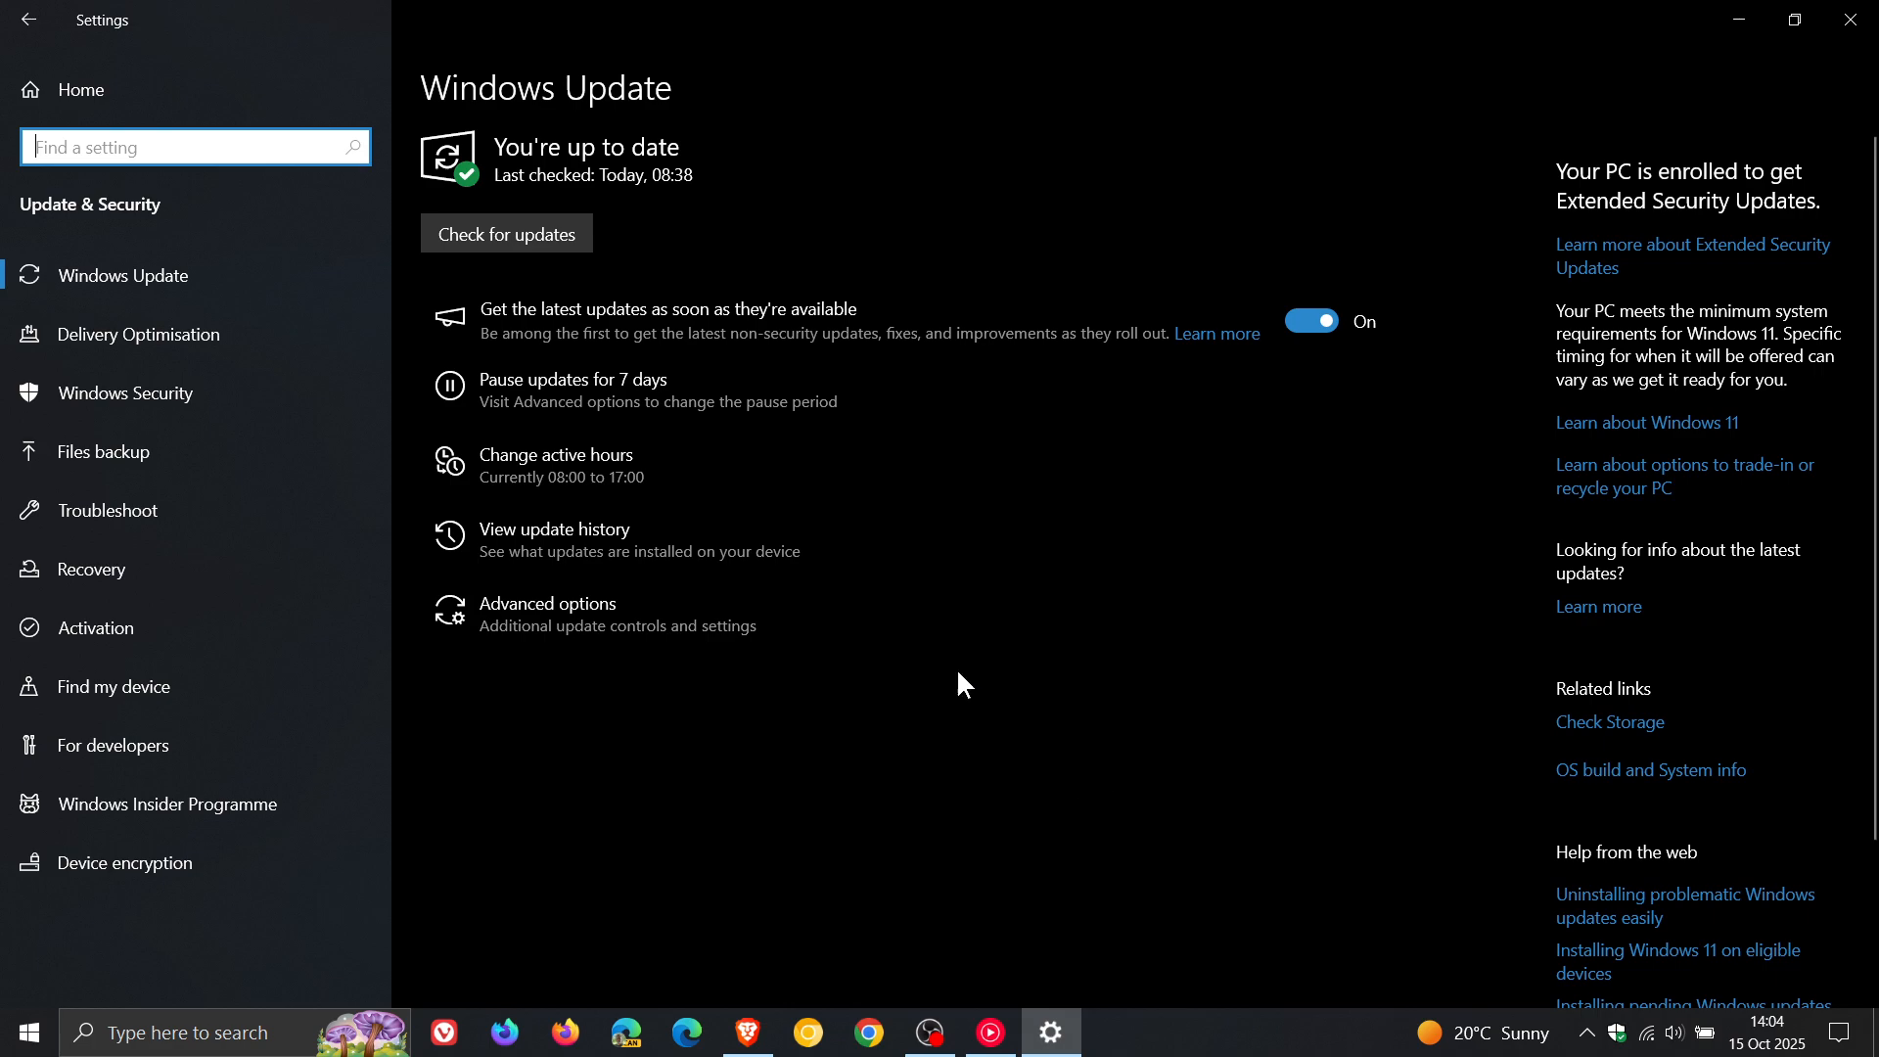
- Show the update history listing the 2025-10 Cumulative Update KB5066791 installed 15 Oct 2025
left_click(554, 528)
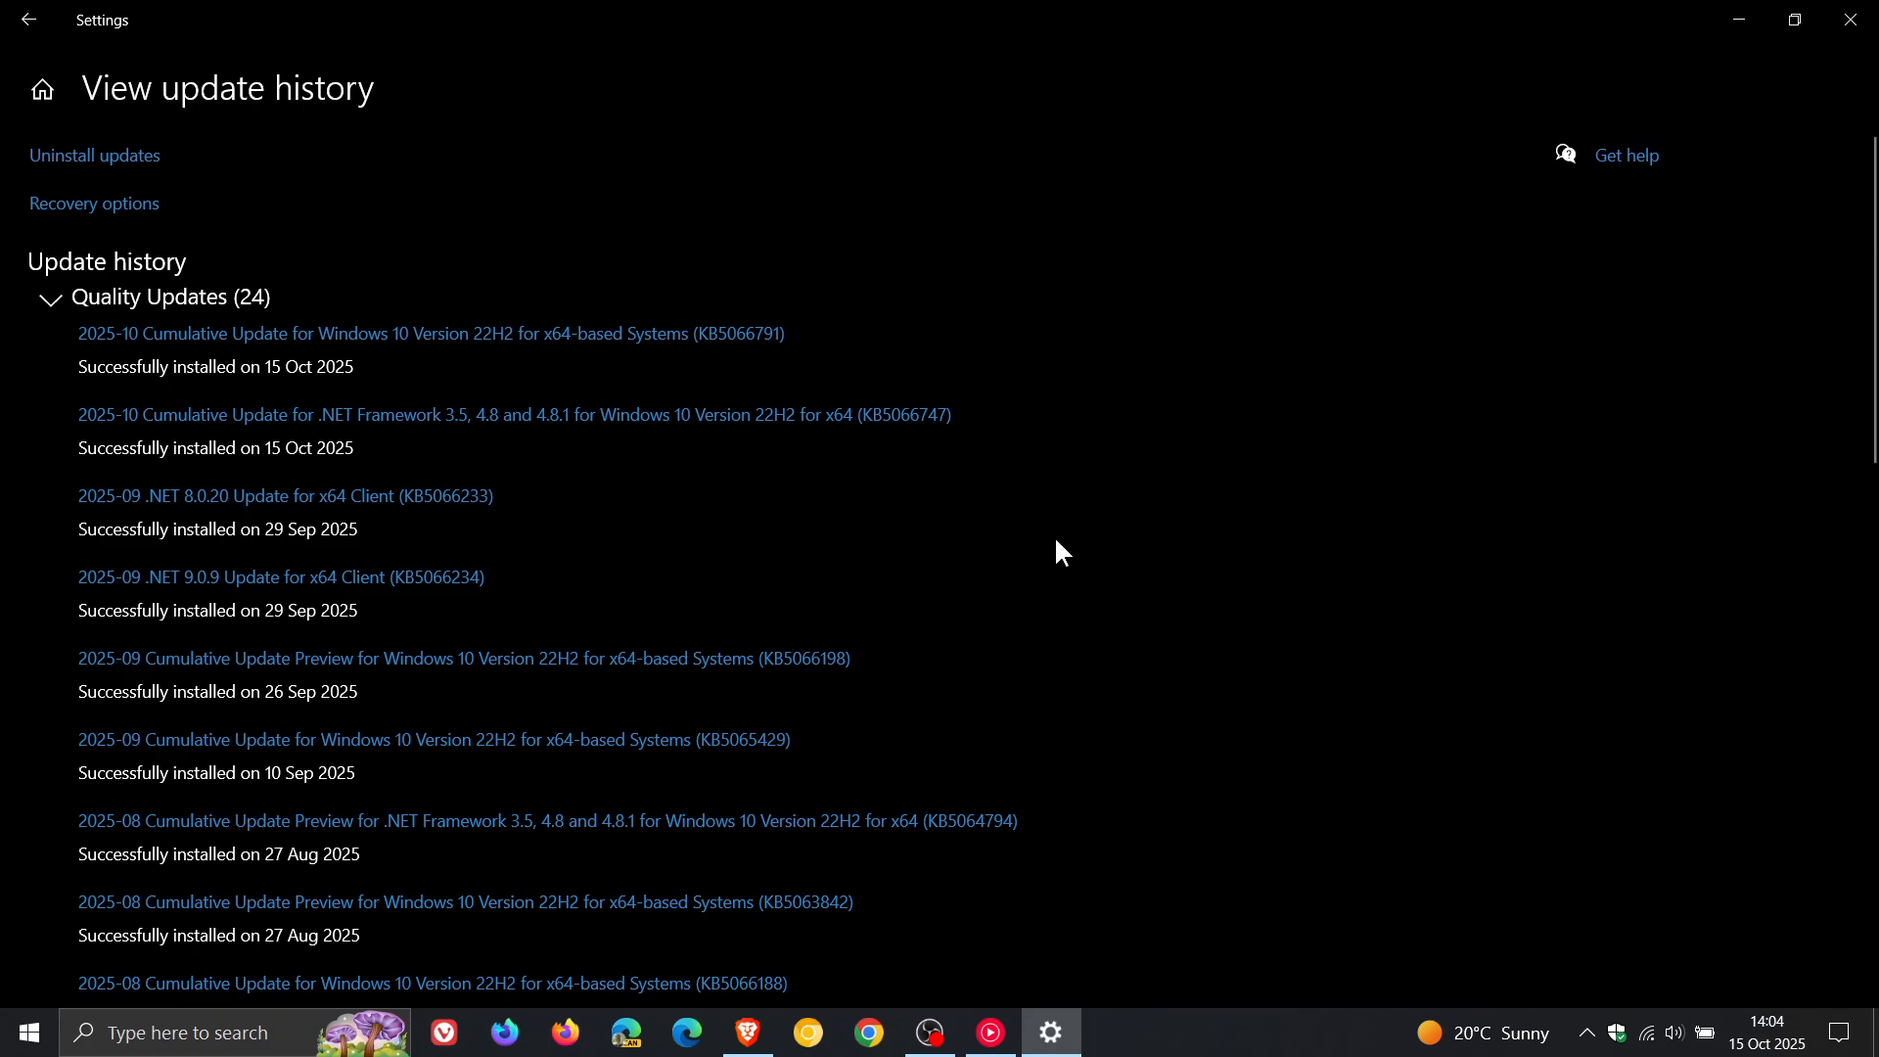
mouse_move(798, 375)
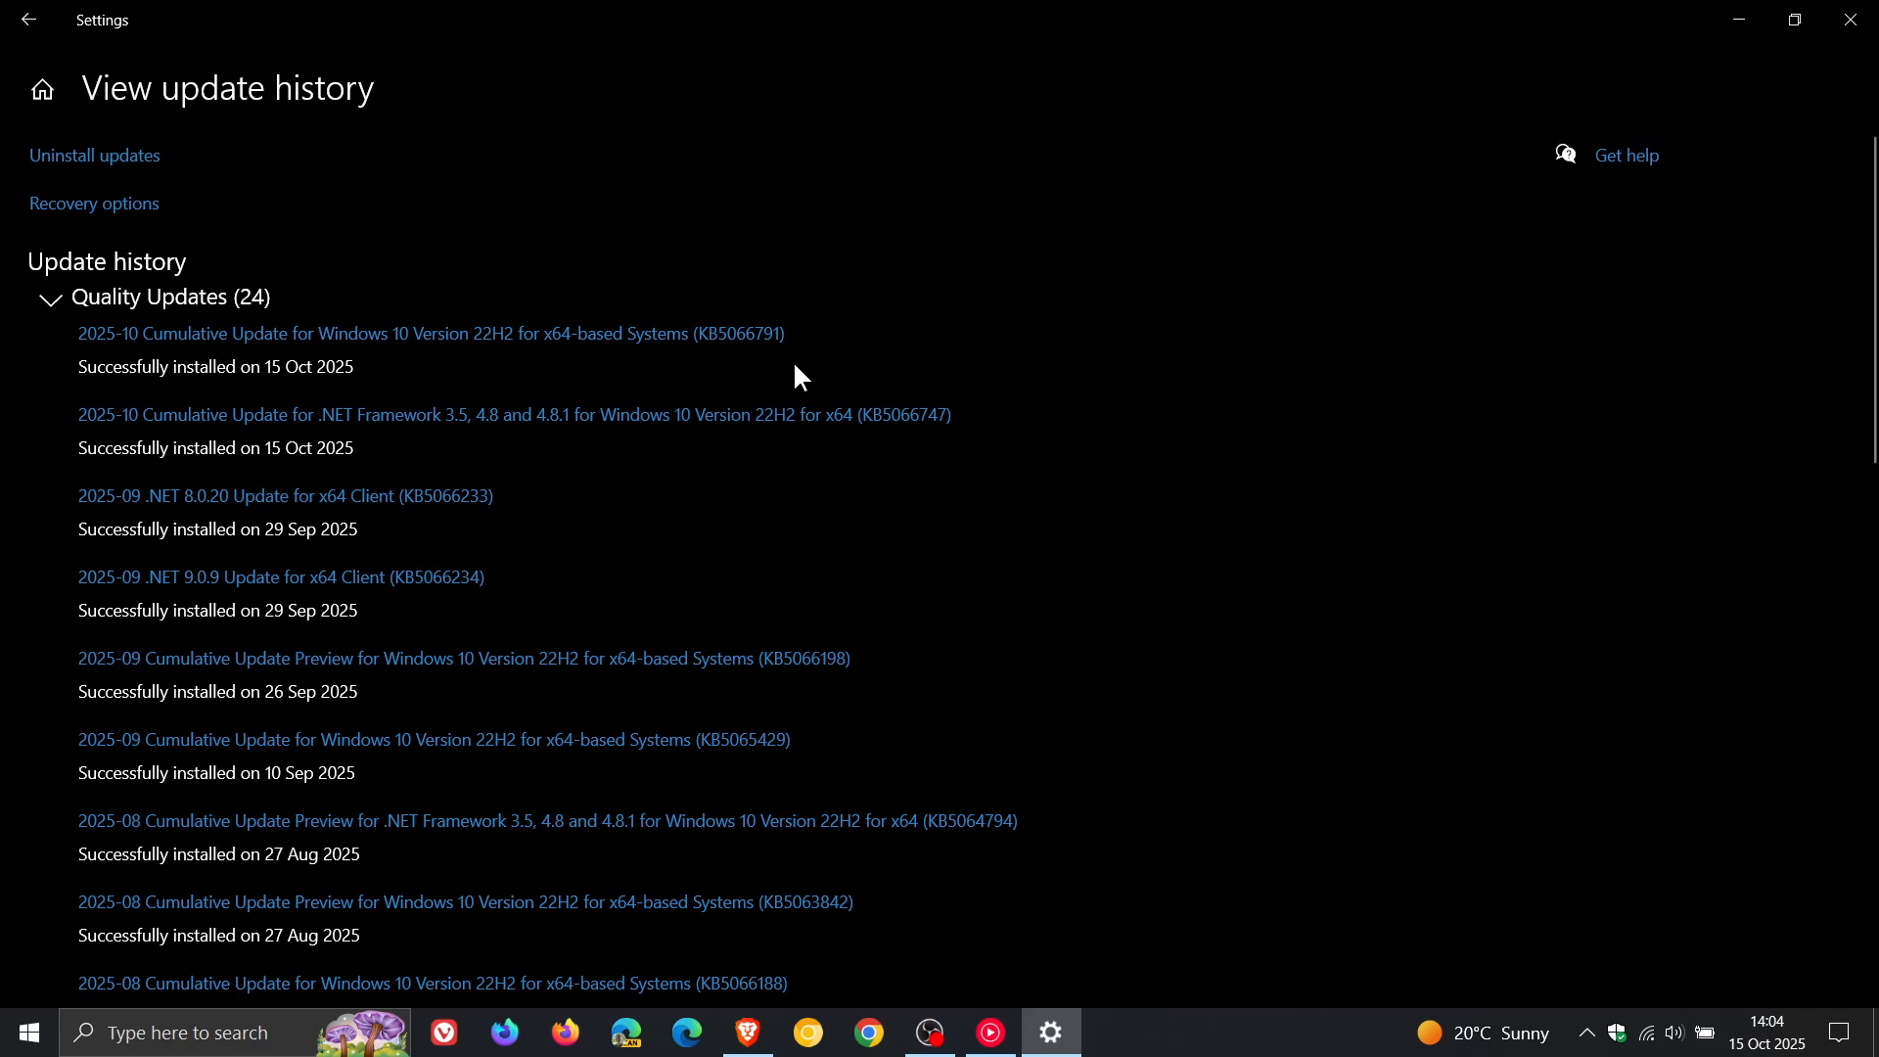
mouse_move(711, 374)
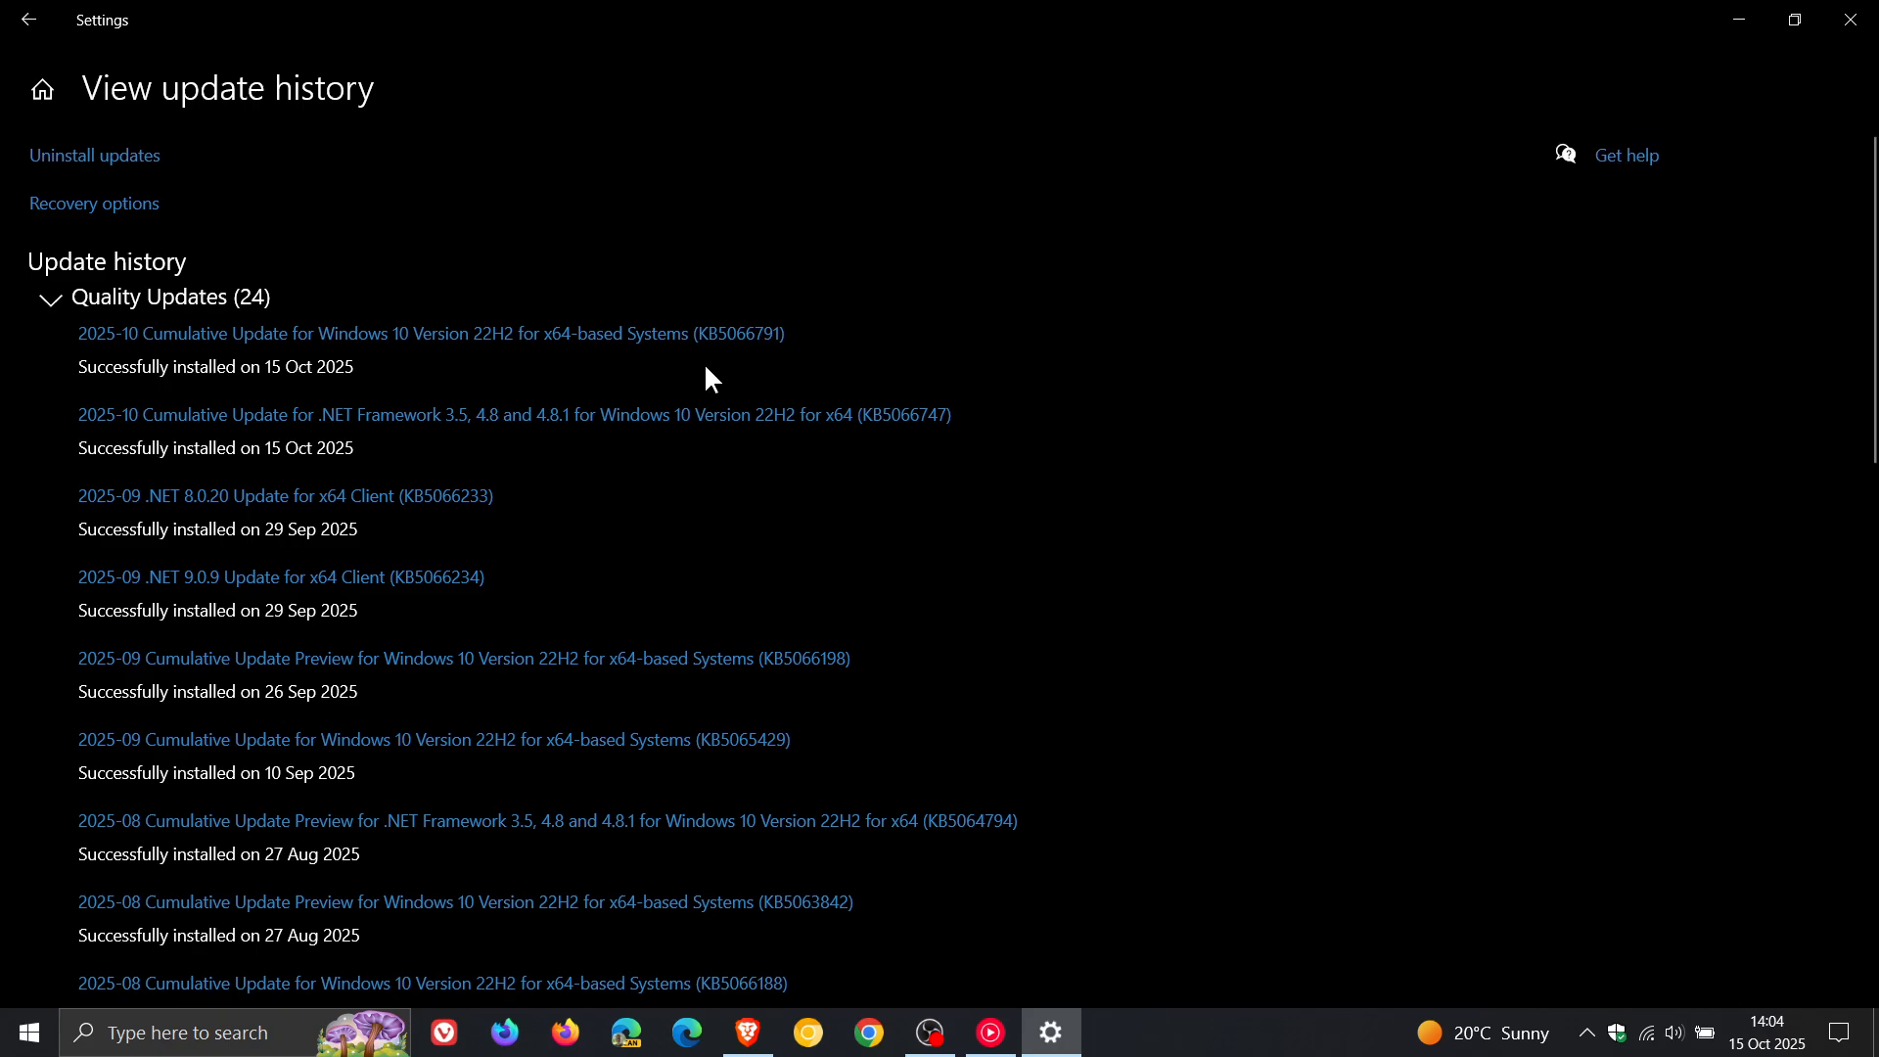
mouse_move(769, 372)
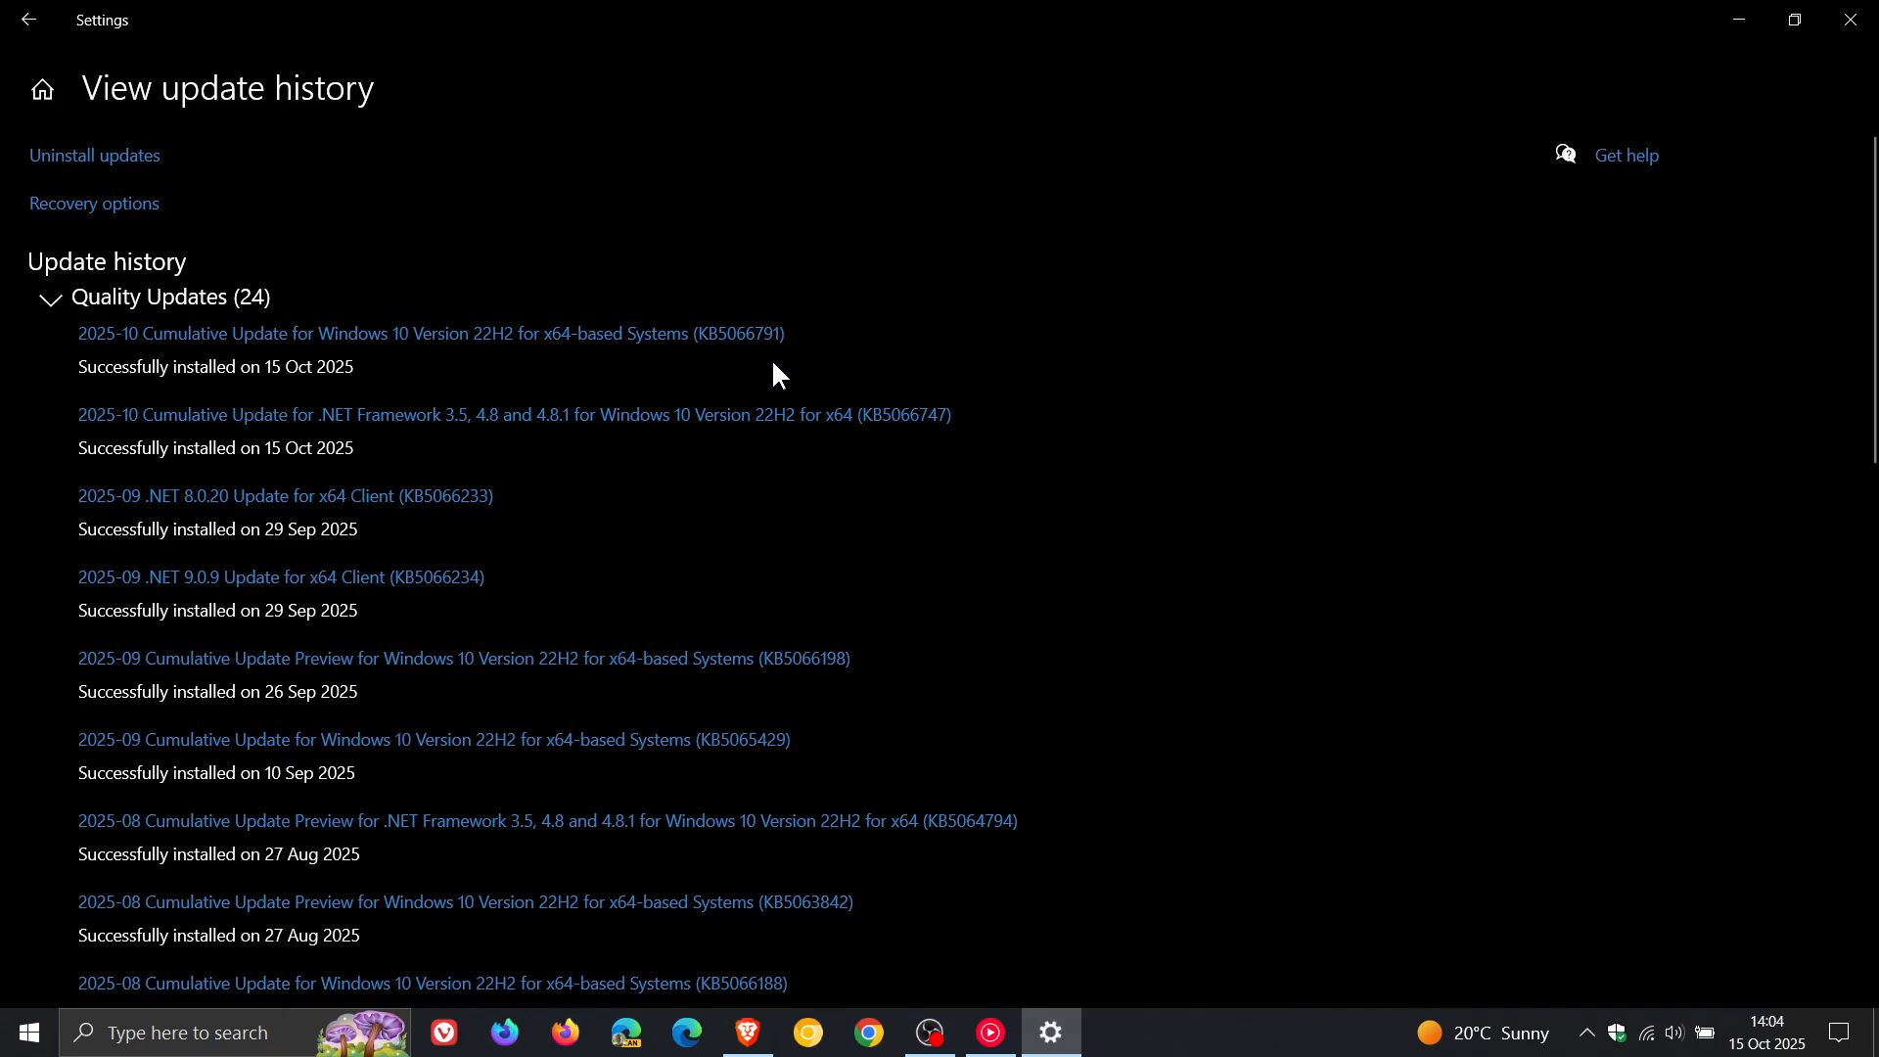
mouse_move(755, 389)
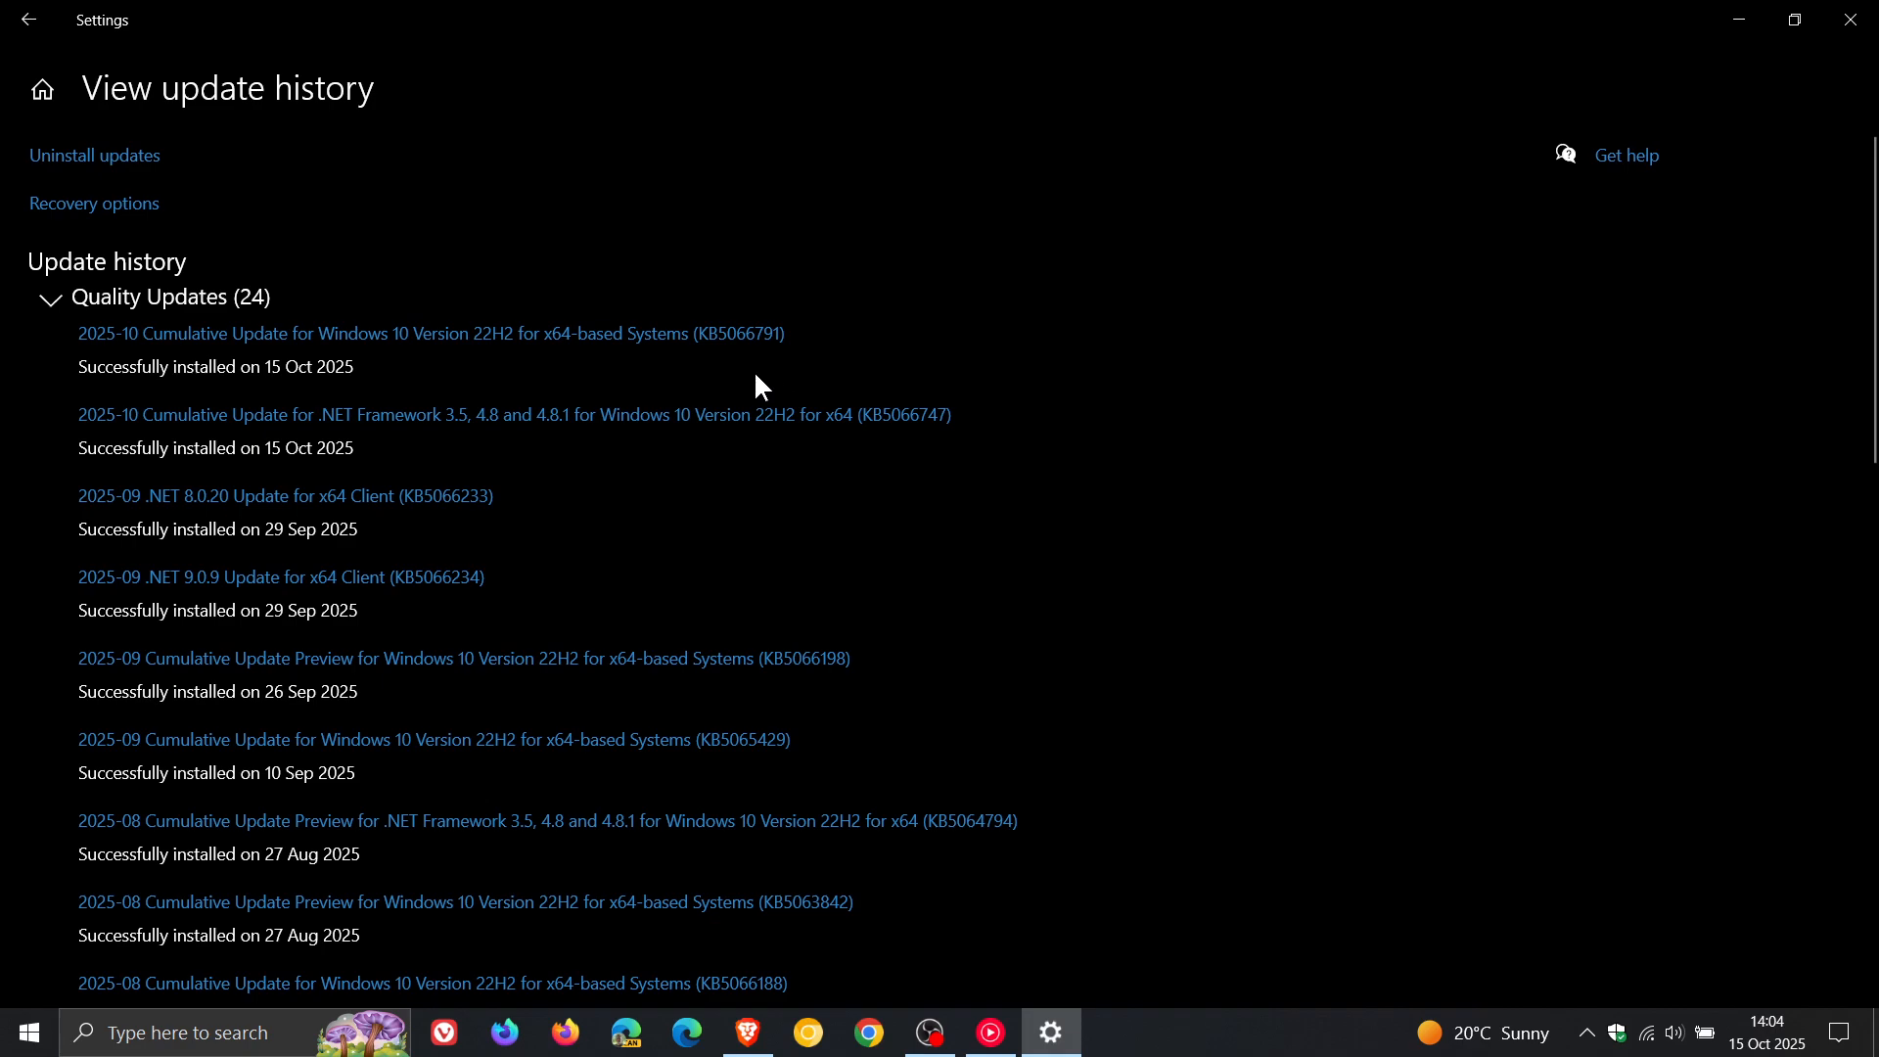
- Run winver from the taskbar search to show Version 22H2, OS Build 19045.6456
left_click(176, 1031)
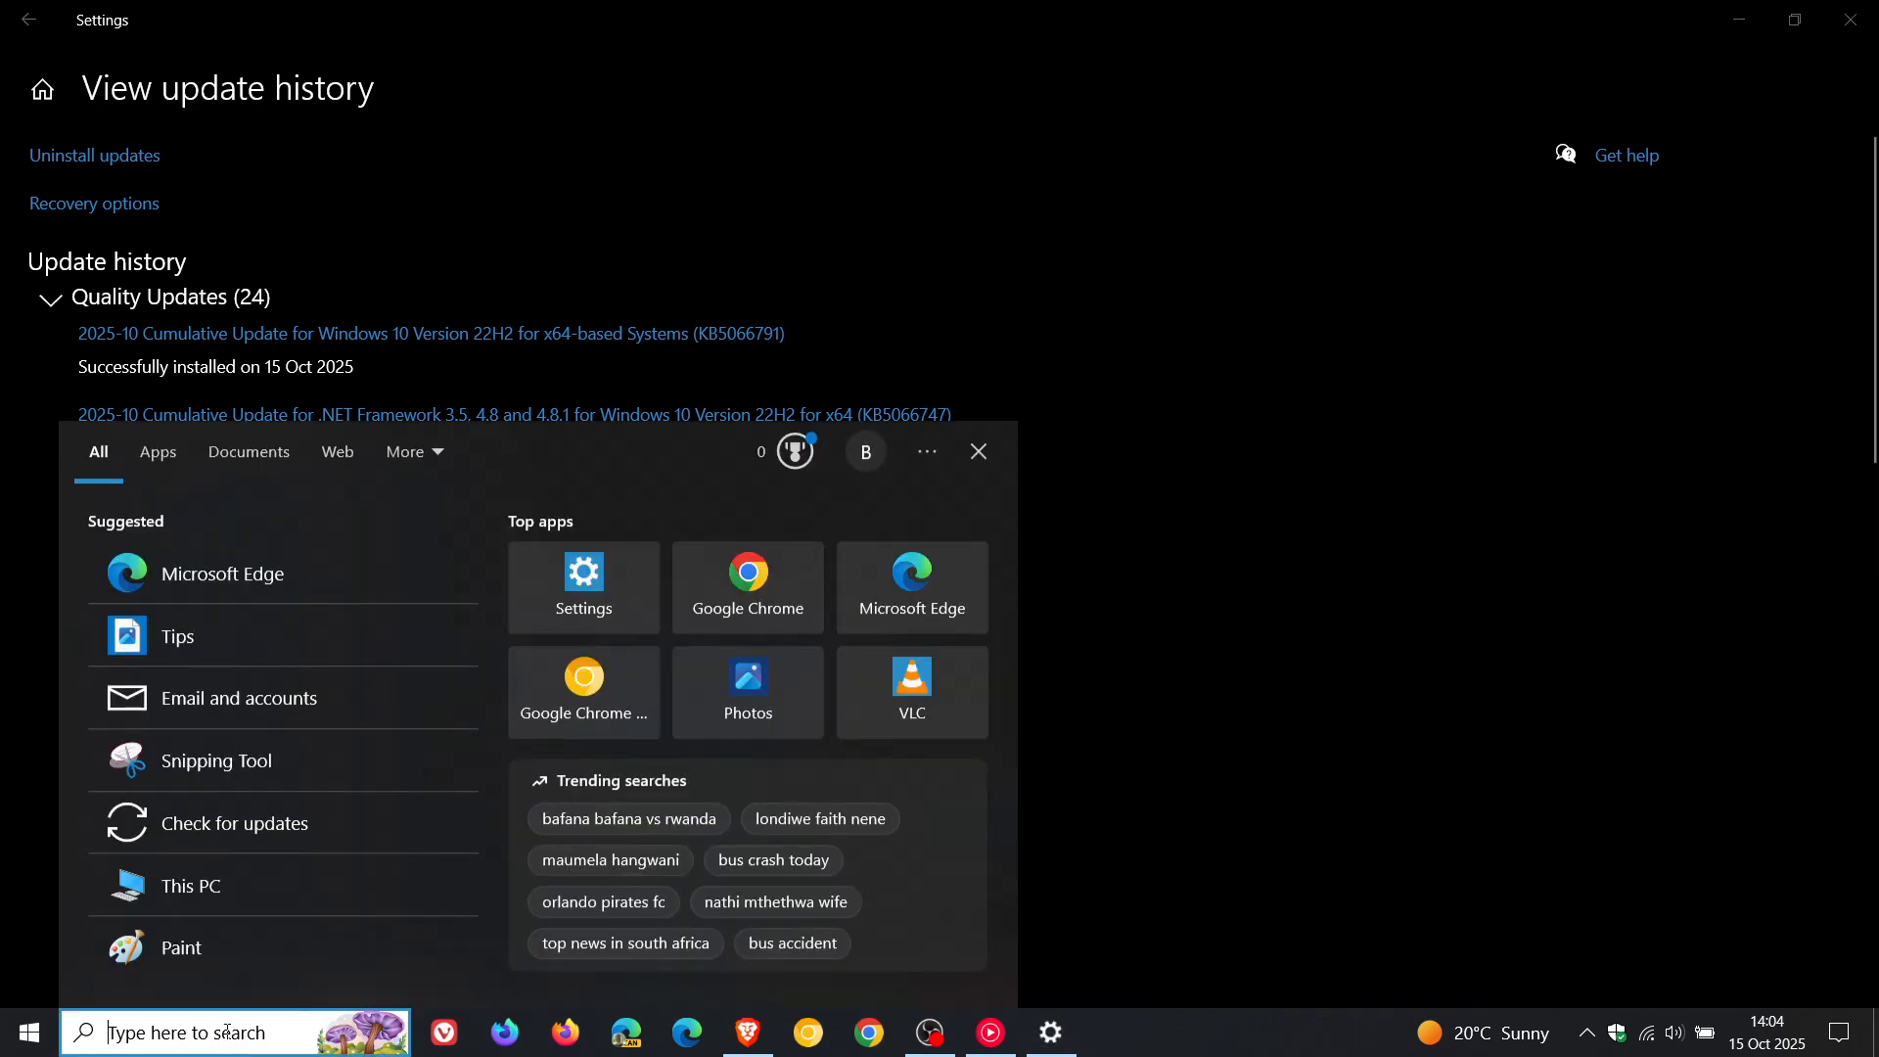
type("weather")
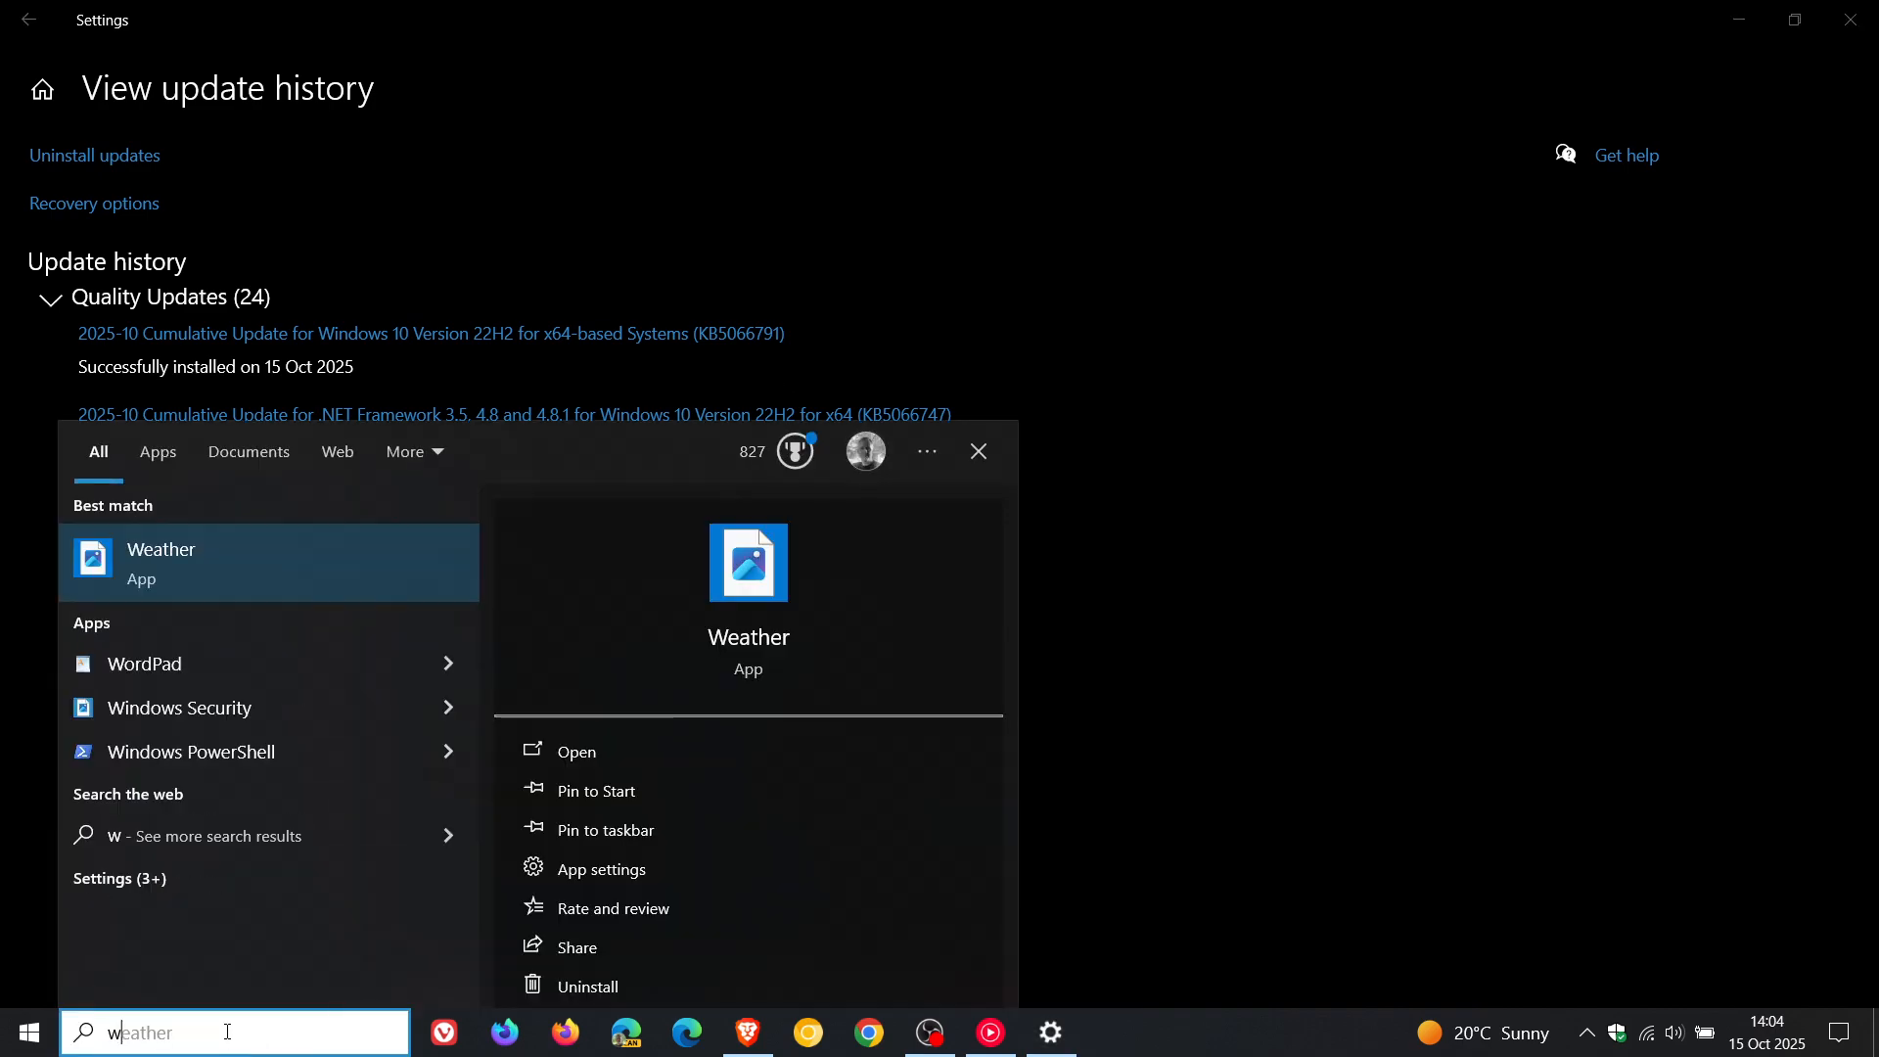
type("winver.exe")
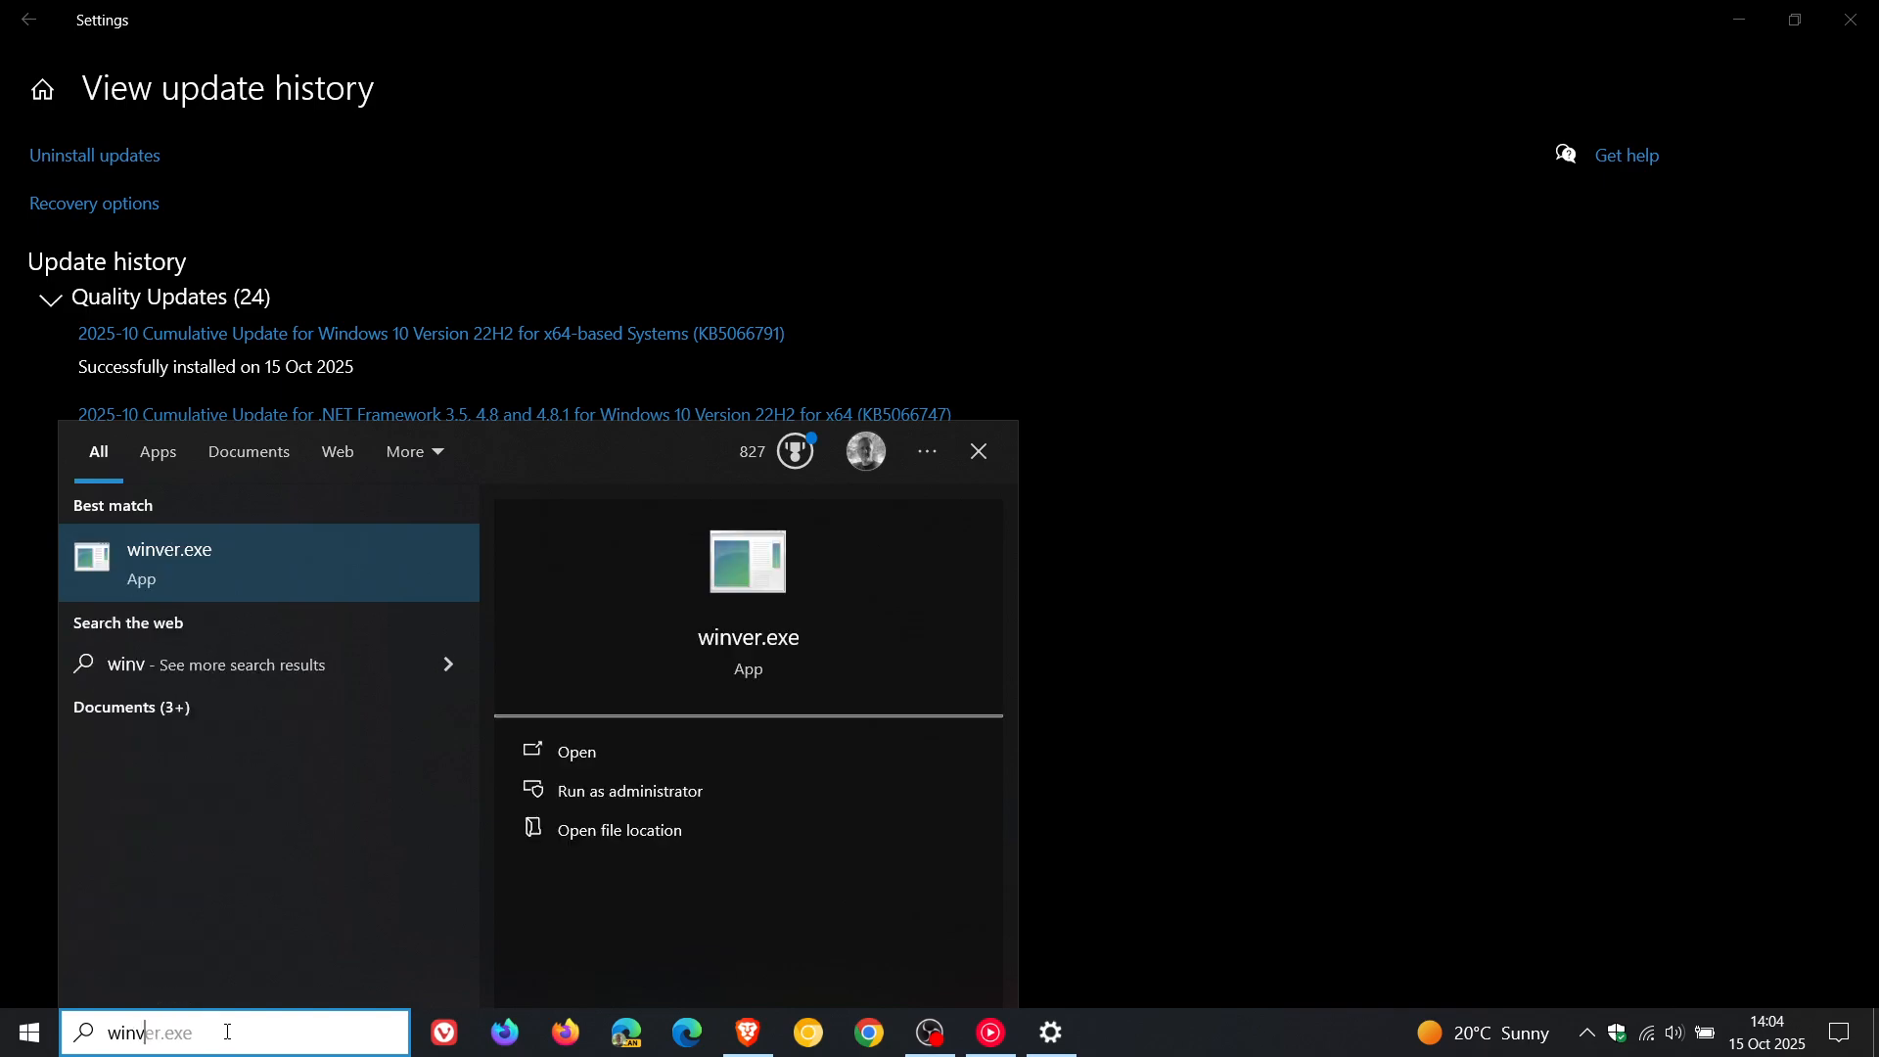
type("winver")
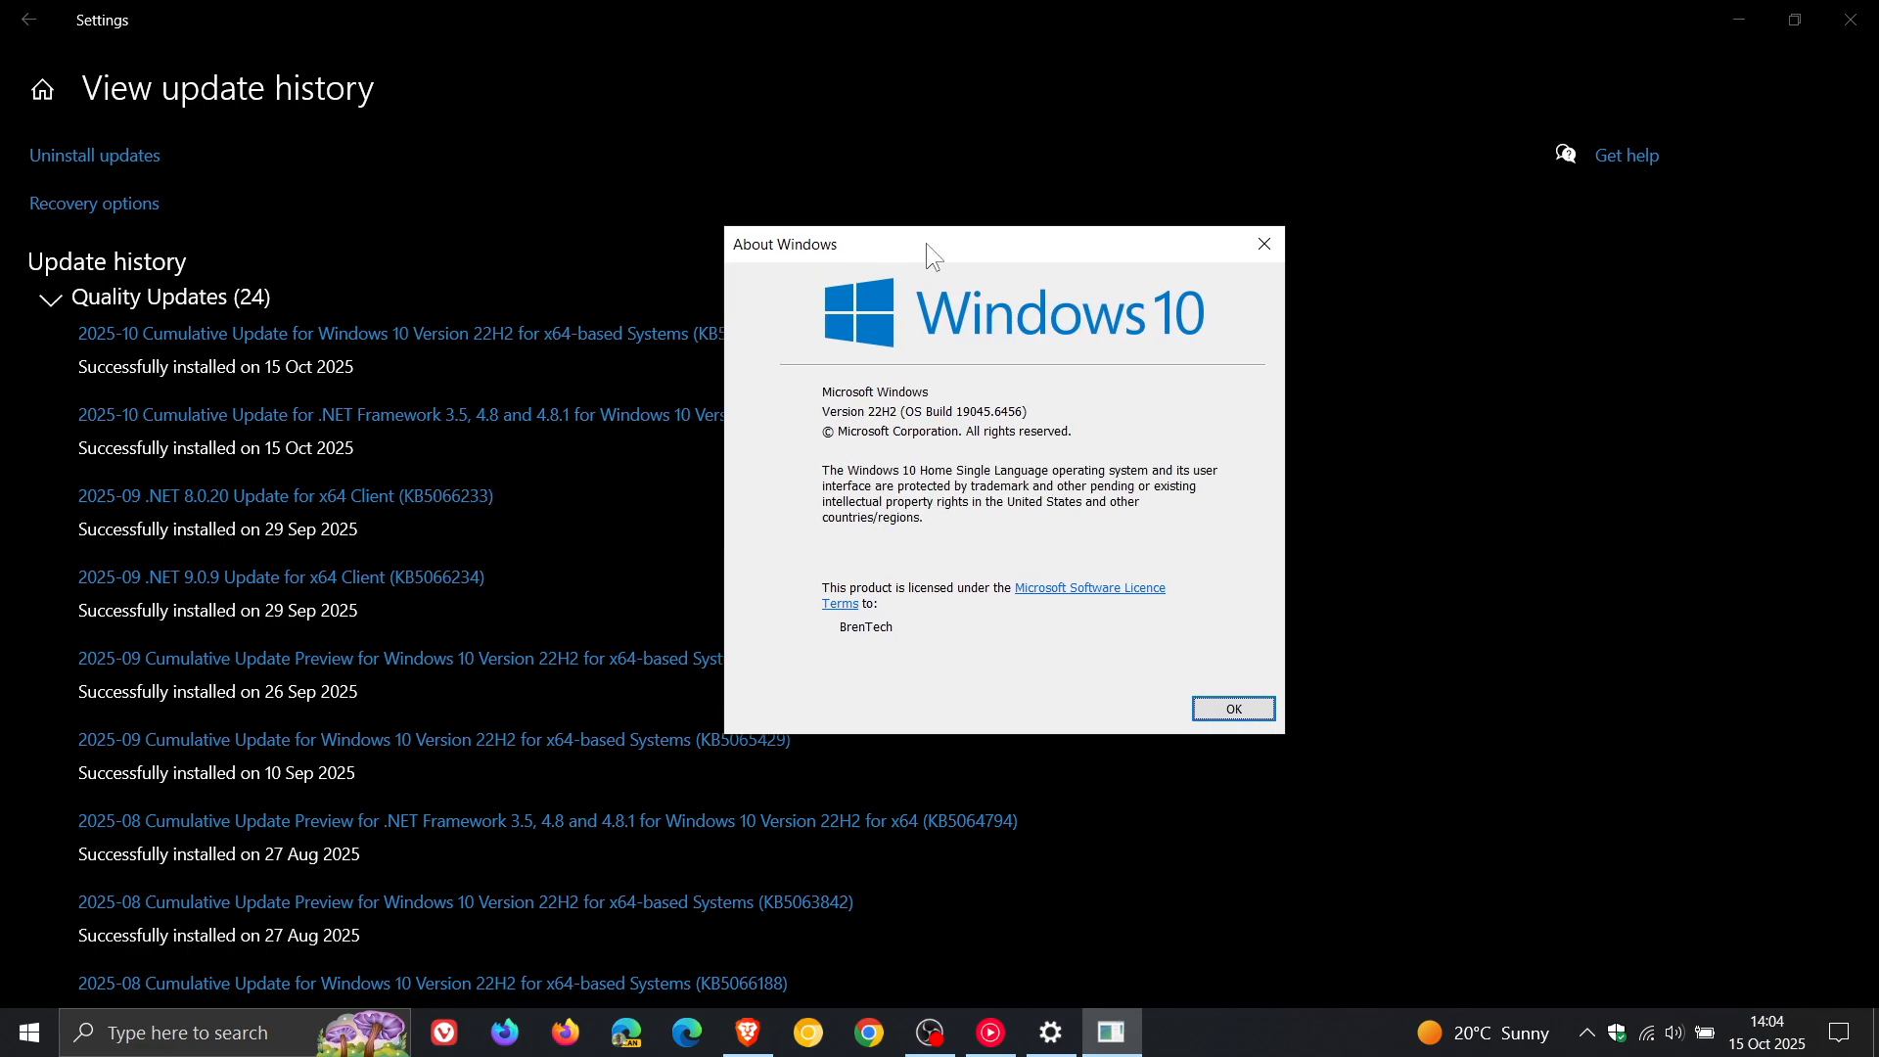
mouse_move(856, 442)
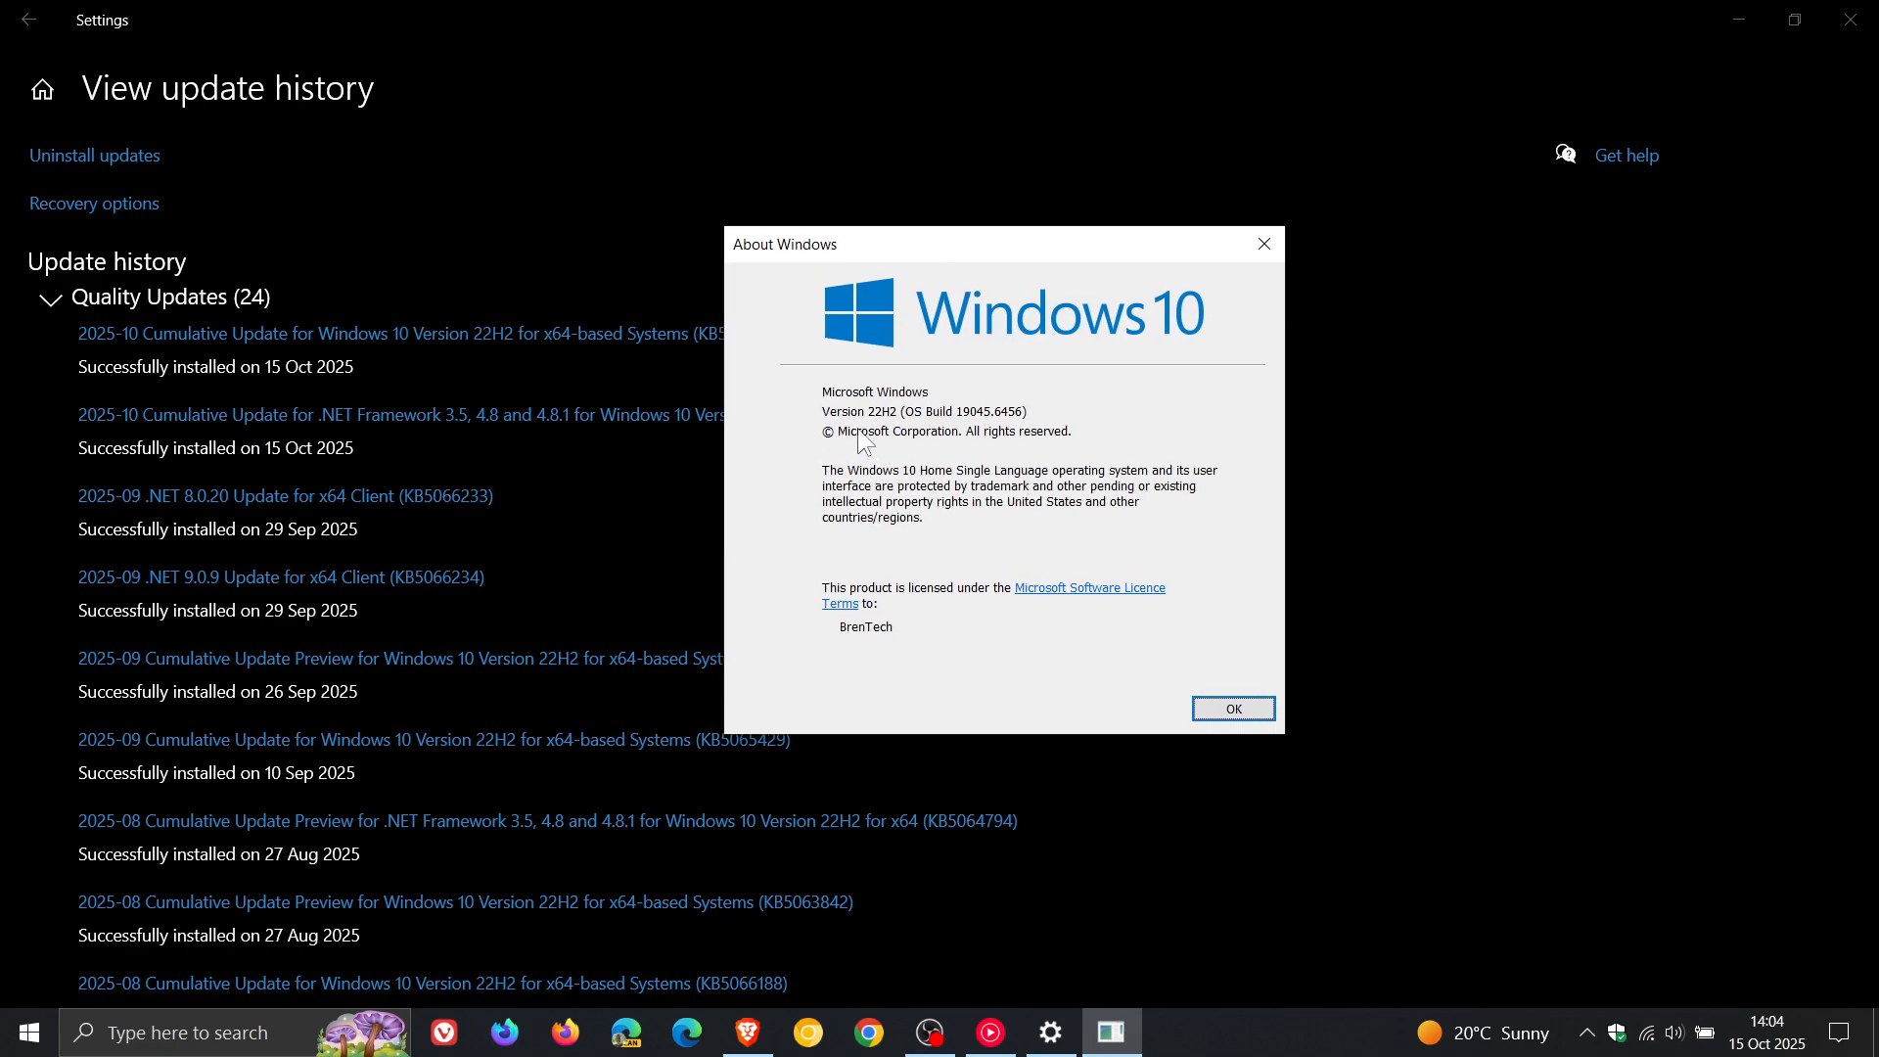
mouse_move(995, 441)
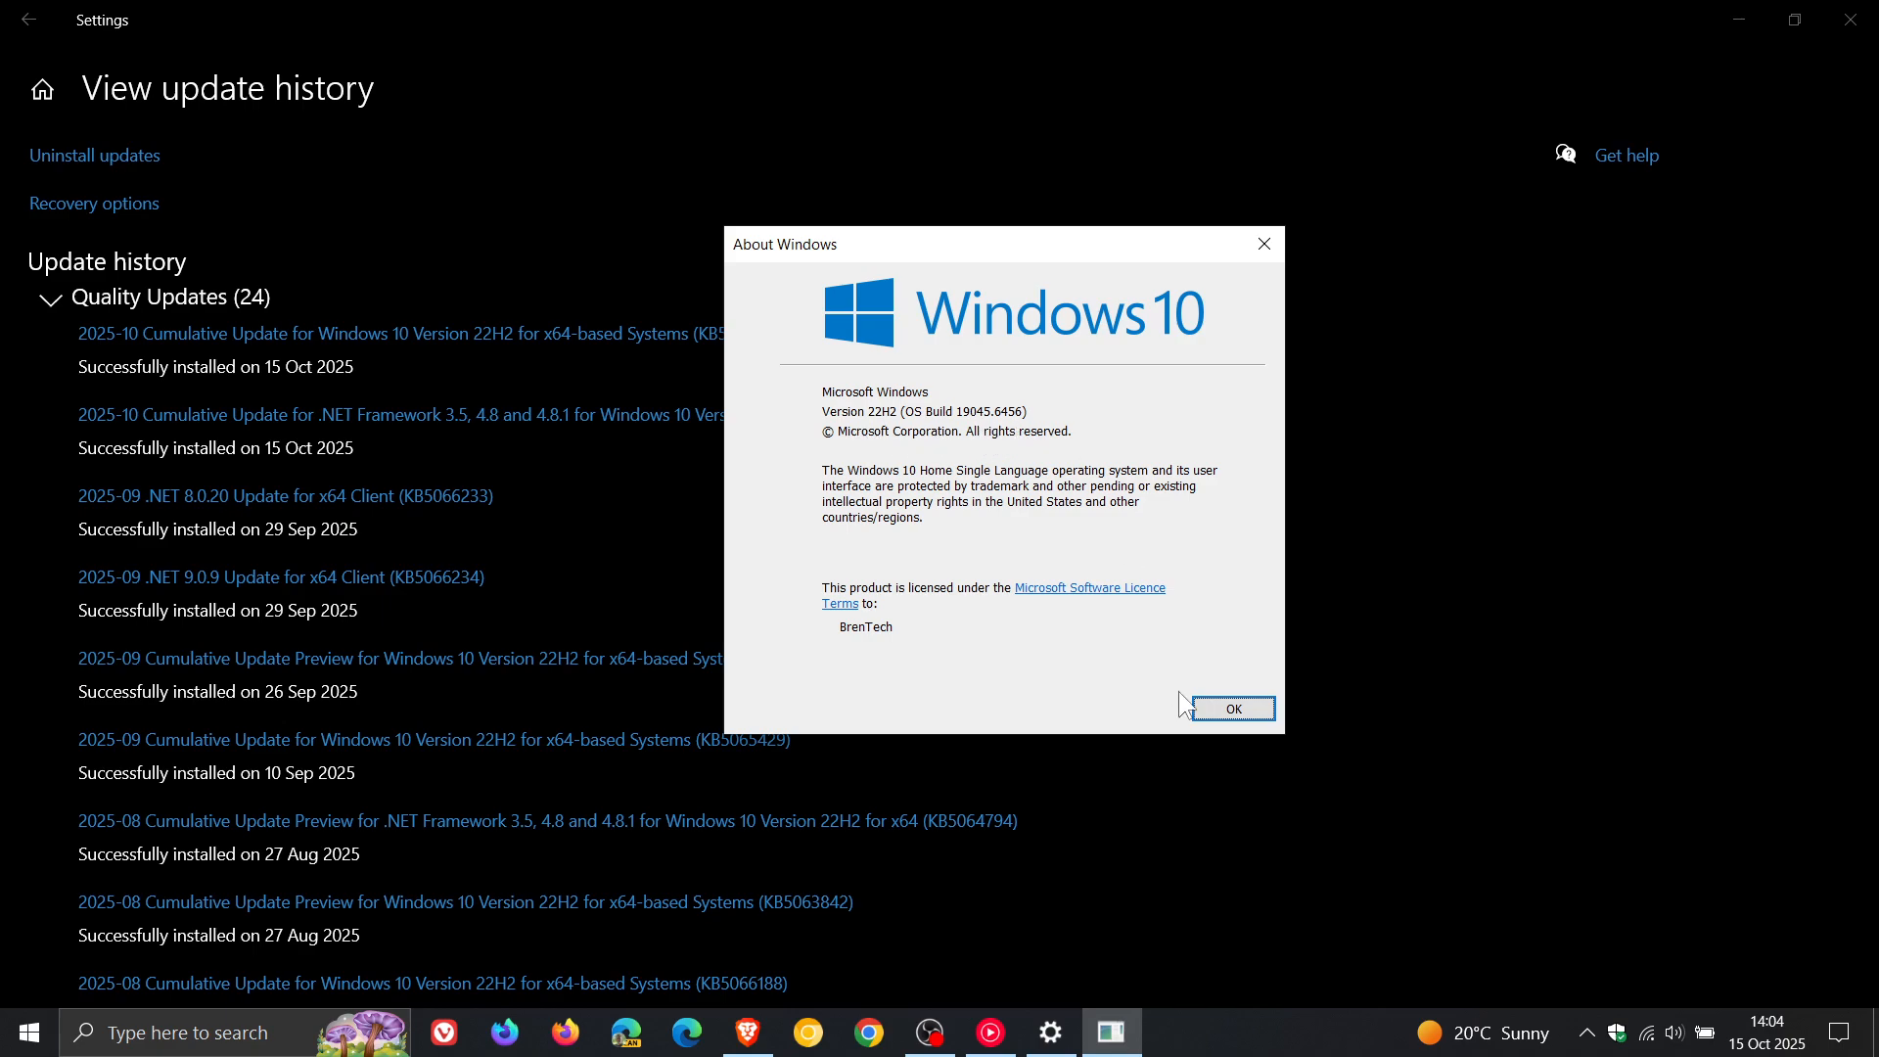
- Dismiss the About Windows dialog, returning to the update history page
left_click(1234, 709)
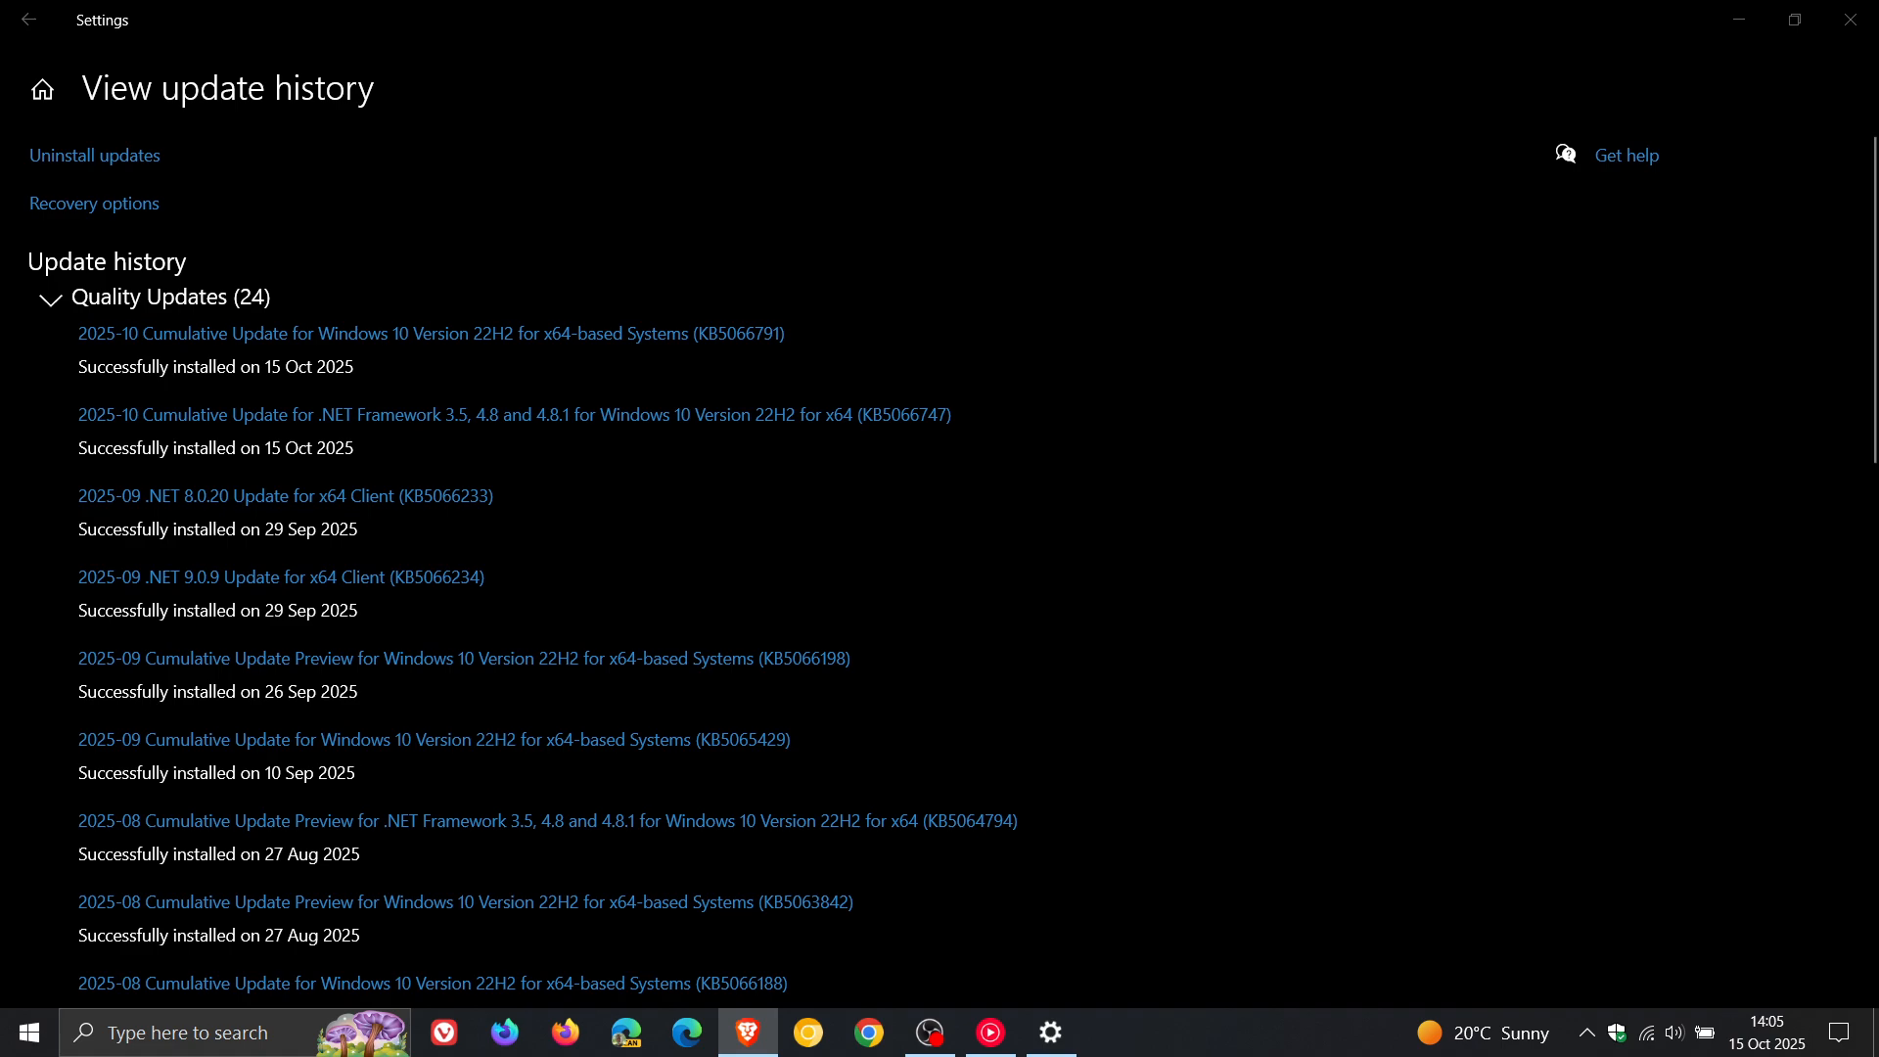
mouse_move(628, 344)
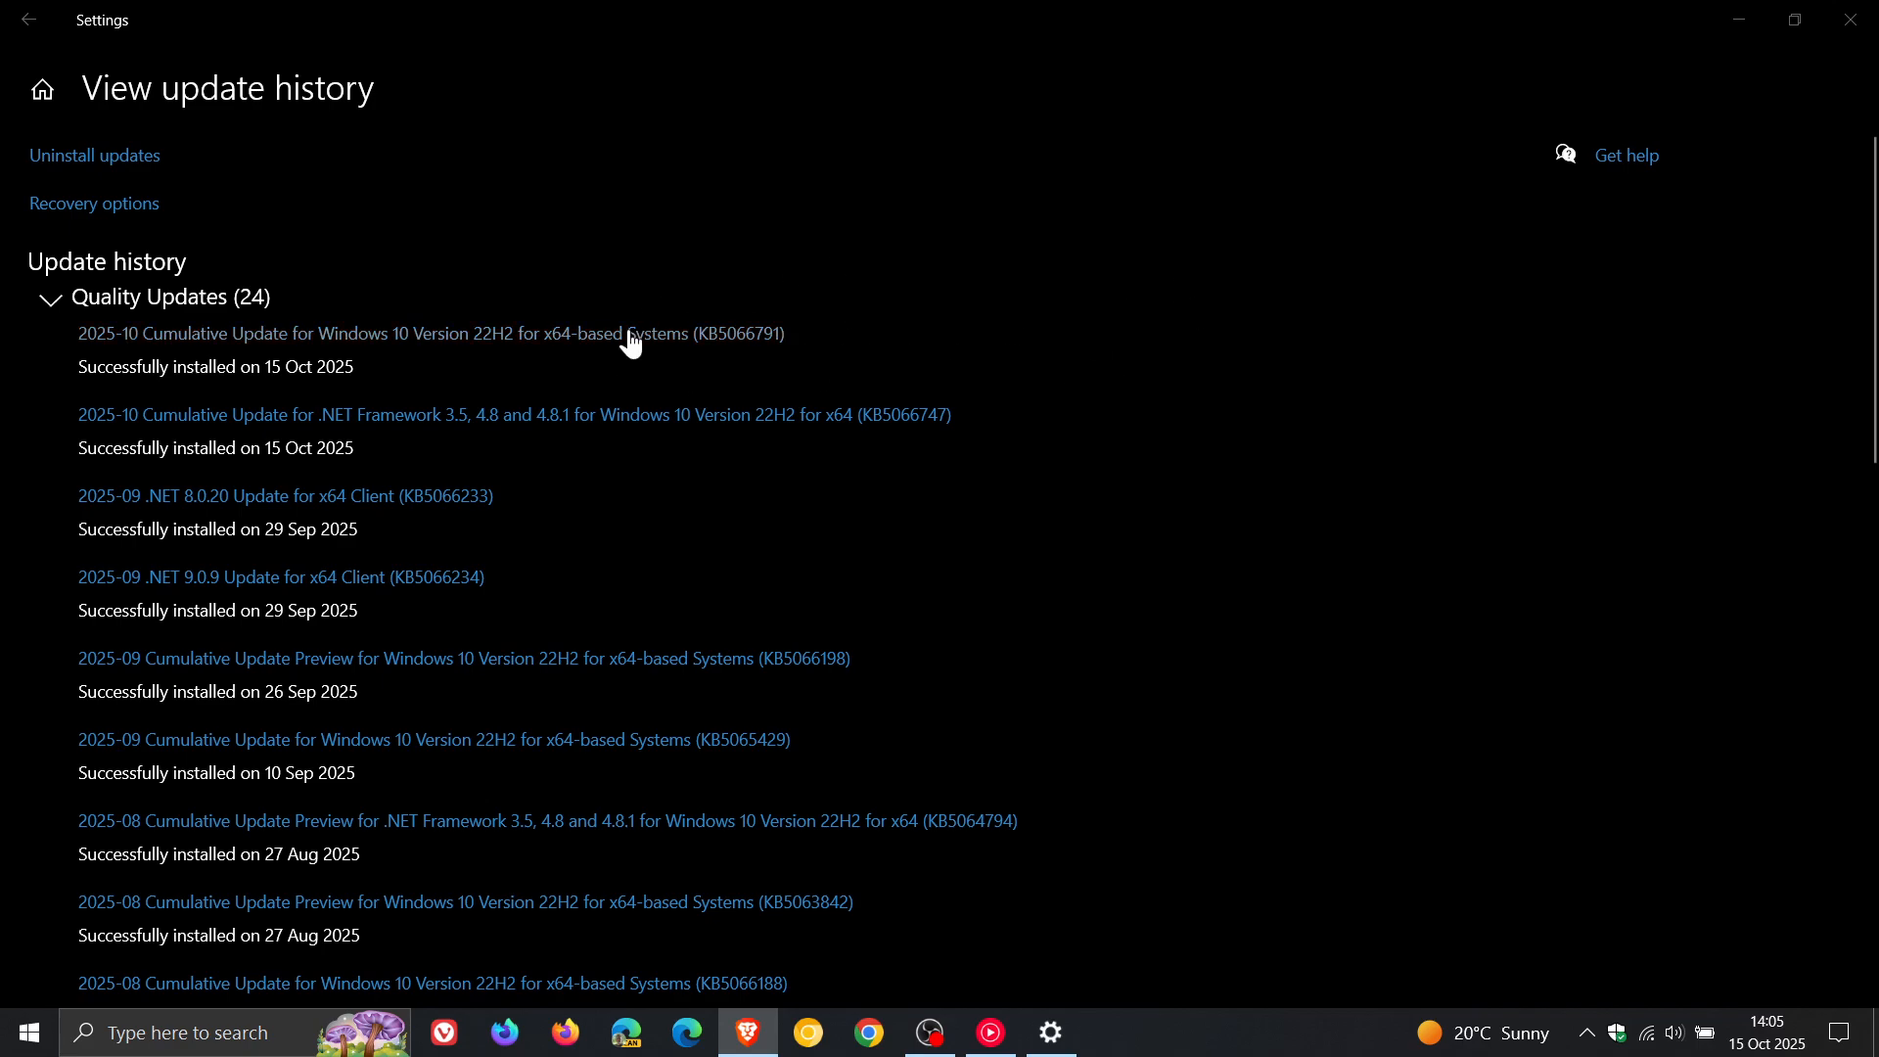
mouse_move(1498, 437)
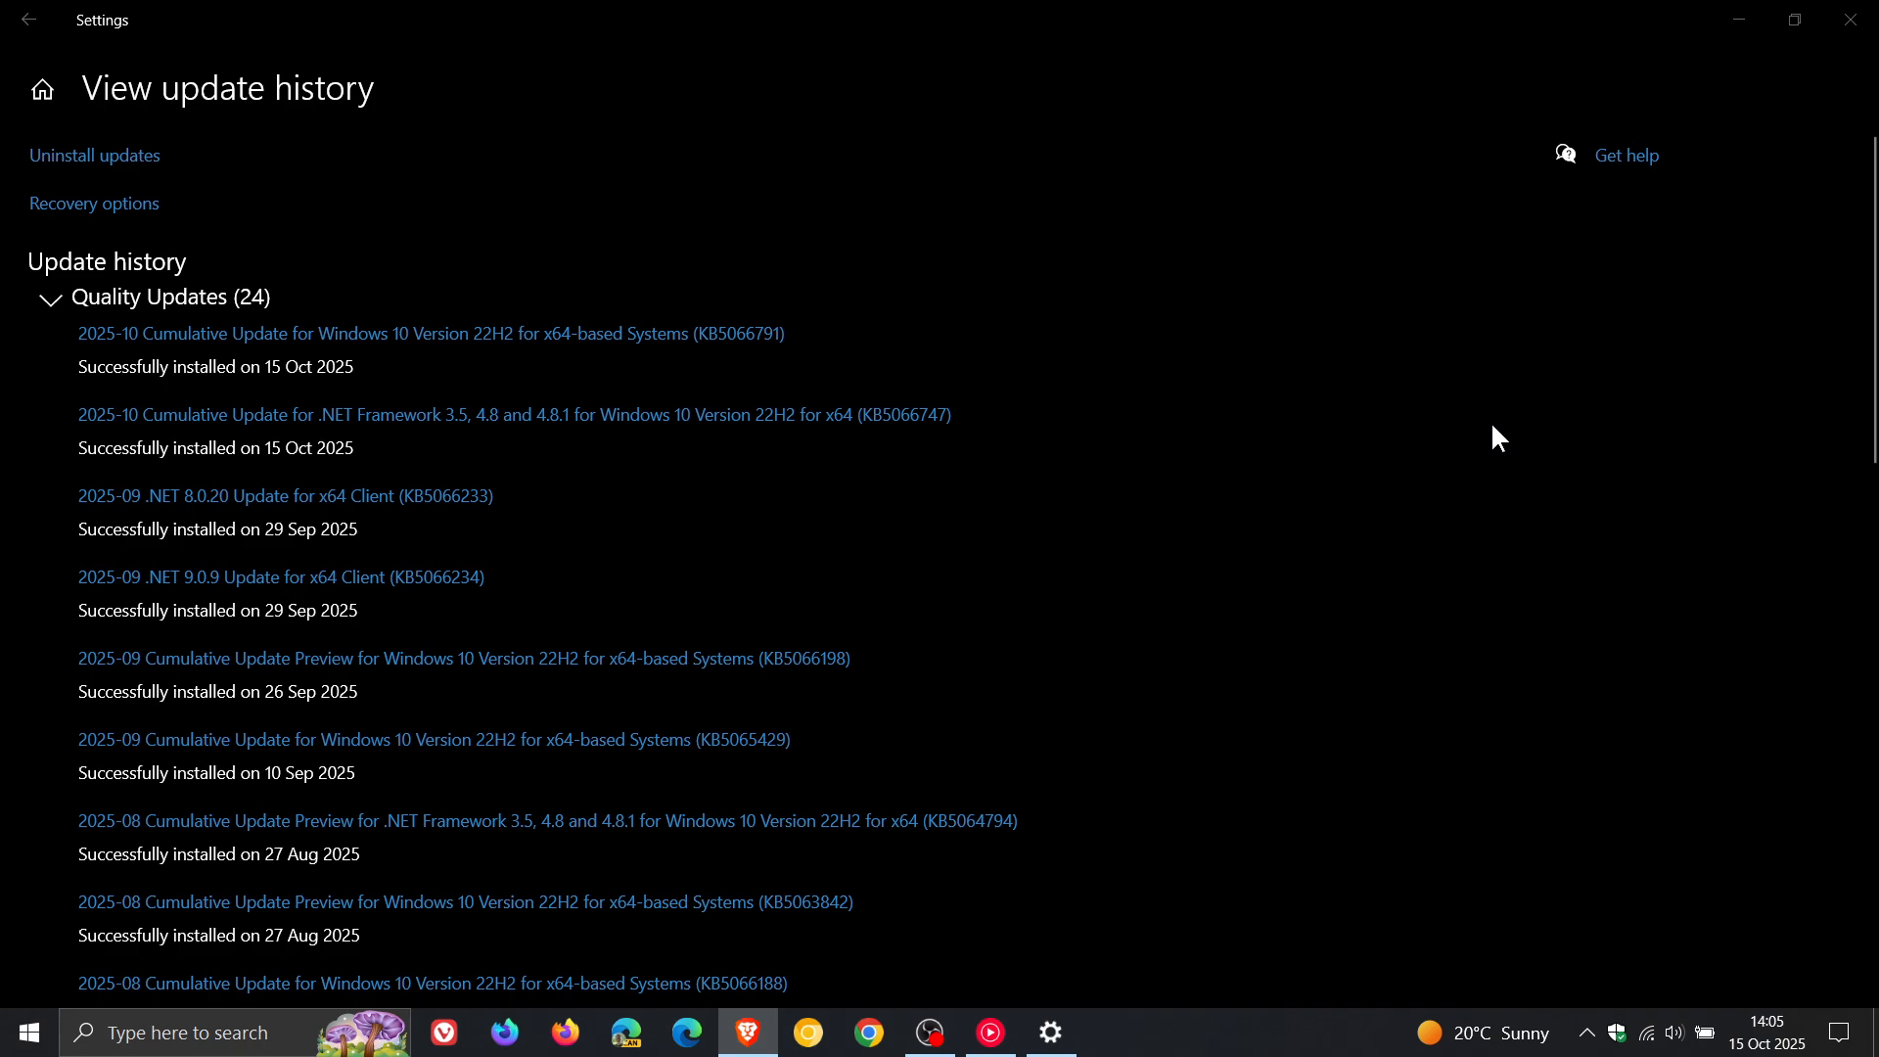
mouse_move(903, 341)
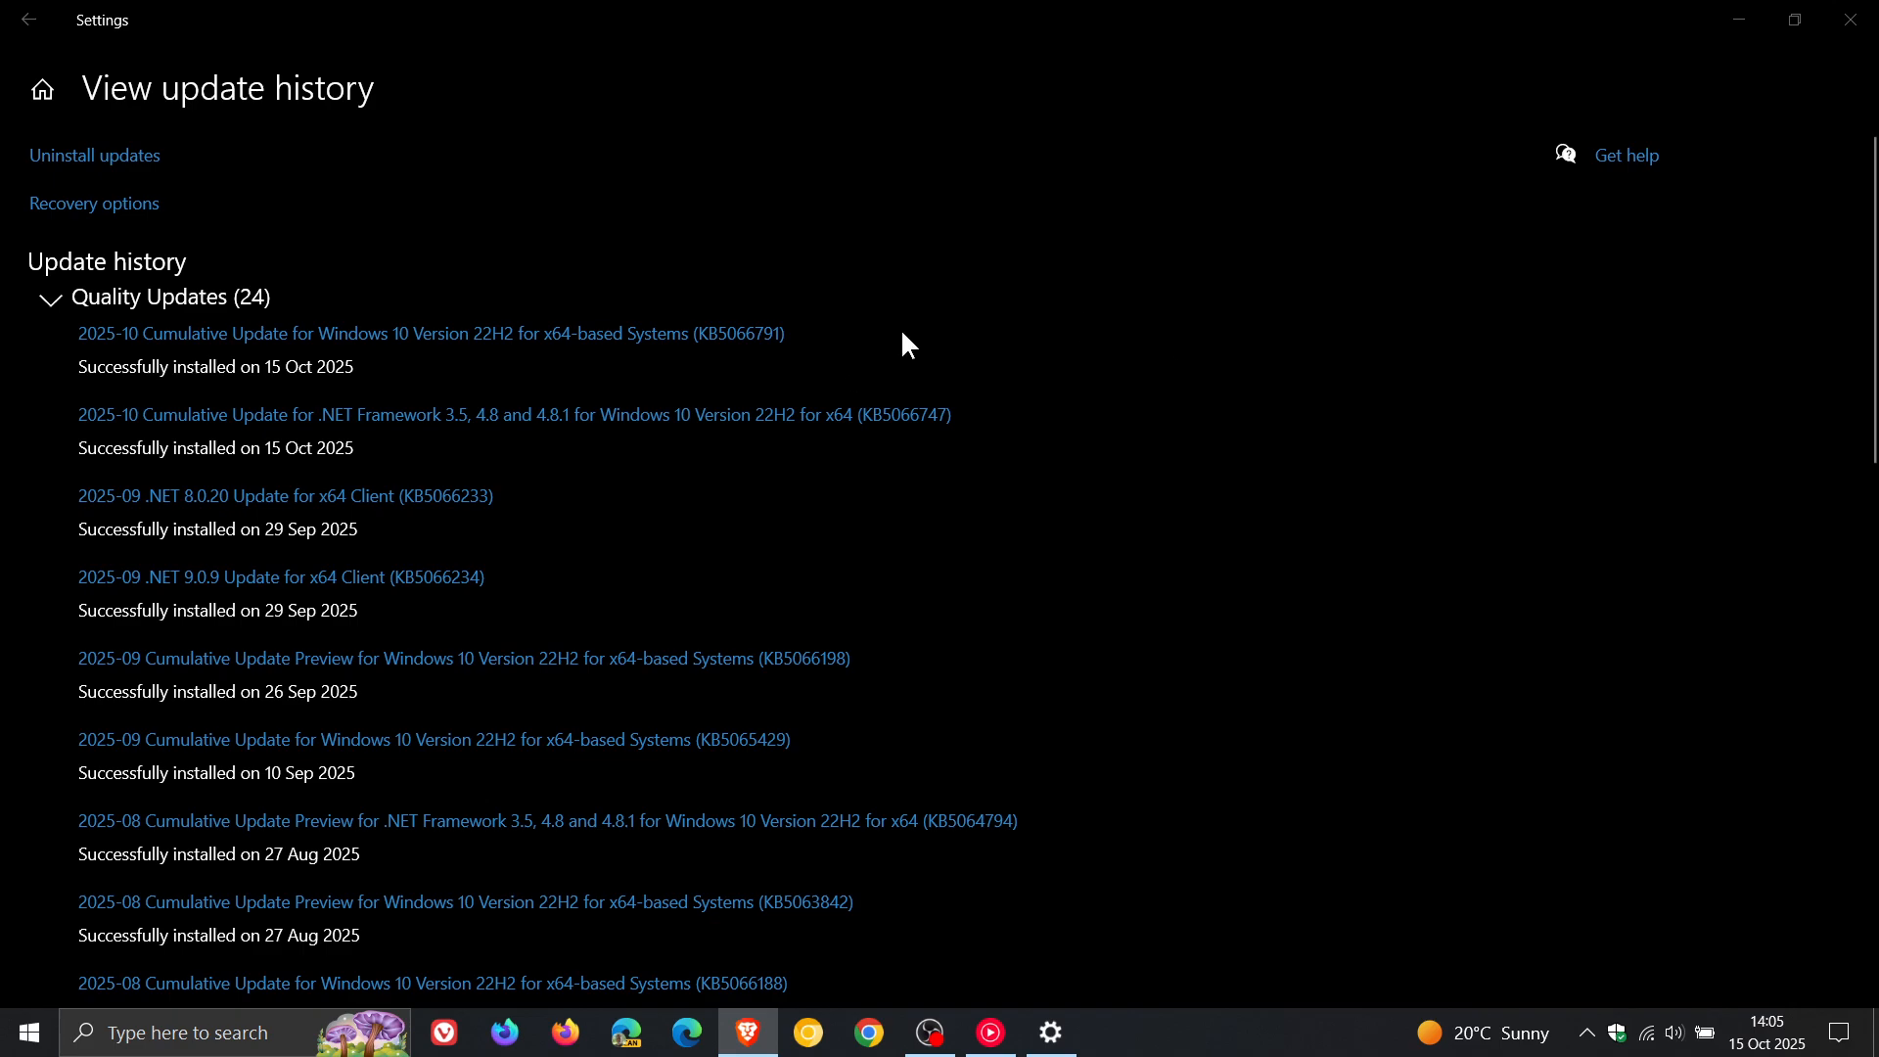
mouse_move(855, 330)
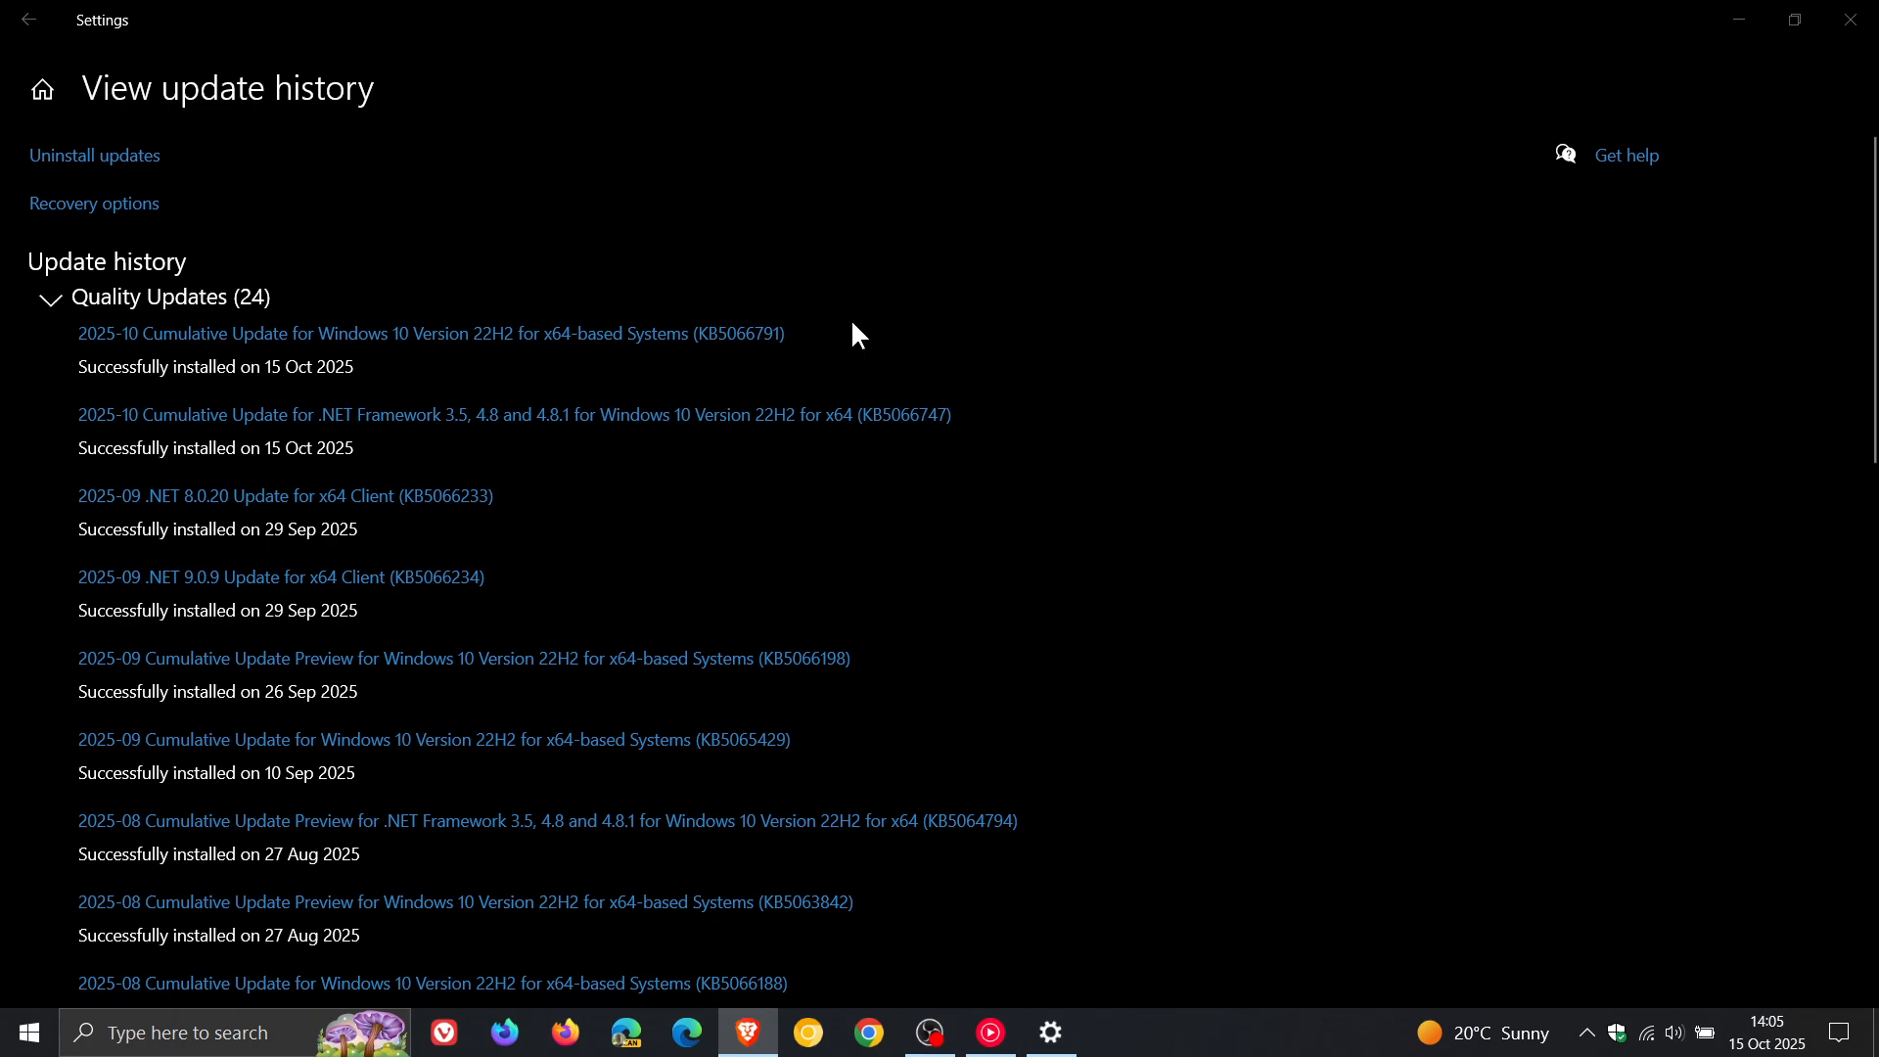
mouse_move(824, 340)
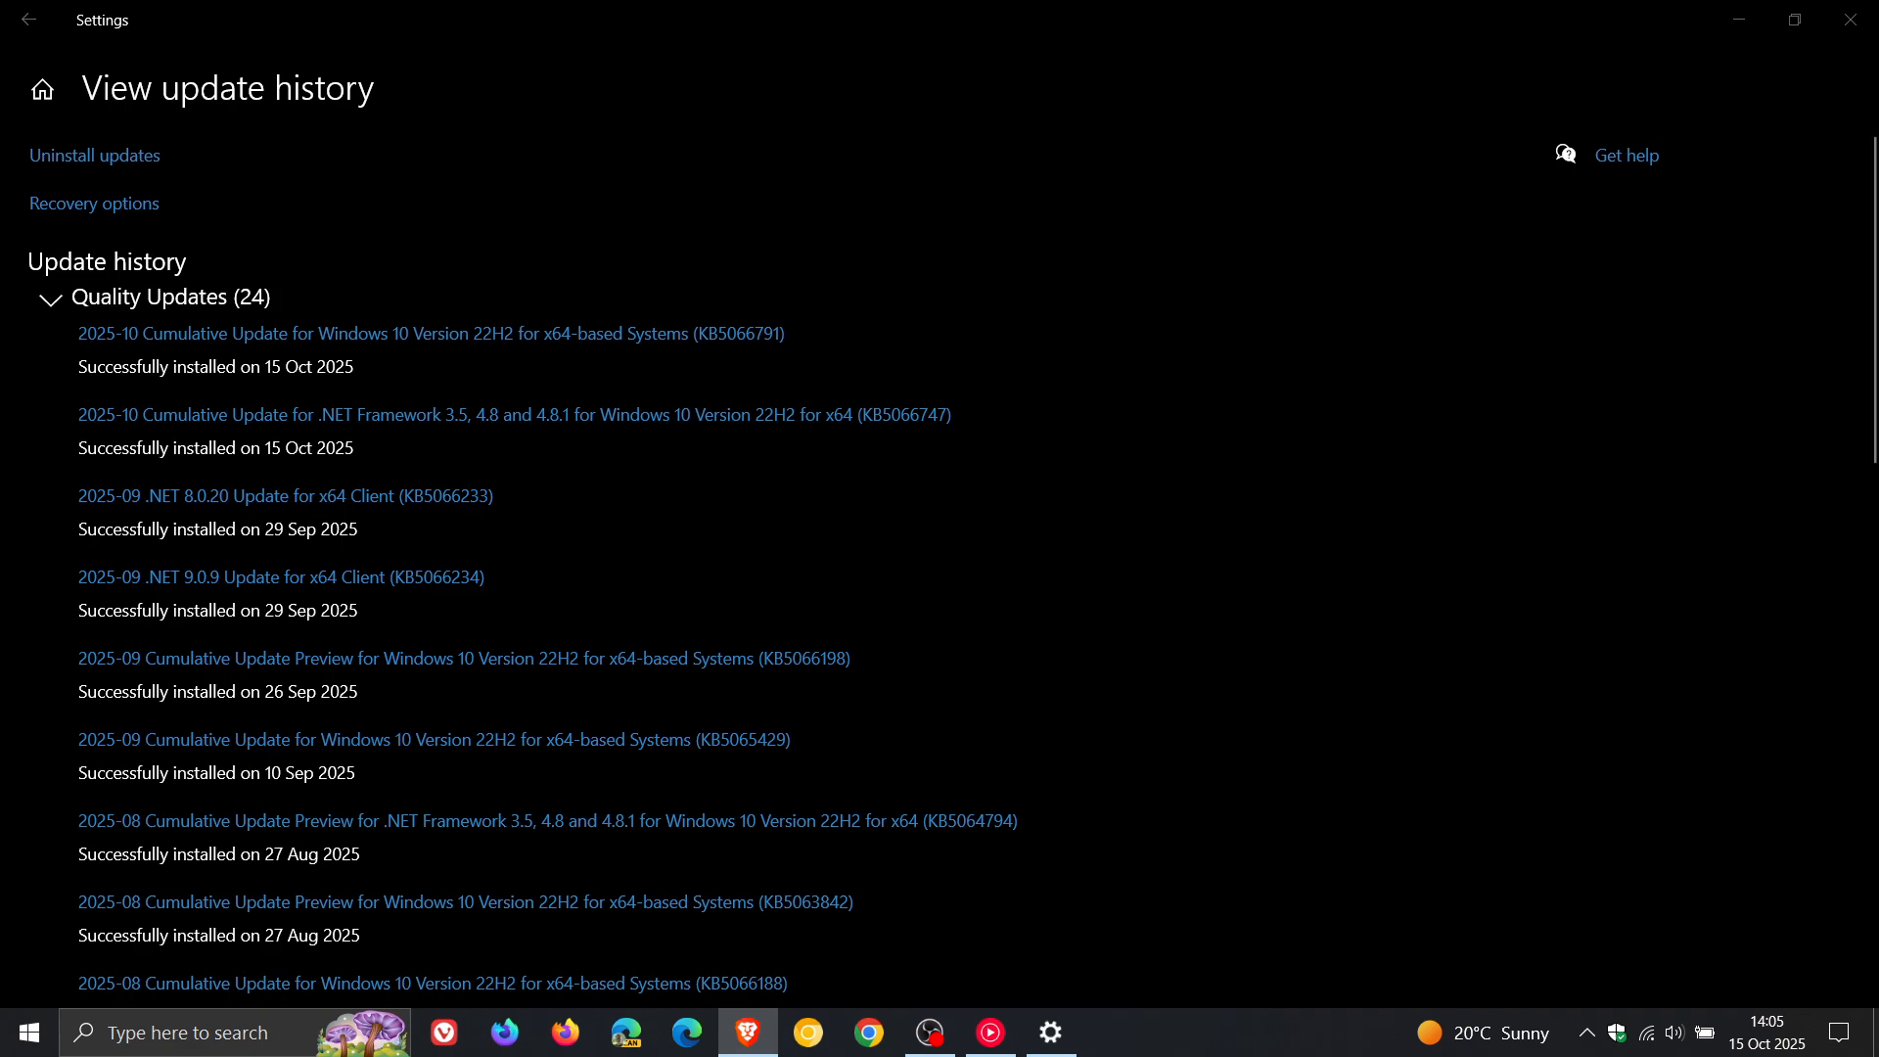
mouse_move(1146, 458)
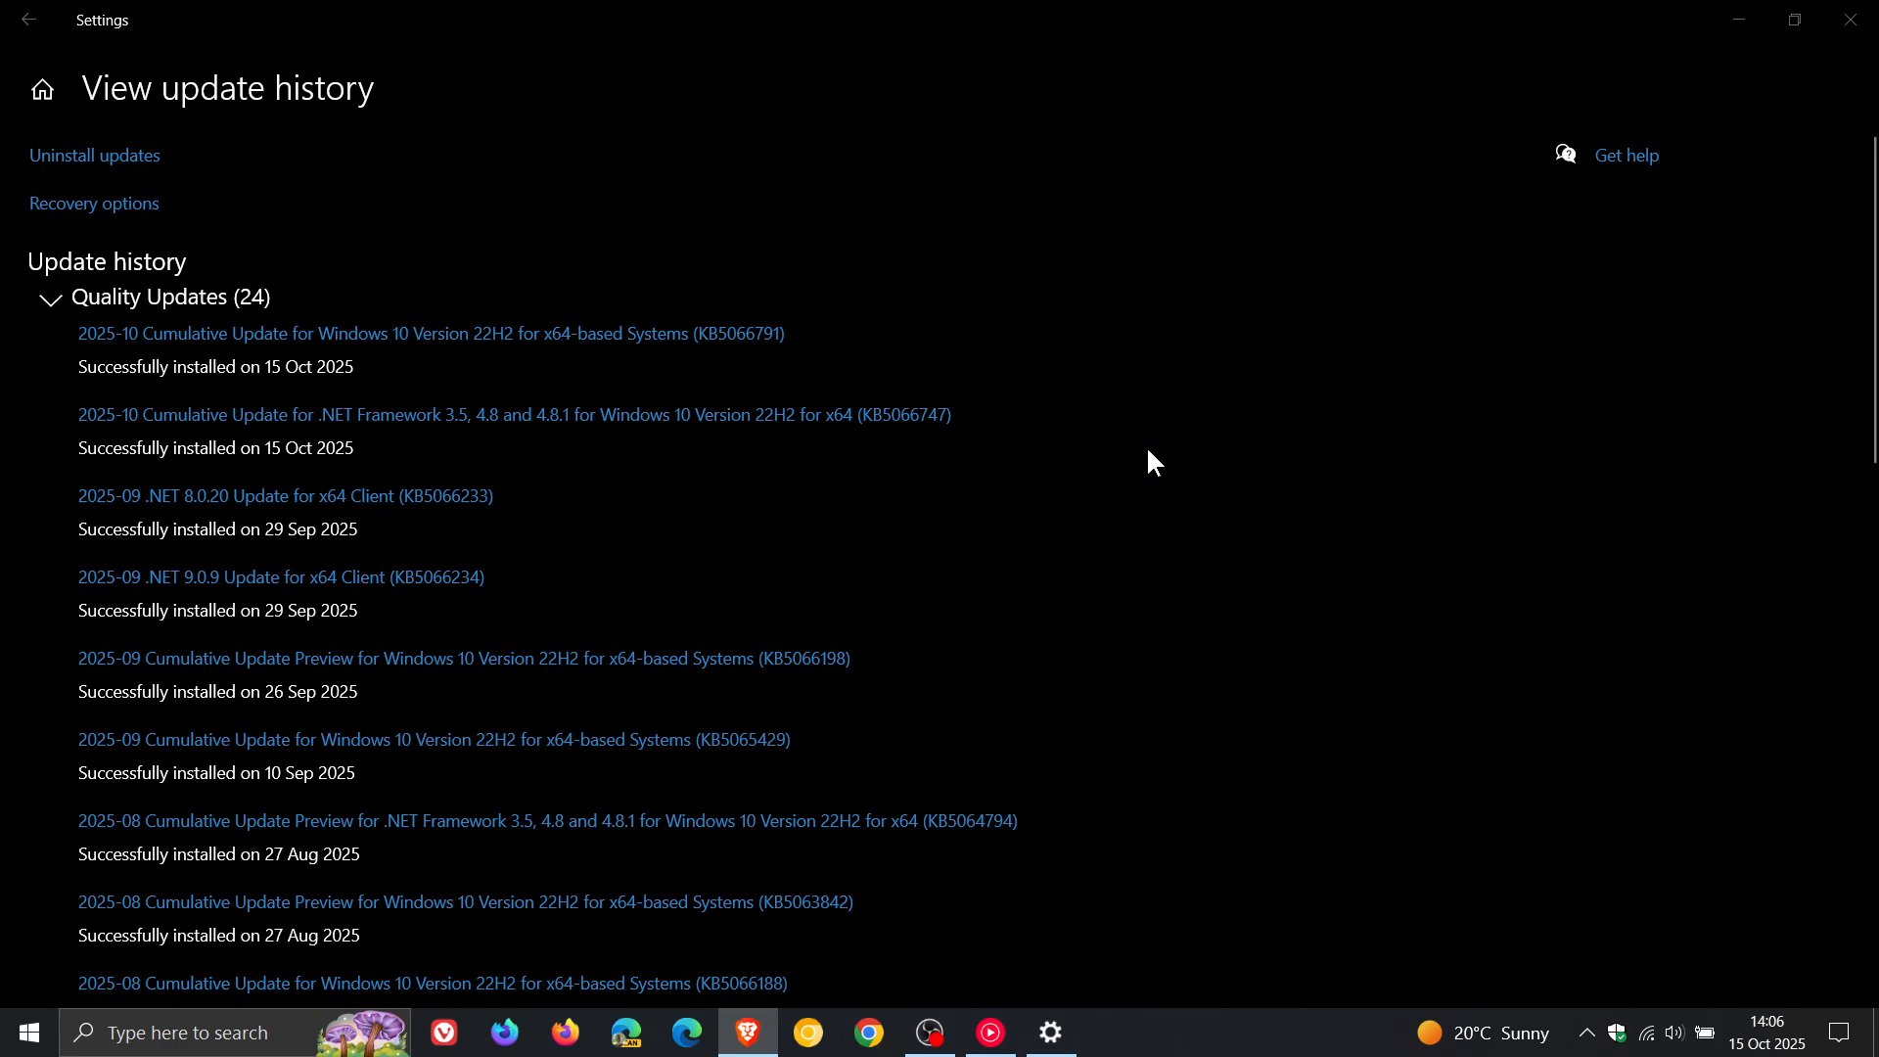
mouse_move(814, 706)
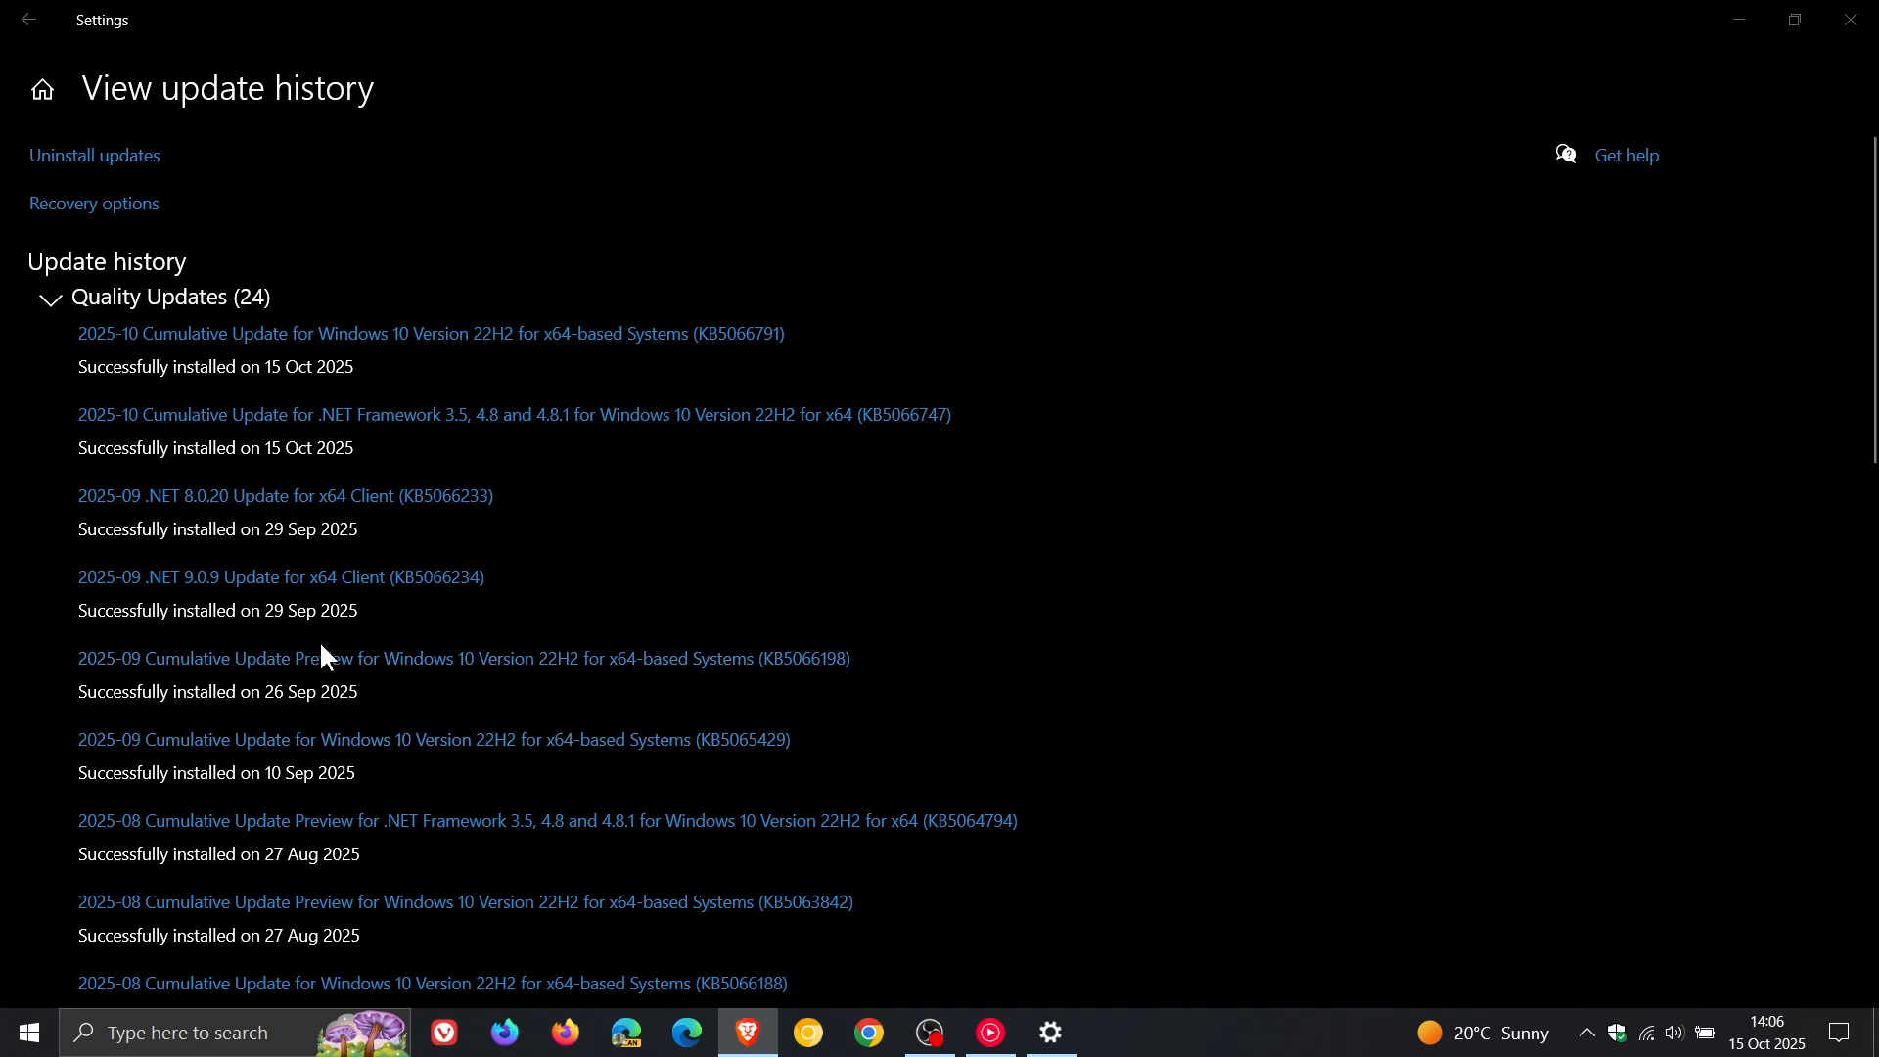
mouse_move(287, 724)
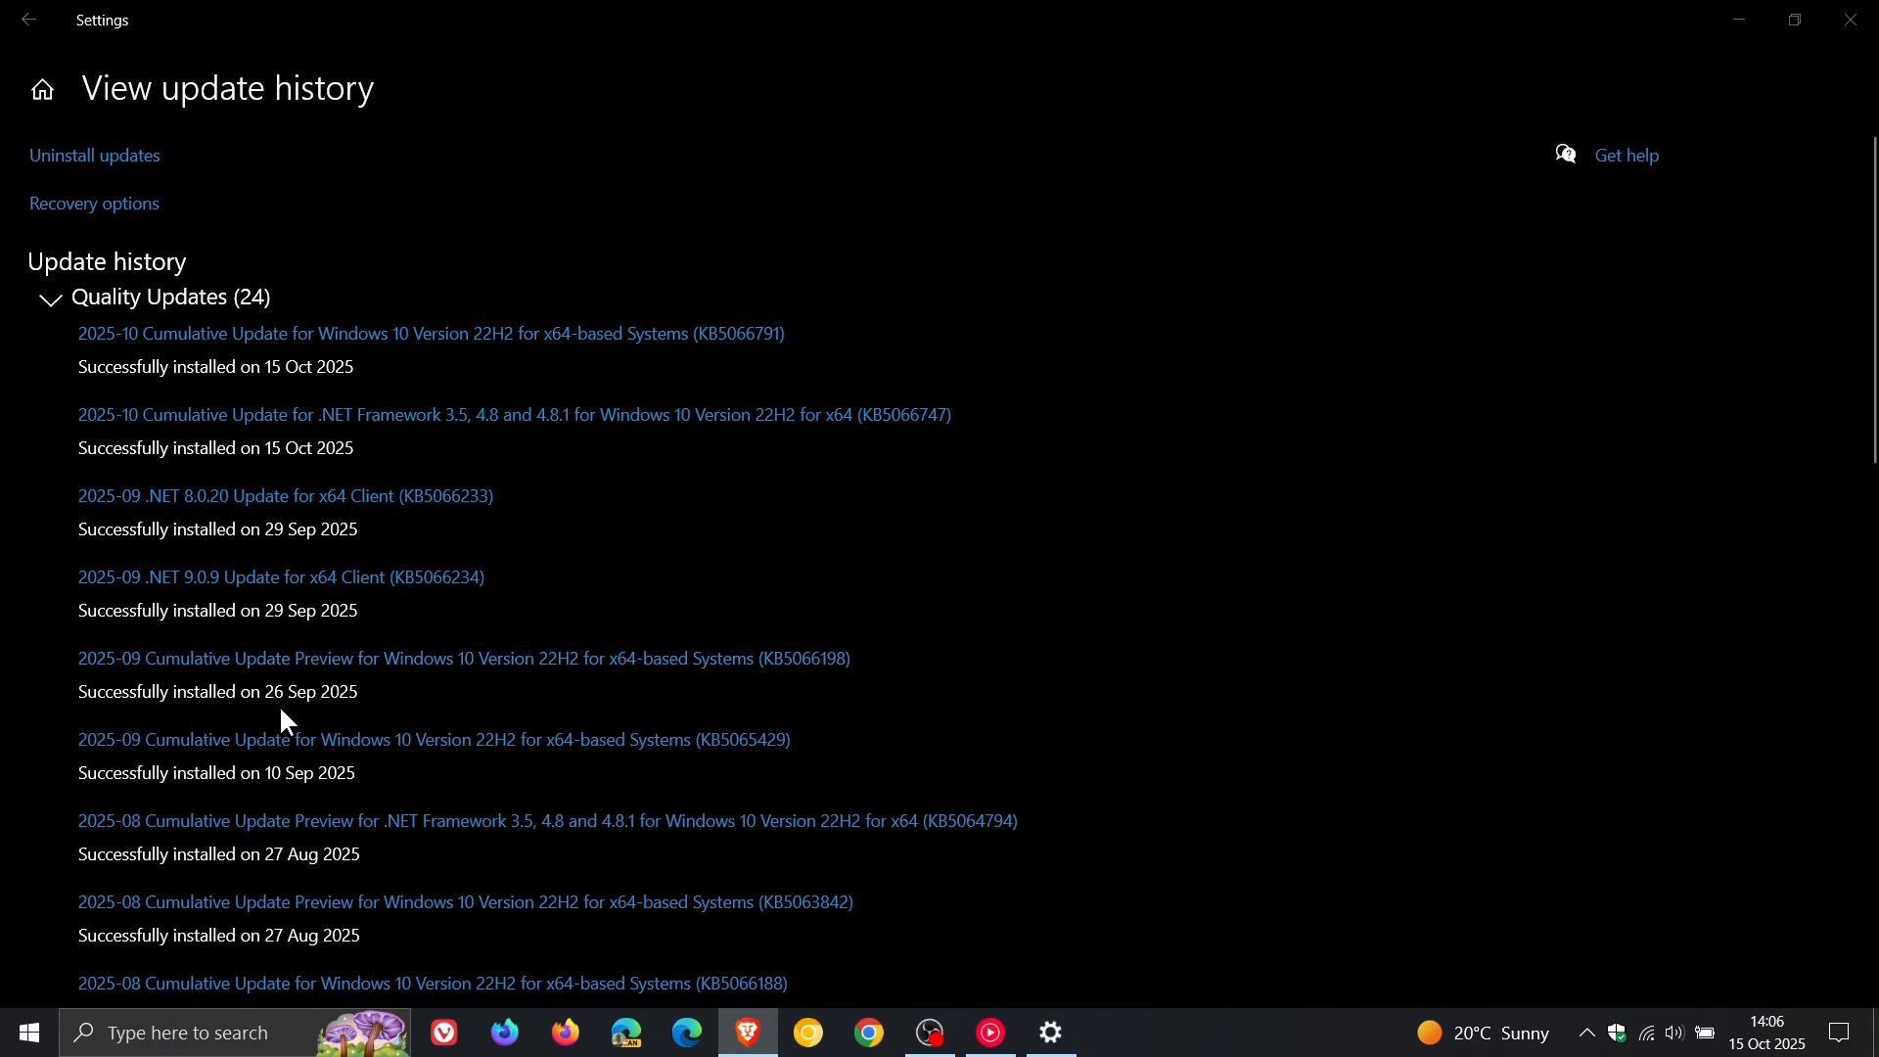
mouse_move(938, 672)
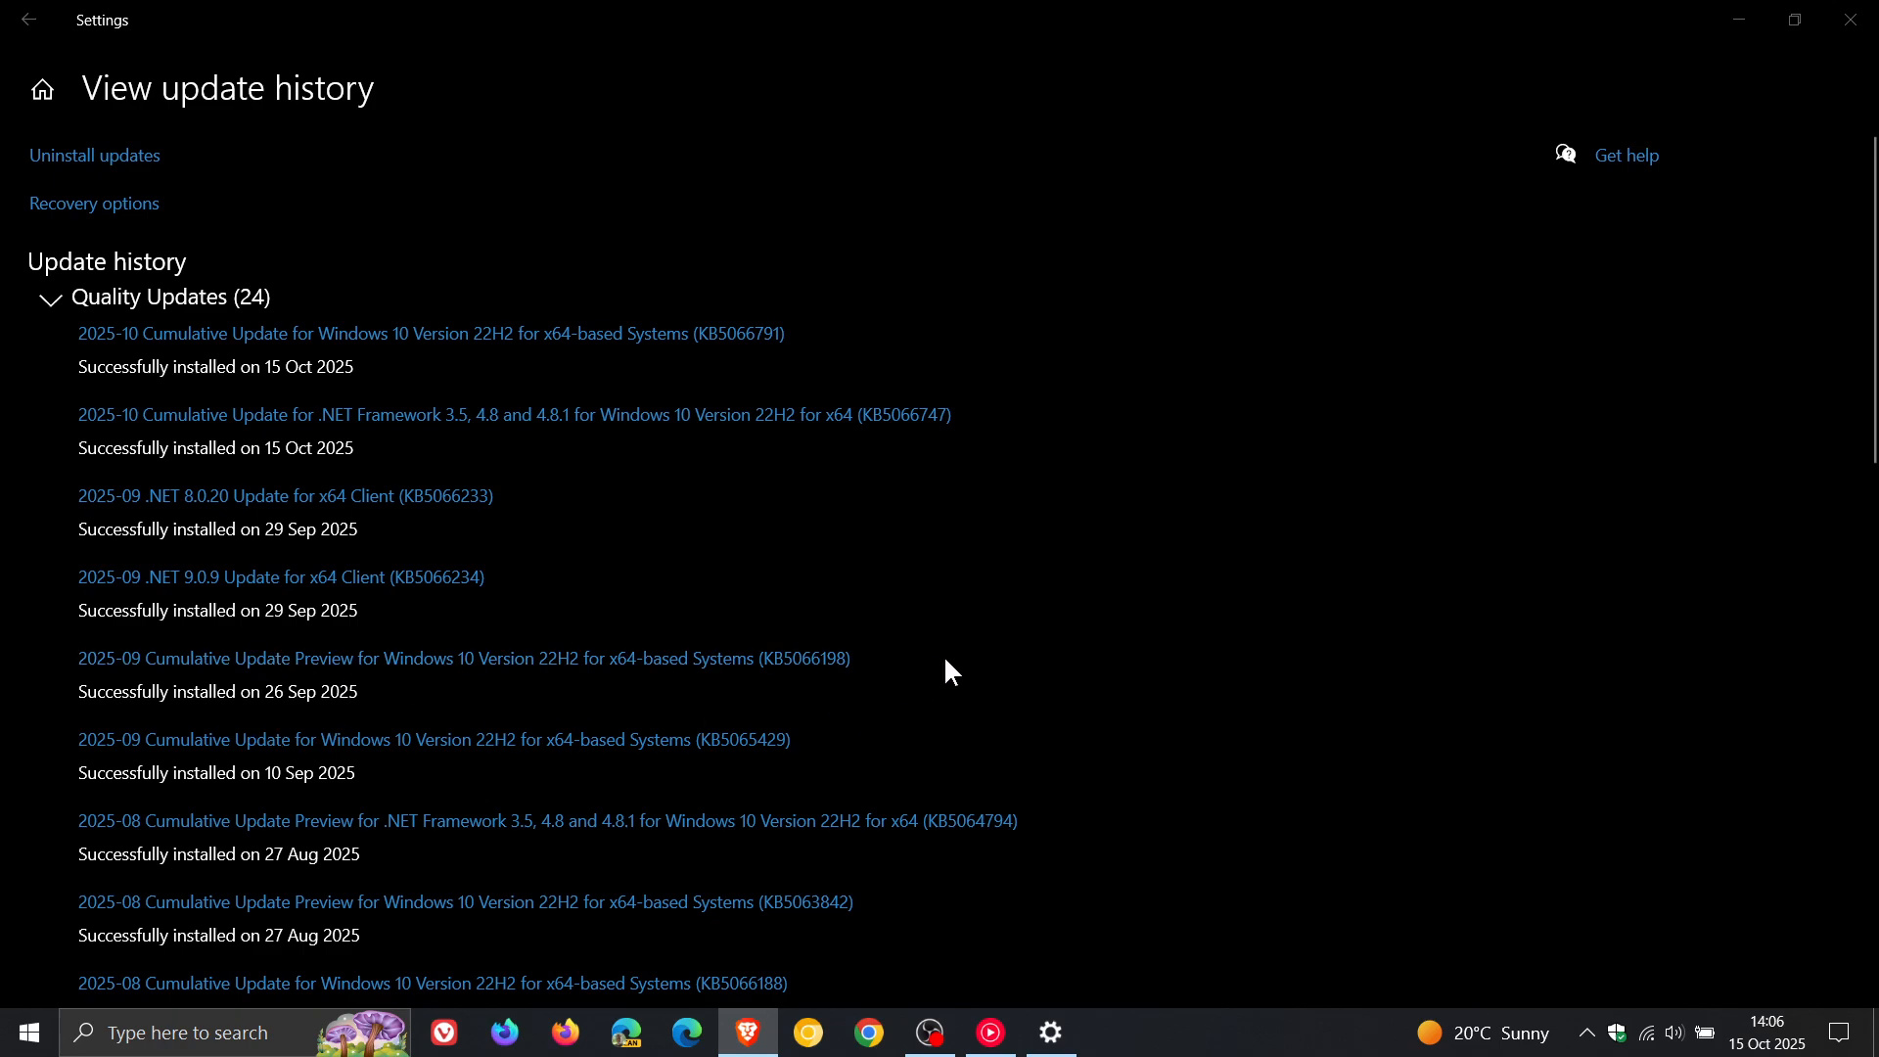
mouse_move(973, 688)
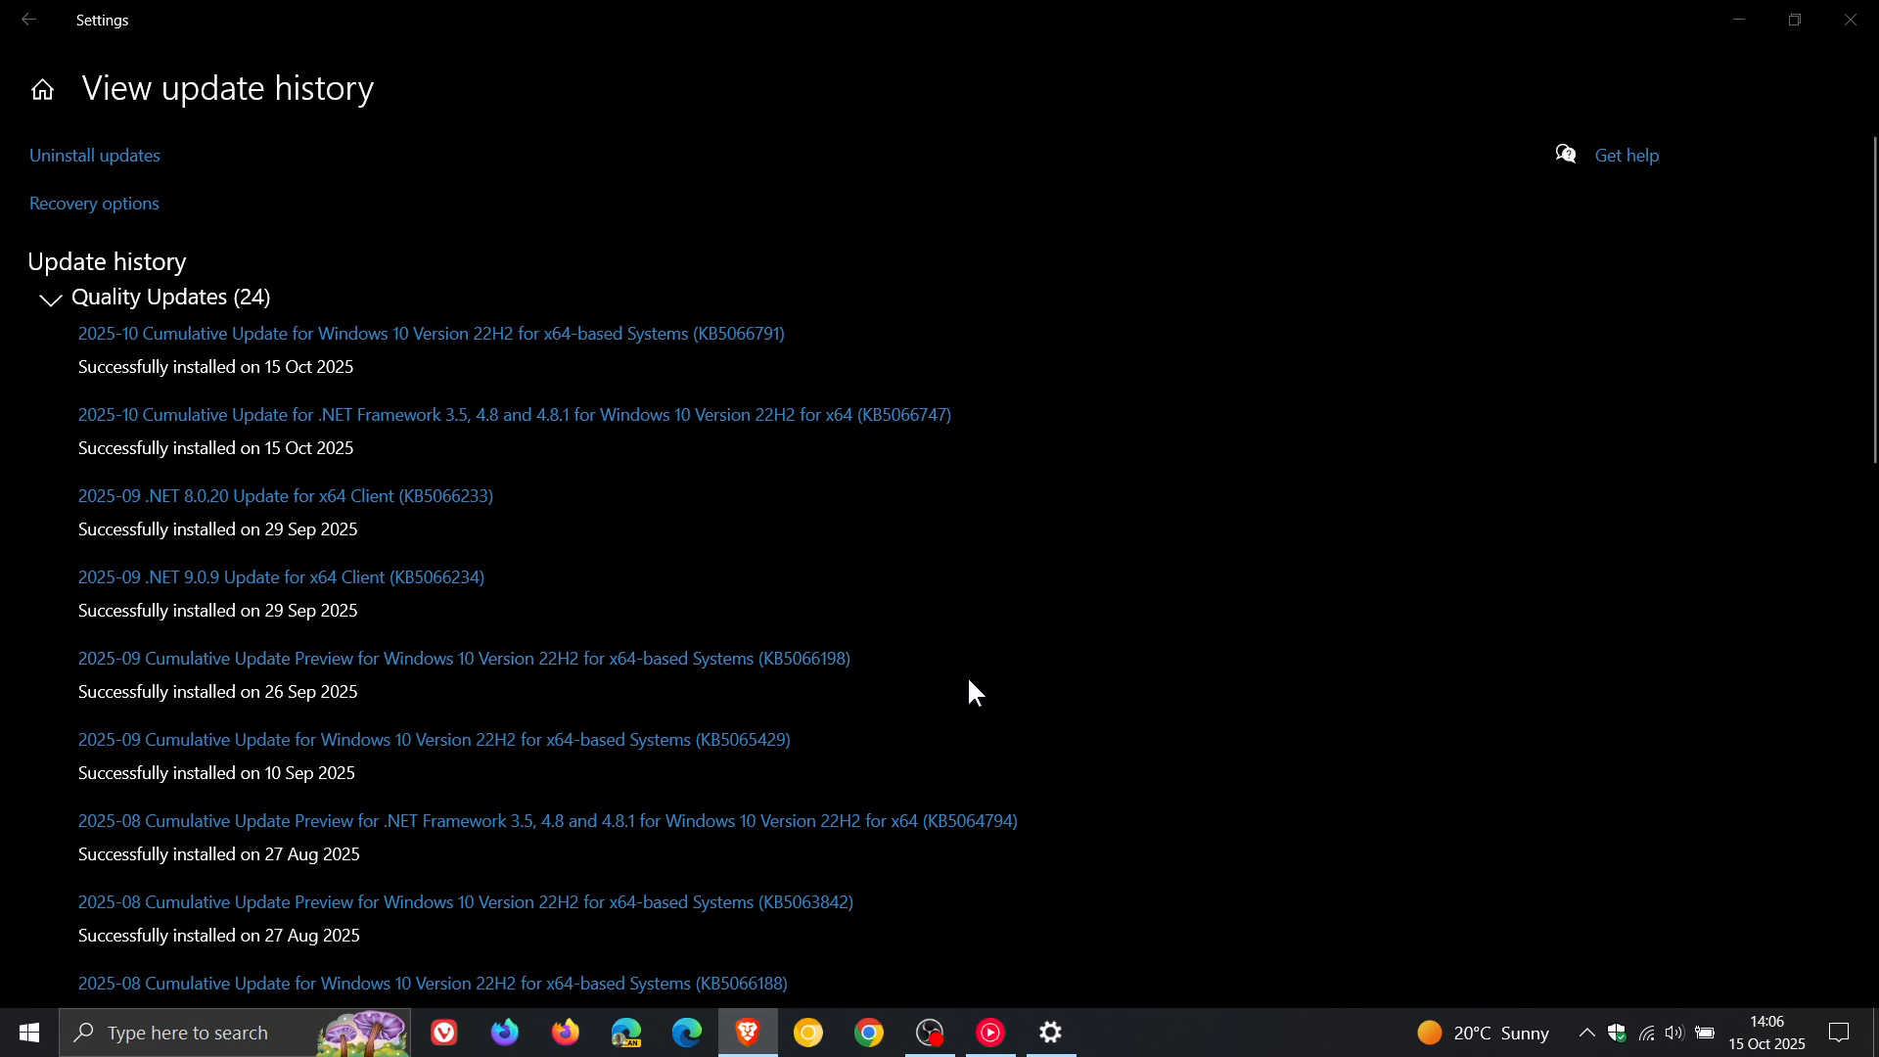
mouse_move(941, 689)
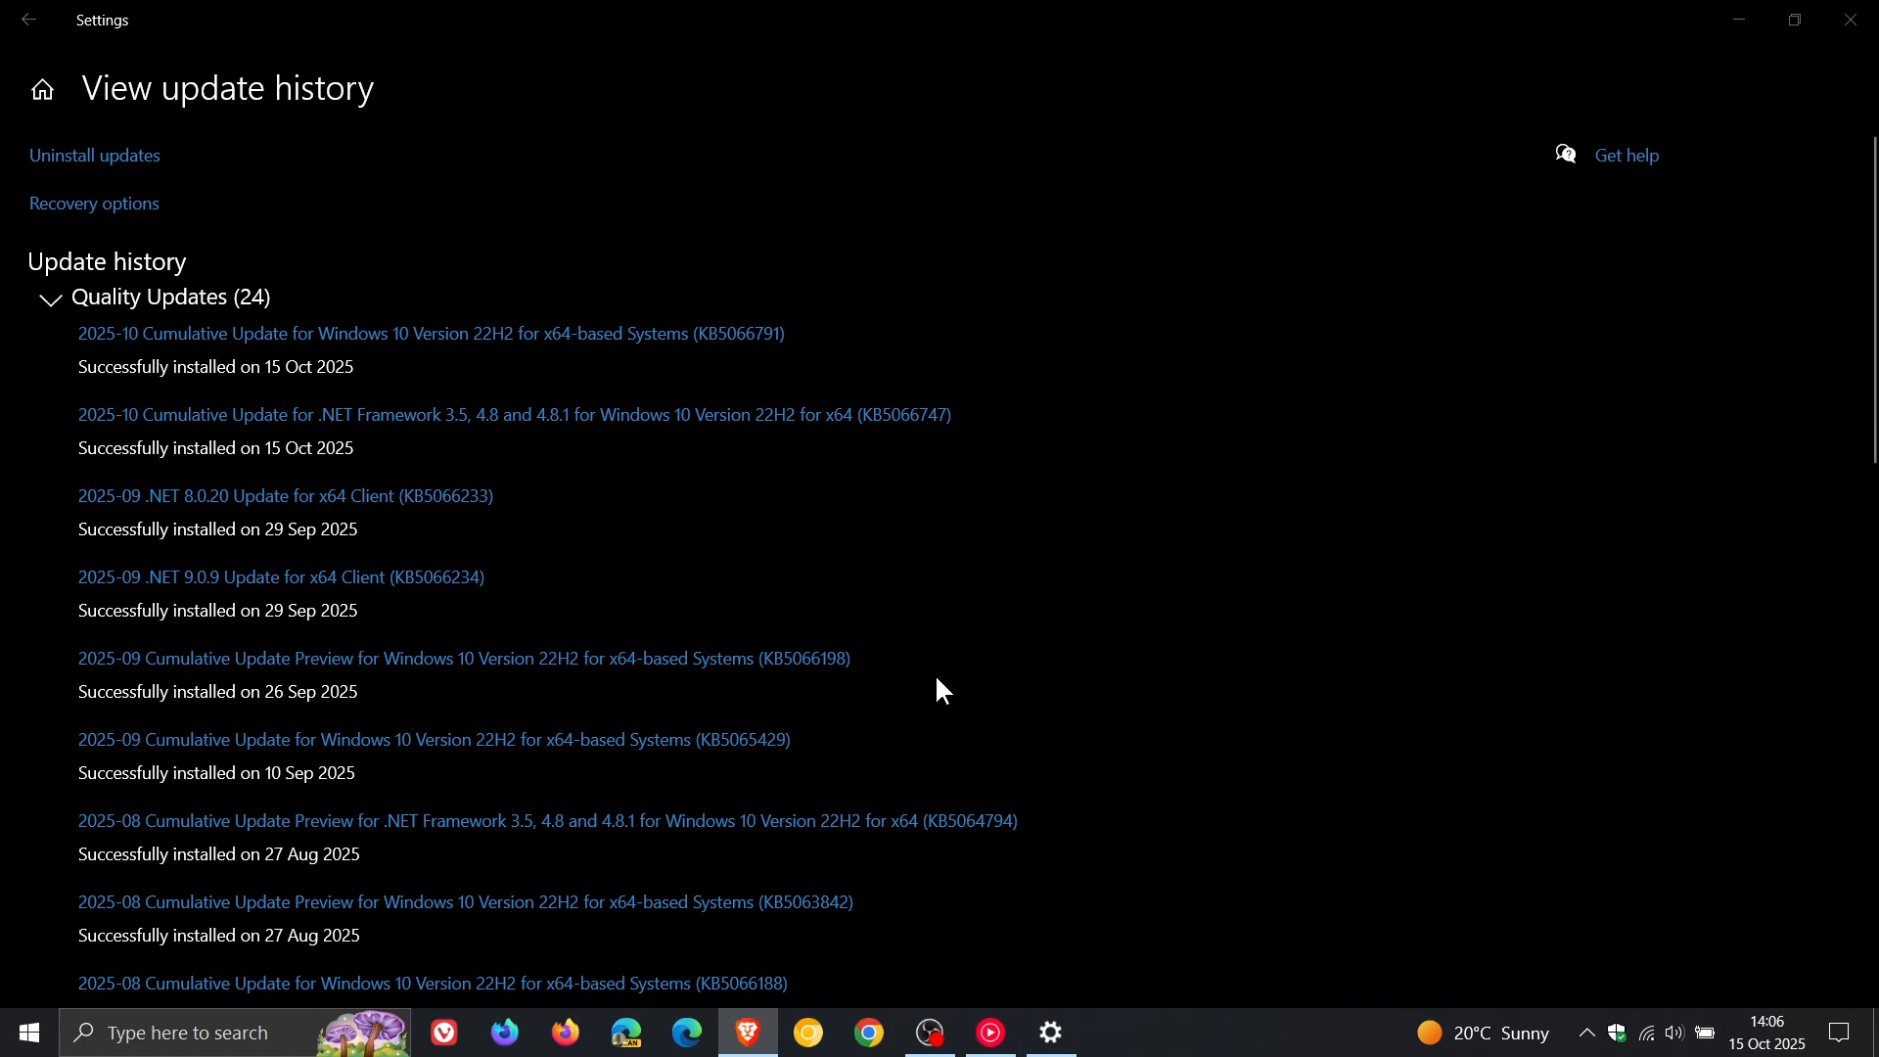
mouse_move(967, 681)
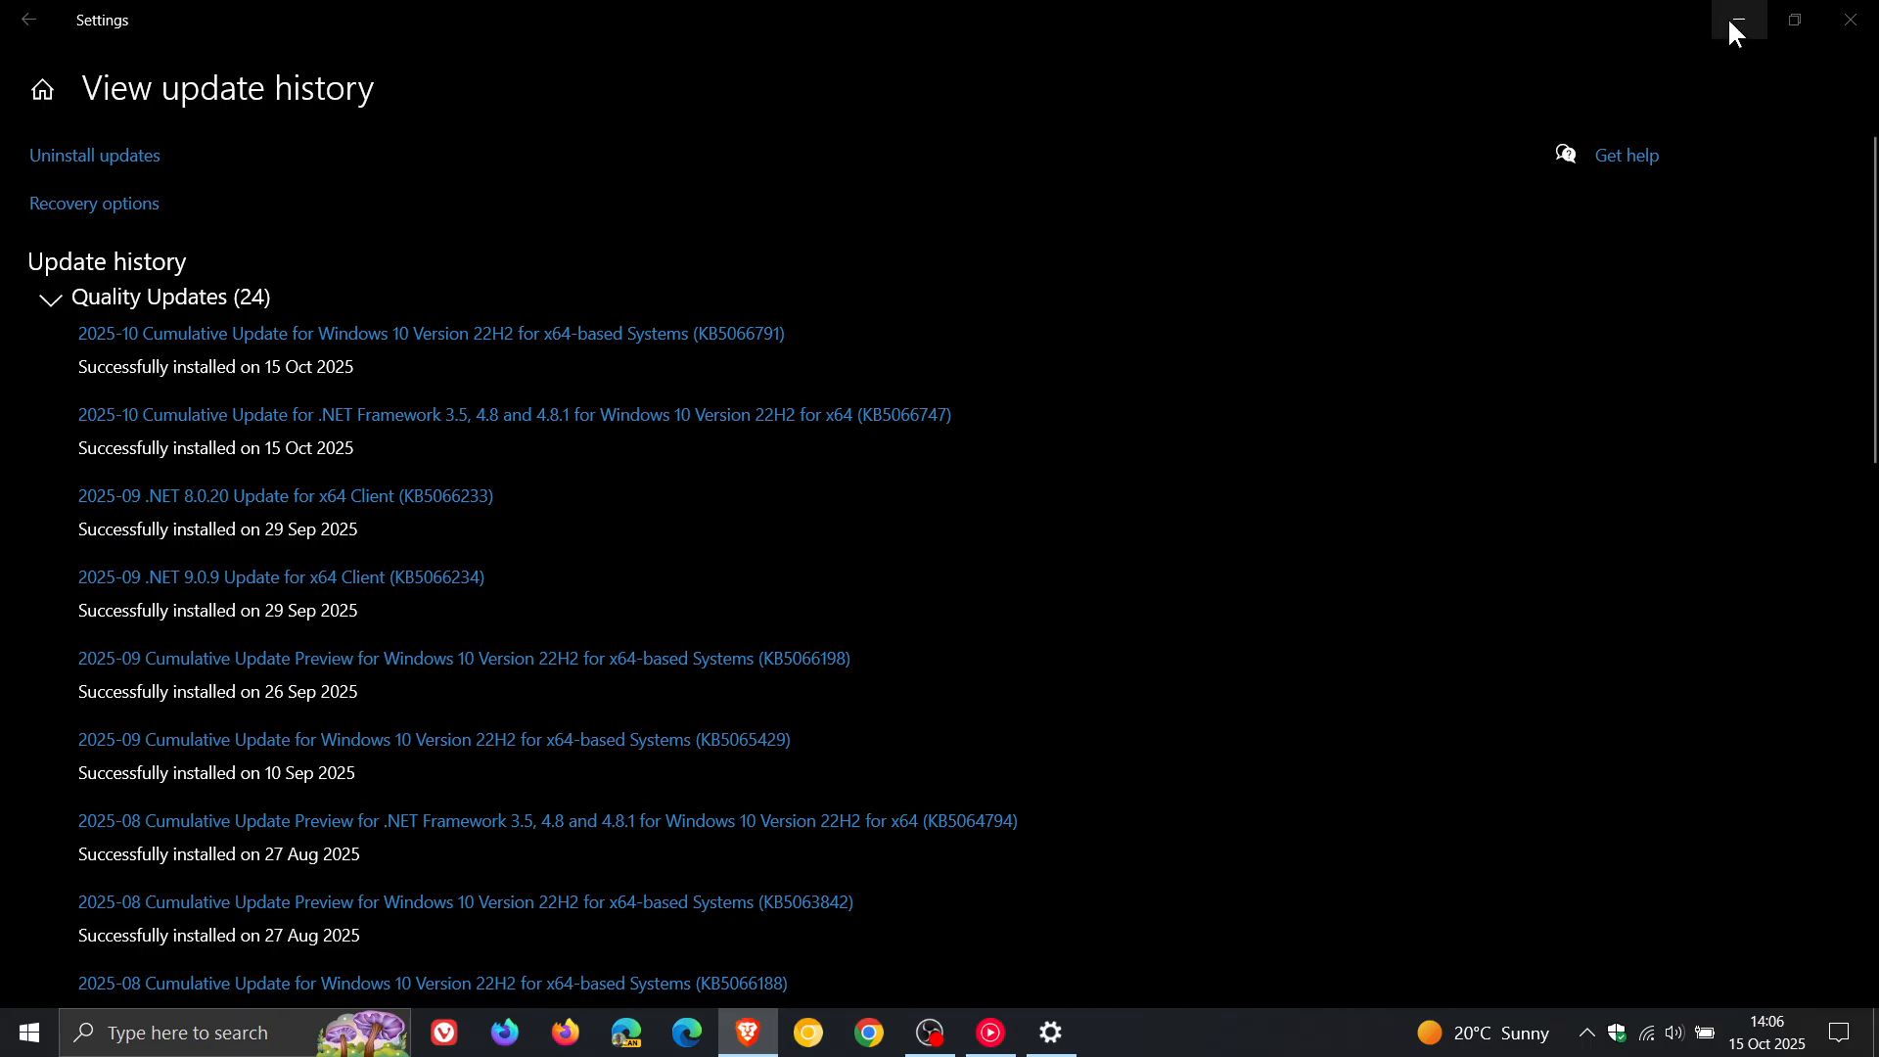
- Minimize Settings to the taskbar, leaving the bare desktop
left_click(1738, 18)
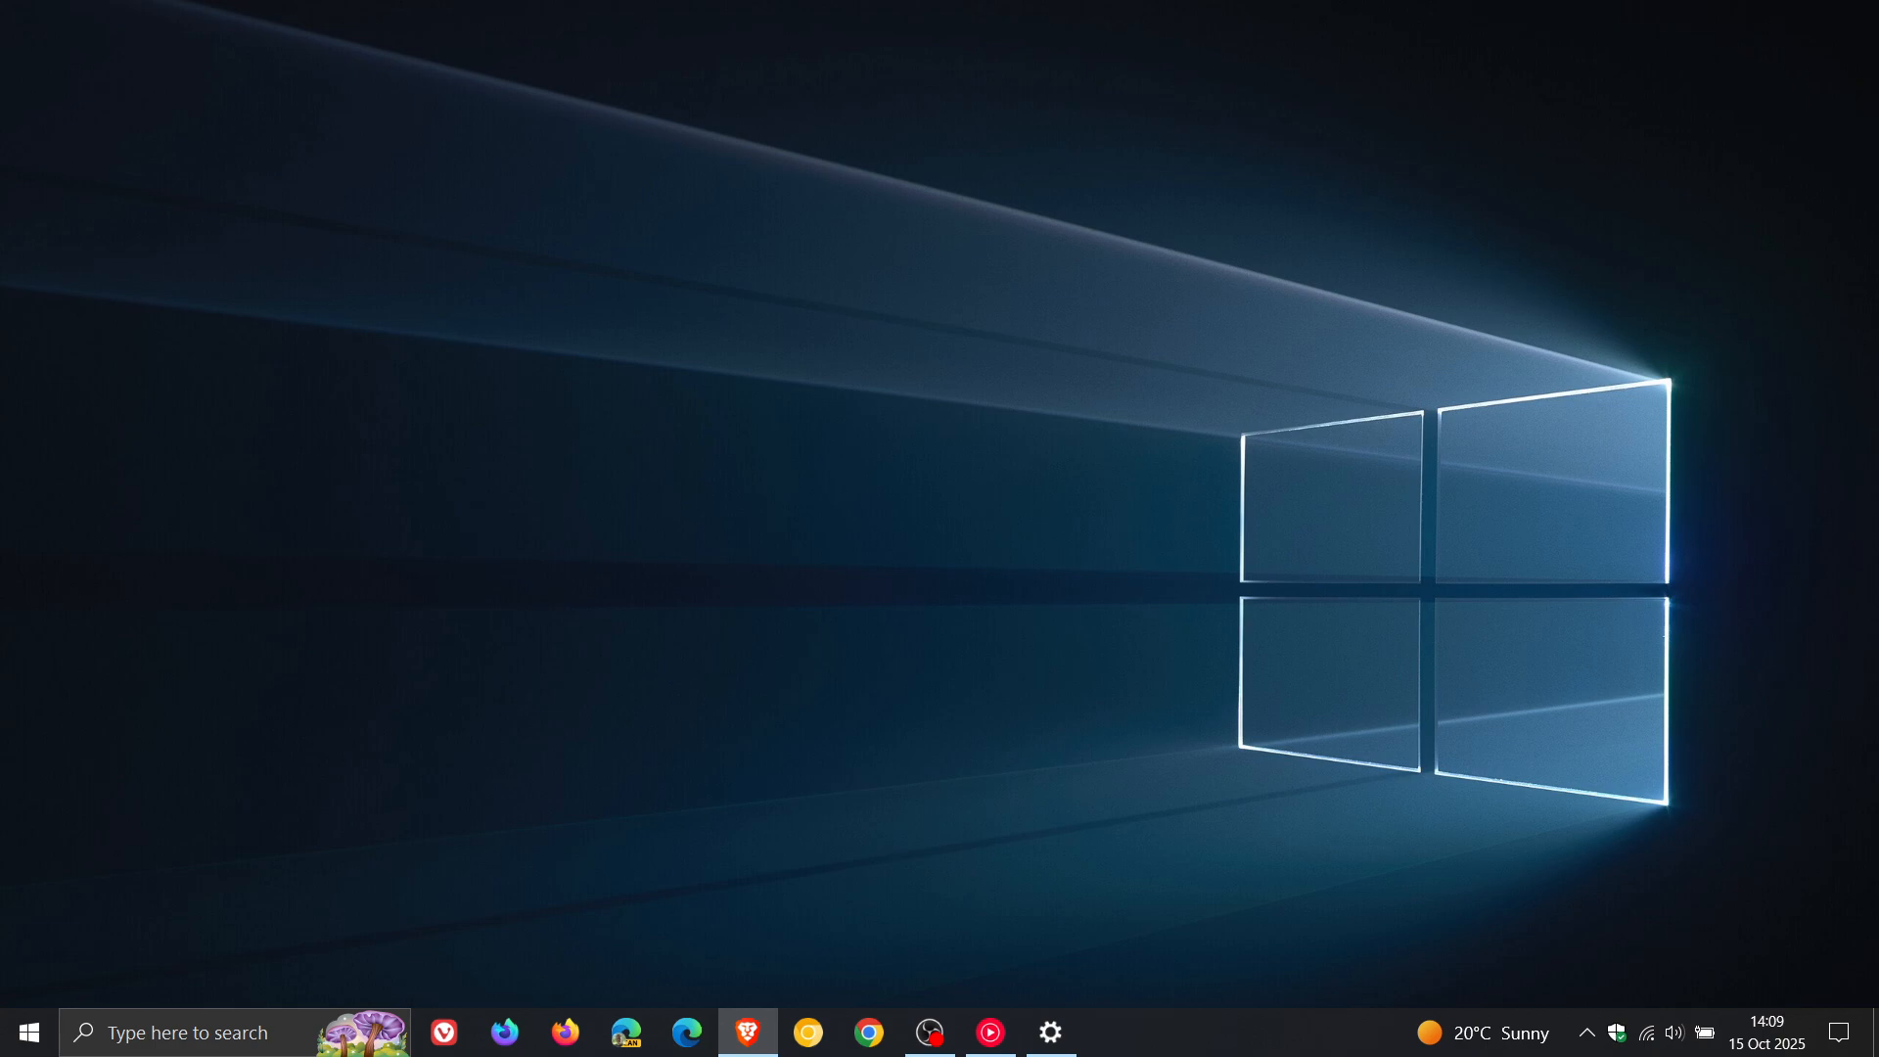
mouse_move(1125, 552)
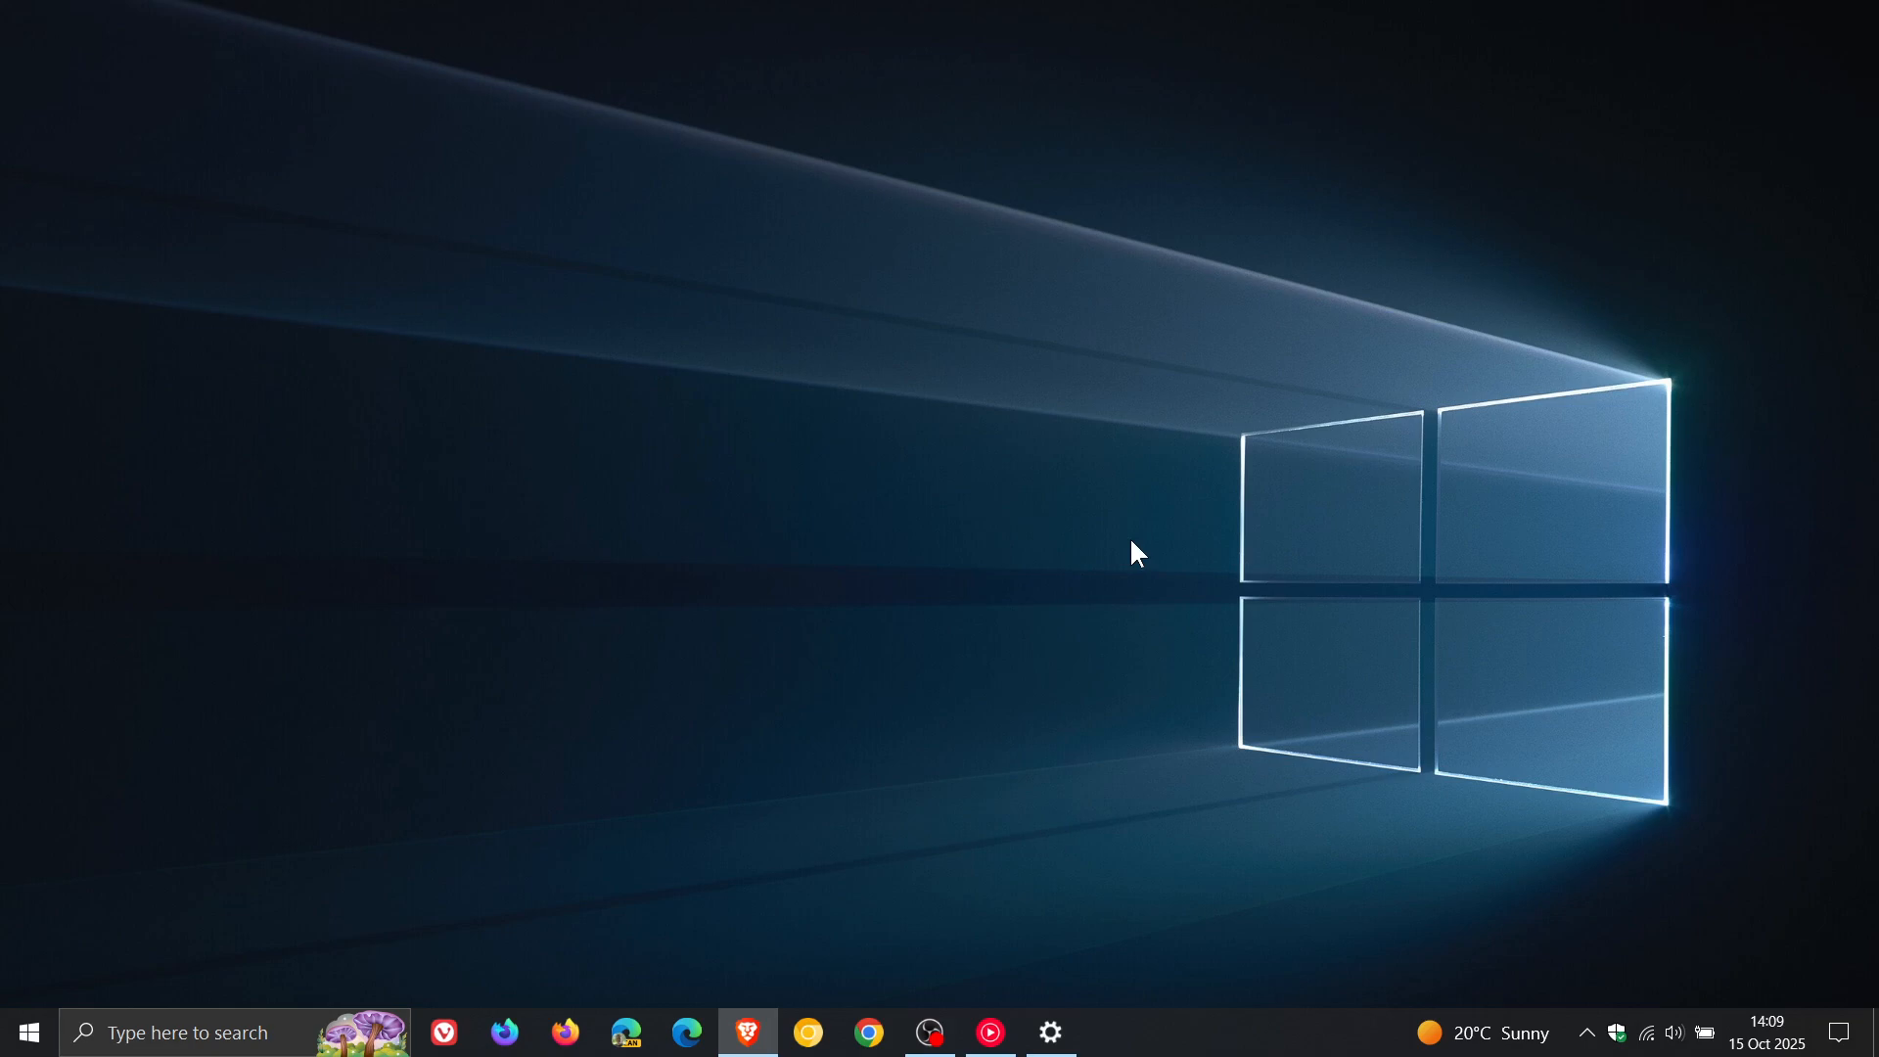
mouse_move(1160, 543)
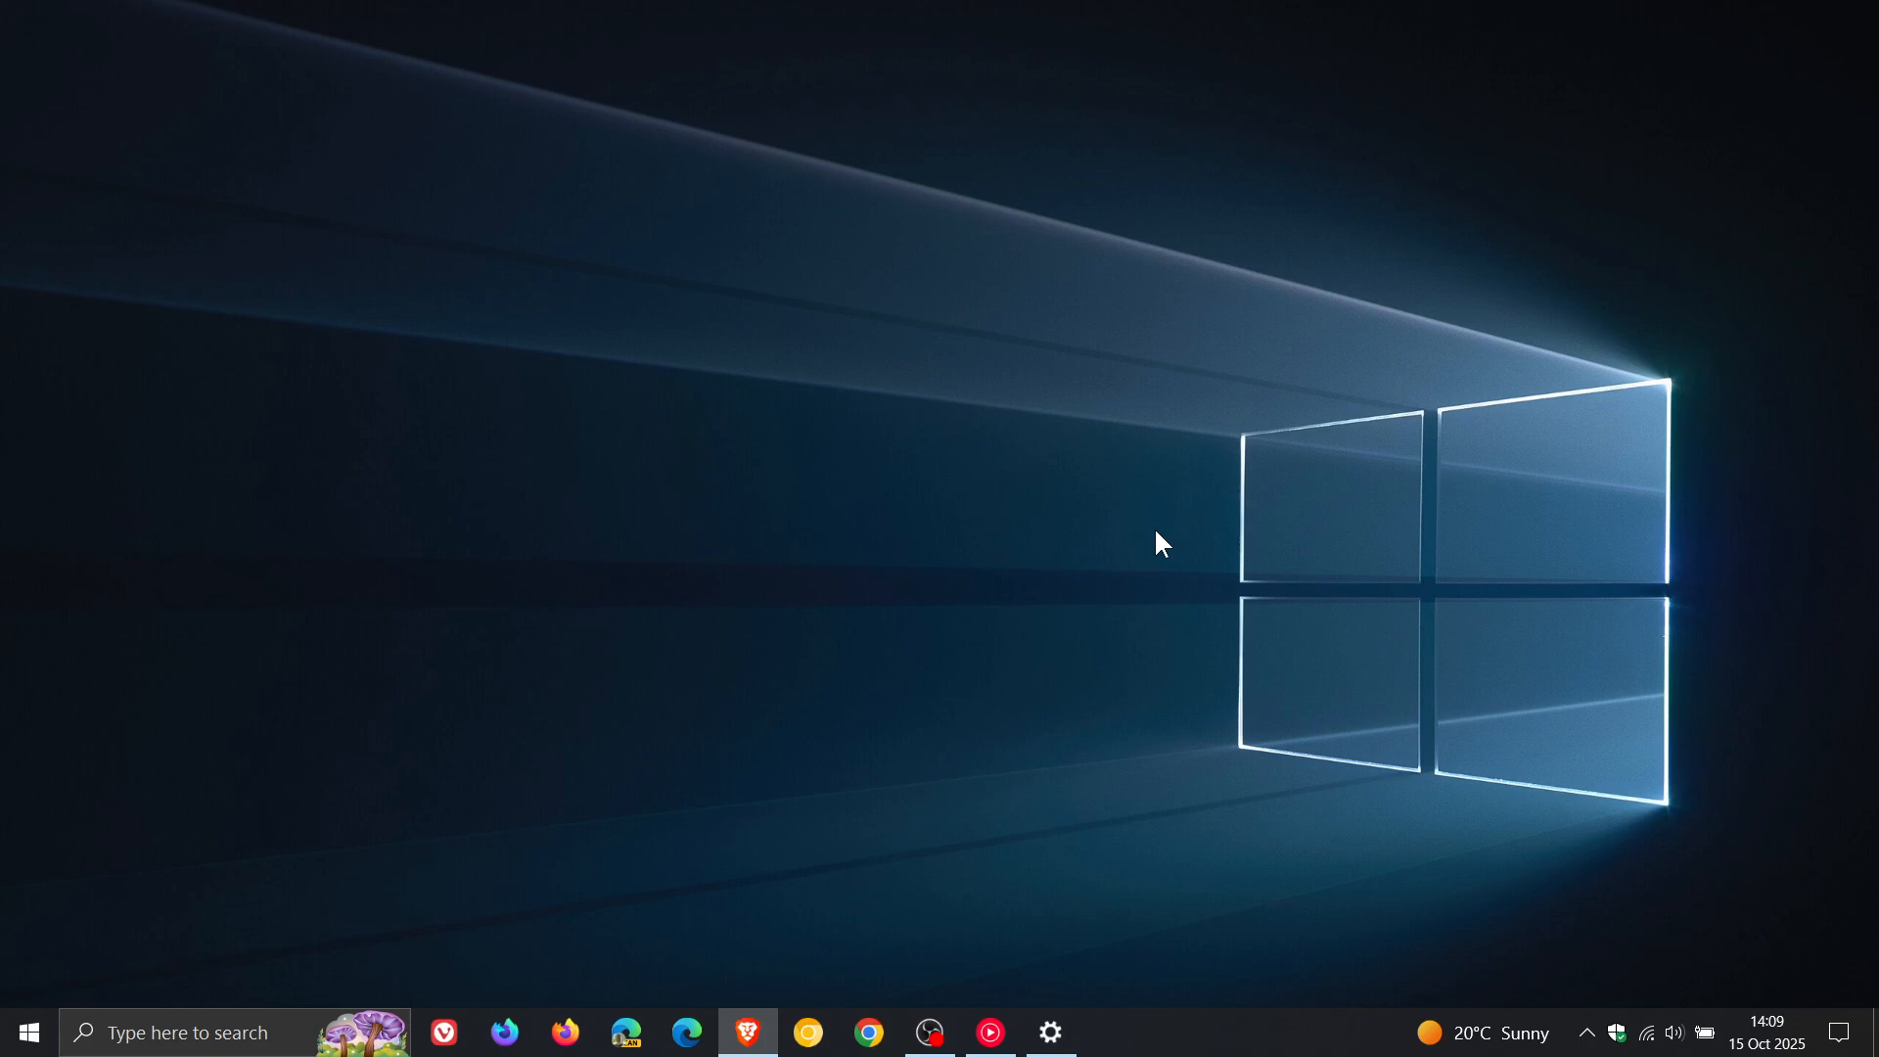
mouse_move(1212, 636)
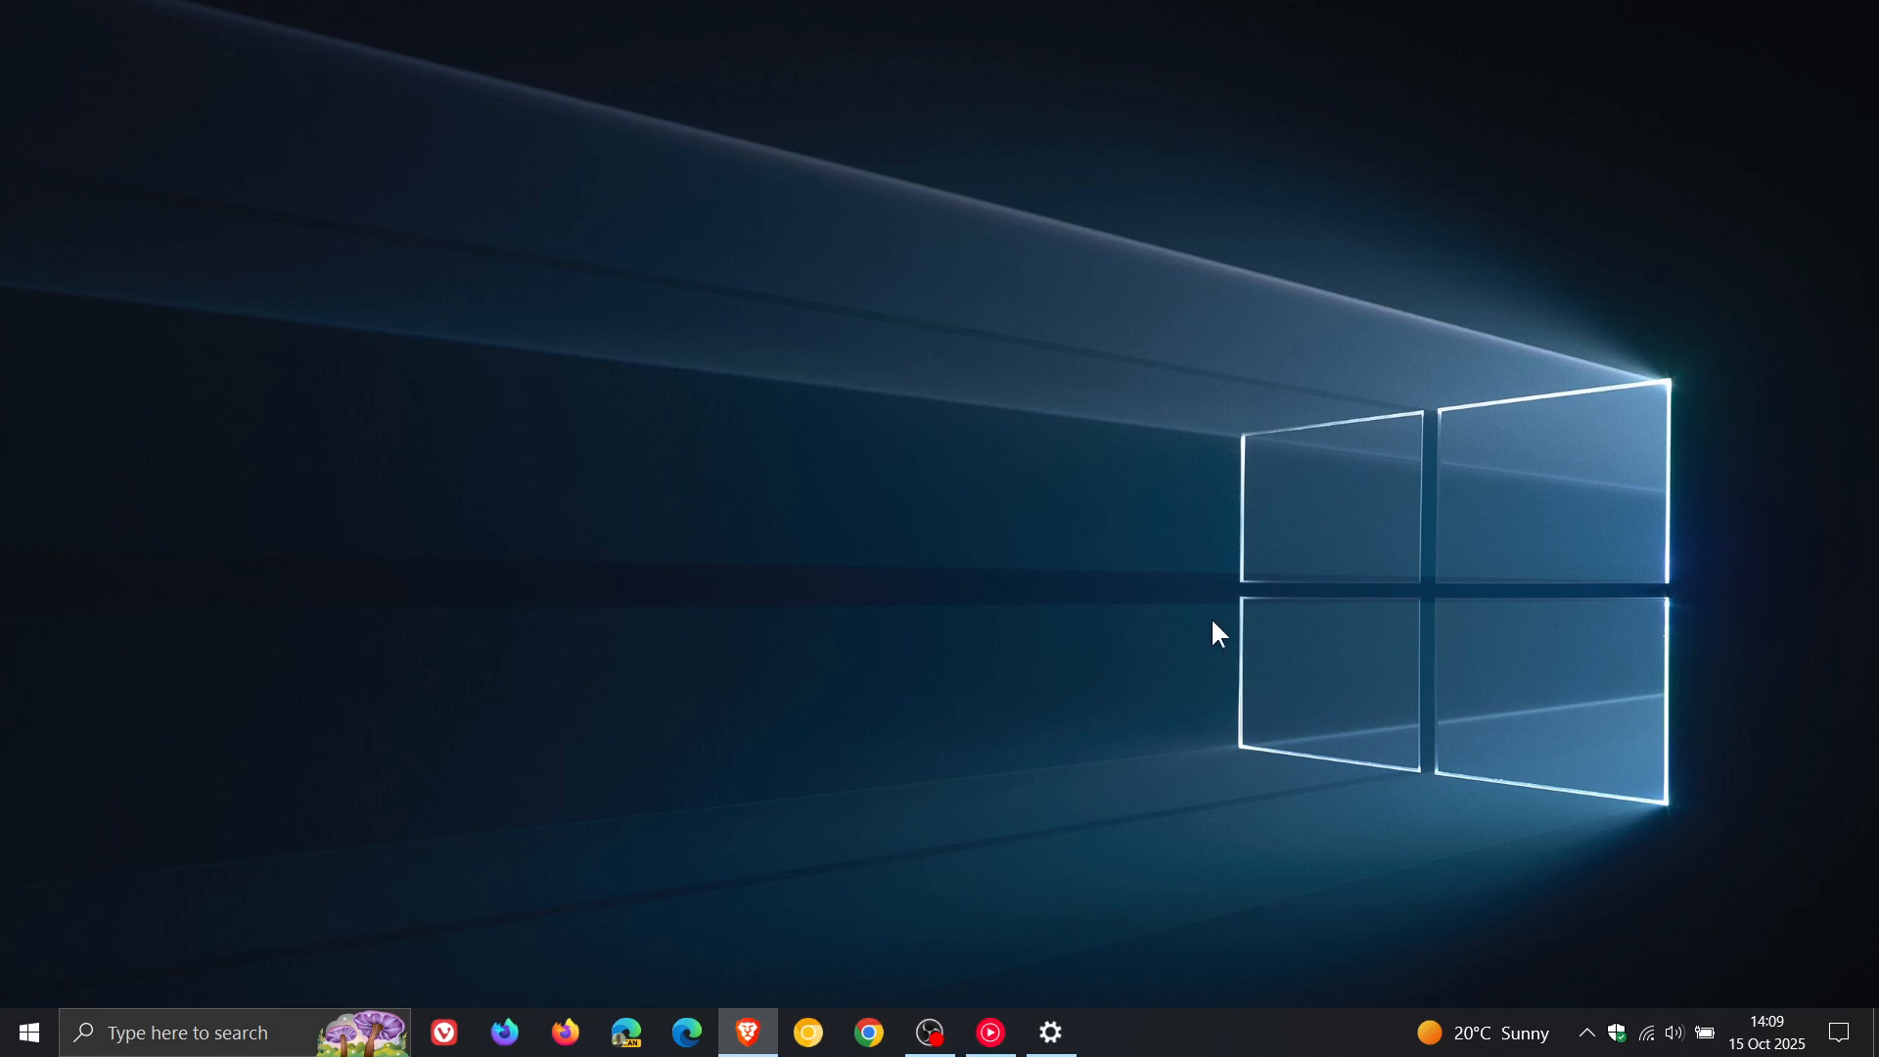